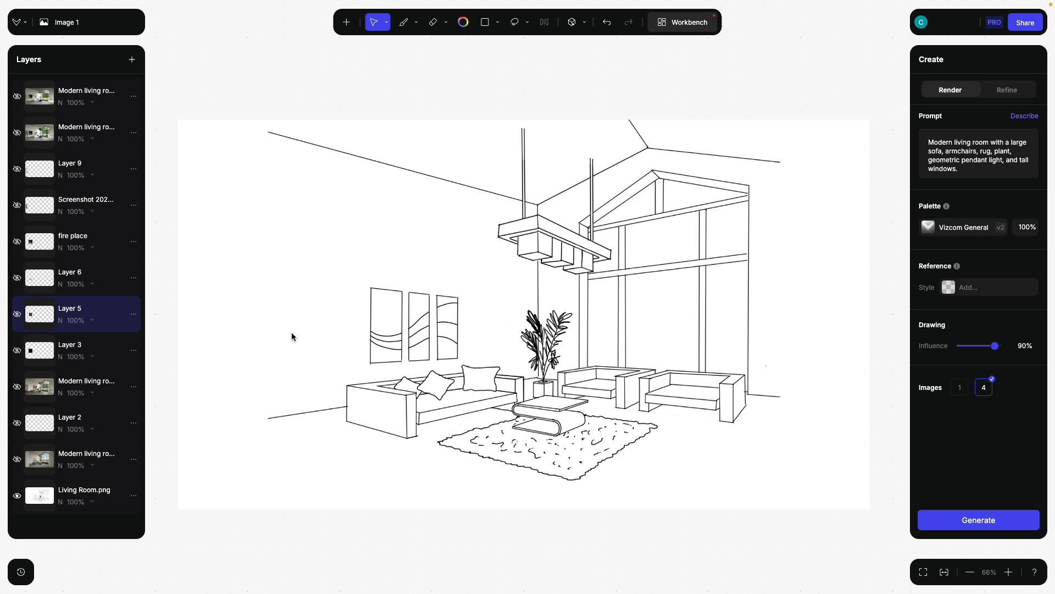
Toggle layers bottom-up to reveal sketch, wall extension, renders, and the fireplace and forest-doorway render
click(17, 459)
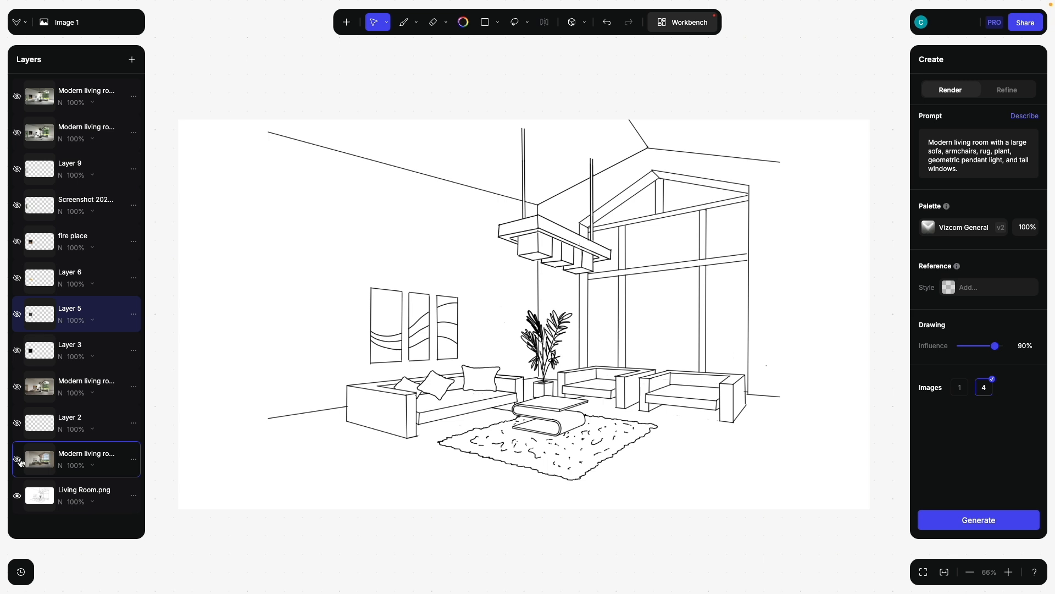
click(16, 460)
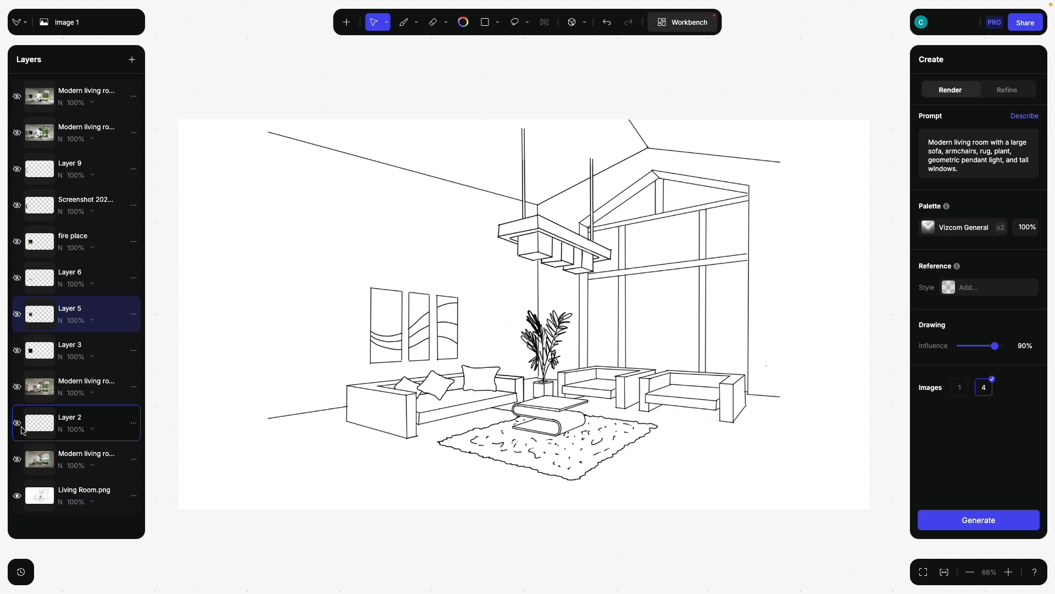
click(17, 424)
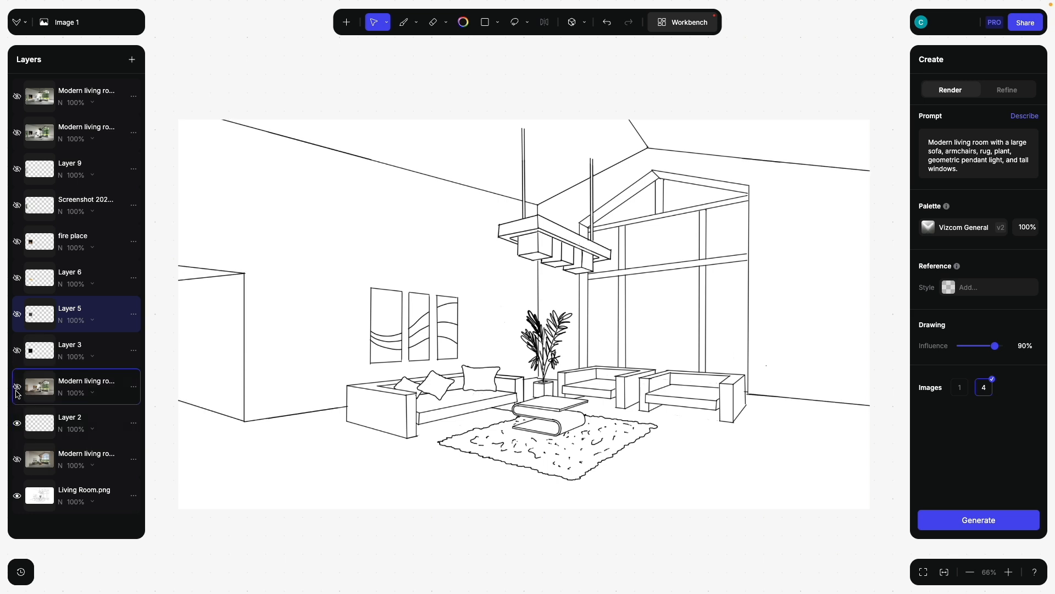
click(17, 387)
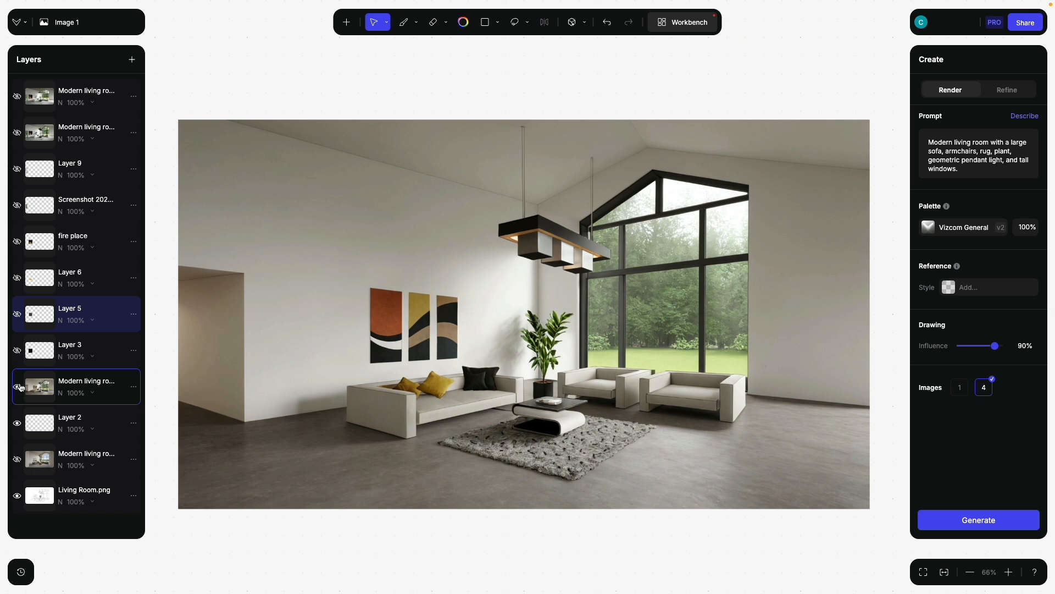
click(17, 279)
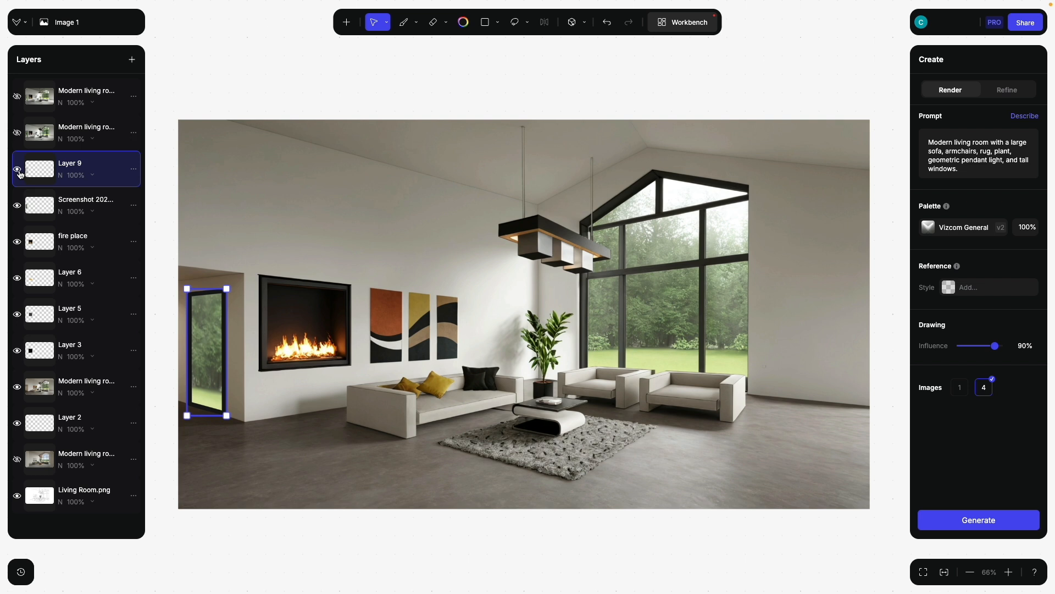
click(18, 133)
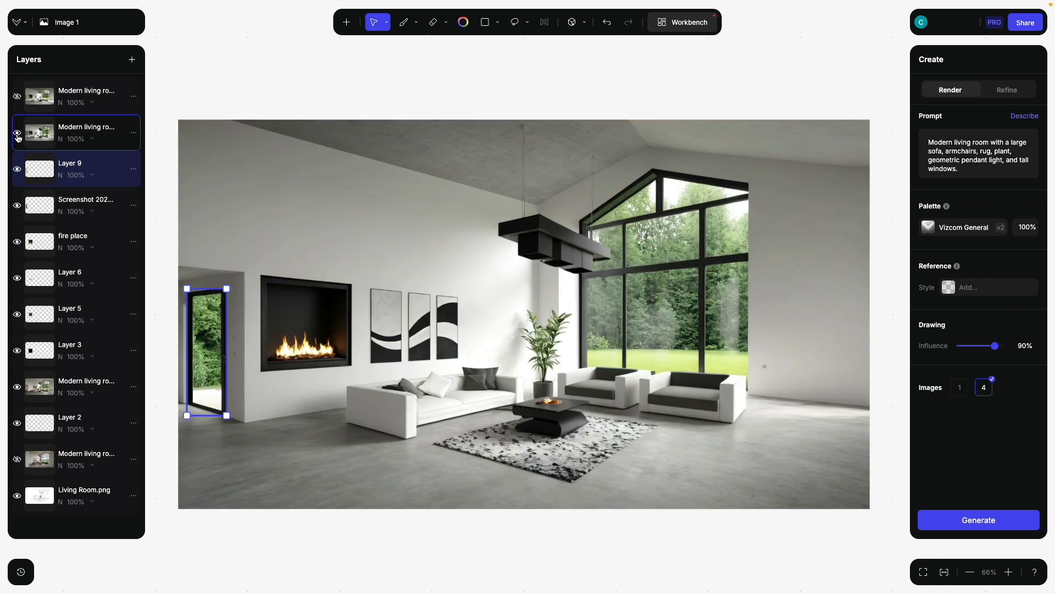
click(17, 134)
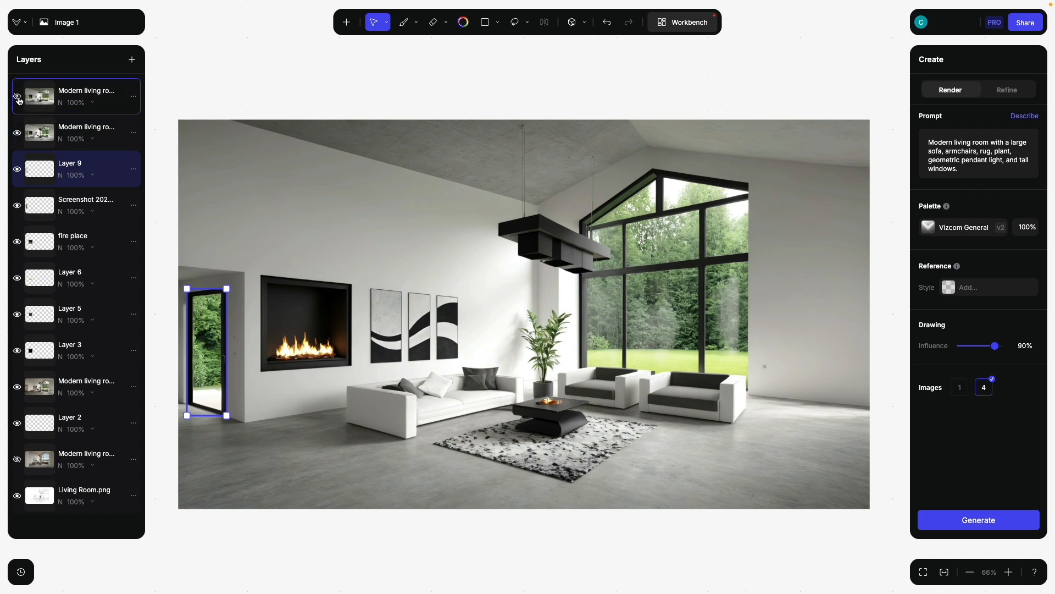
click(17, 97)
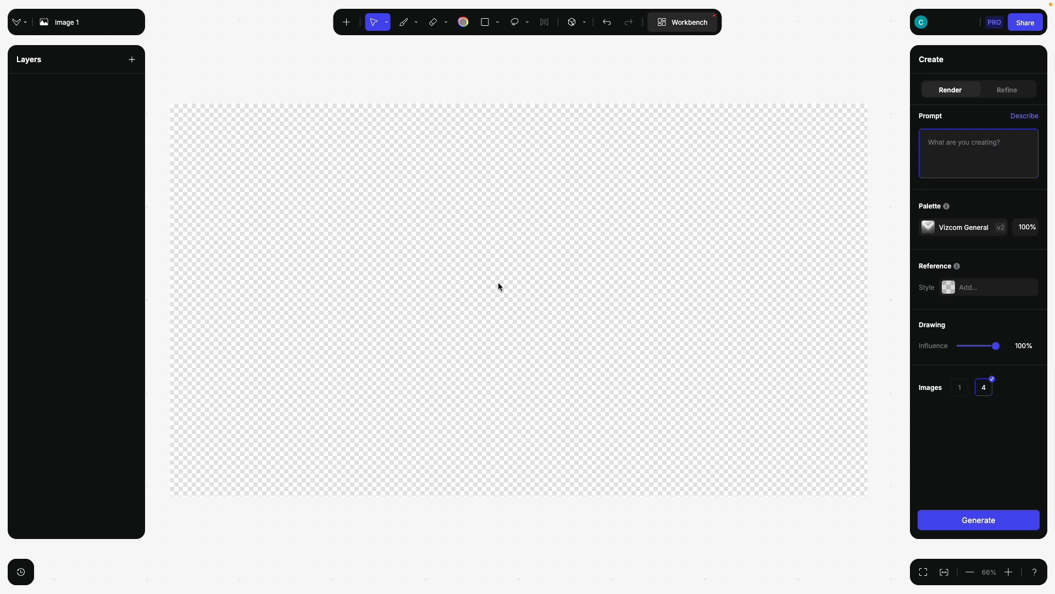
mouse_move(377, 88)
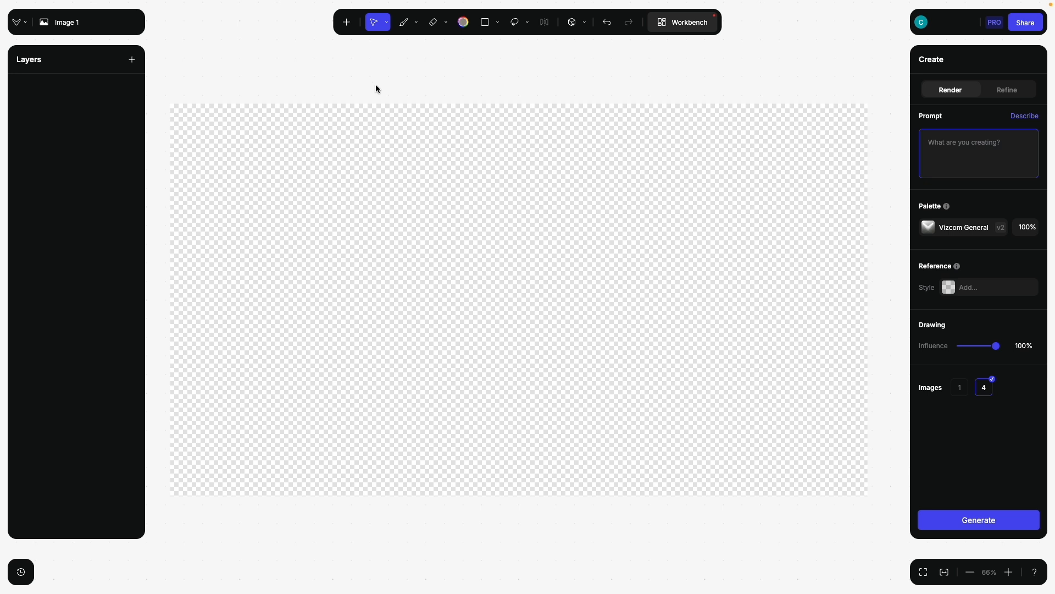
Upload Living Room.png from the + menu onto the blank canvas
click(346, 22)
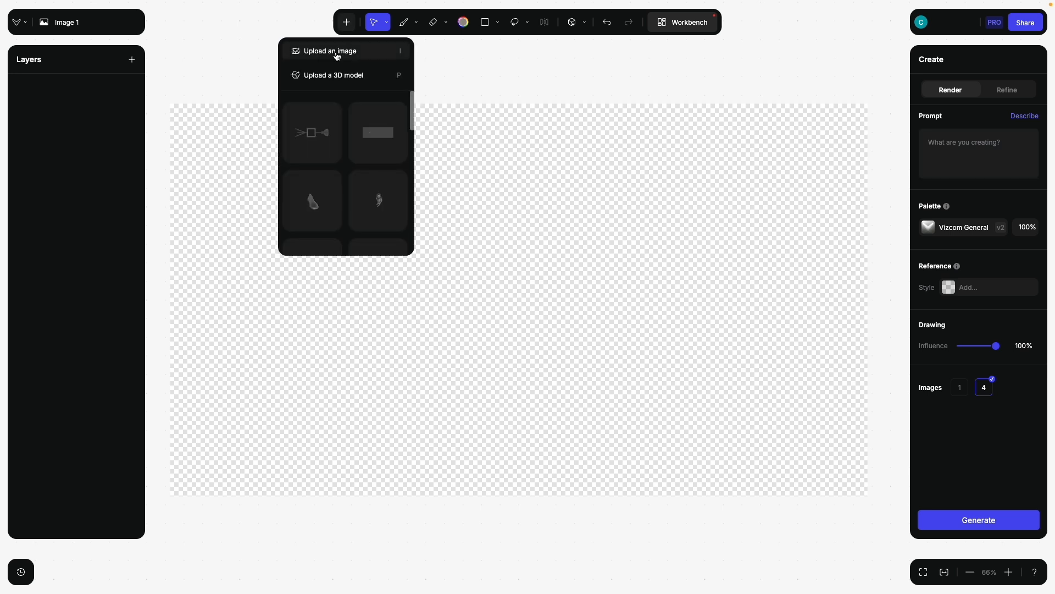
click(330, 51)
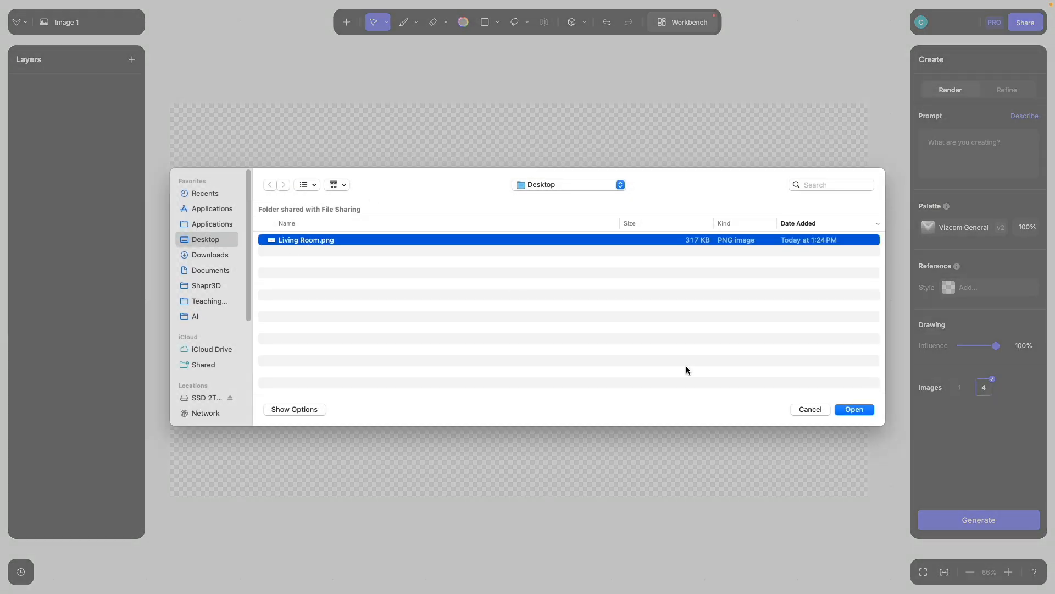
click(854, 409)
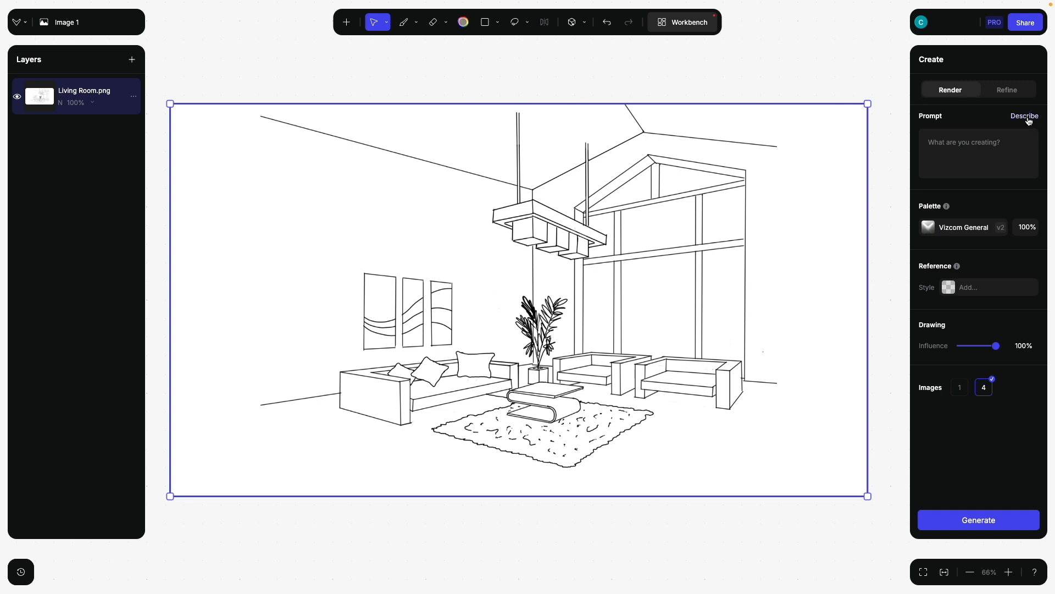
Auto-describe the sketch with Describe, then add 'fluffy rug' to the generated prompt
click(1025, 116)
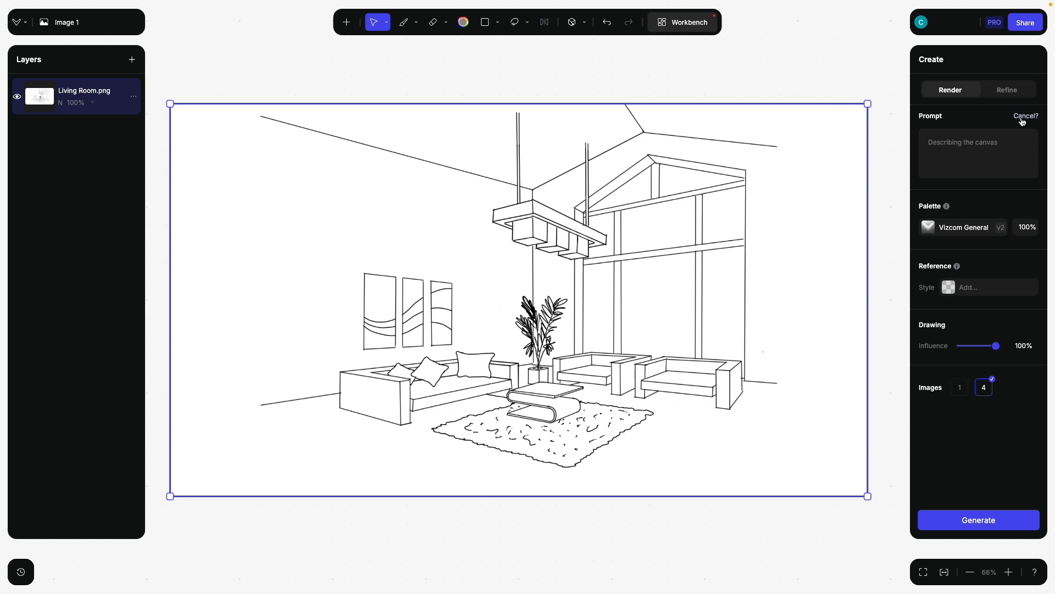
click(1026, 116)
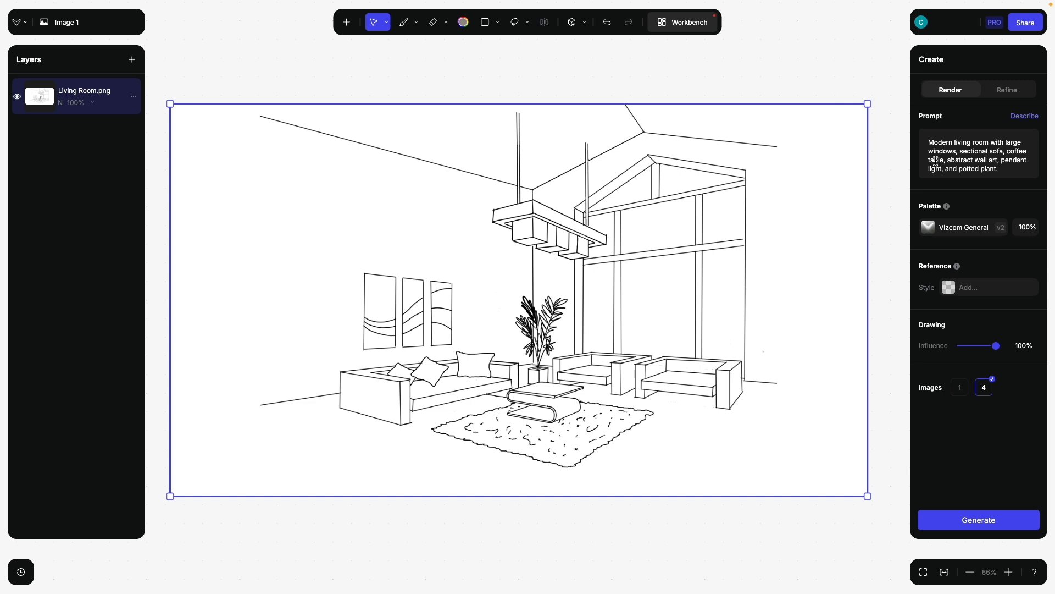
mouse_move(713, 262)
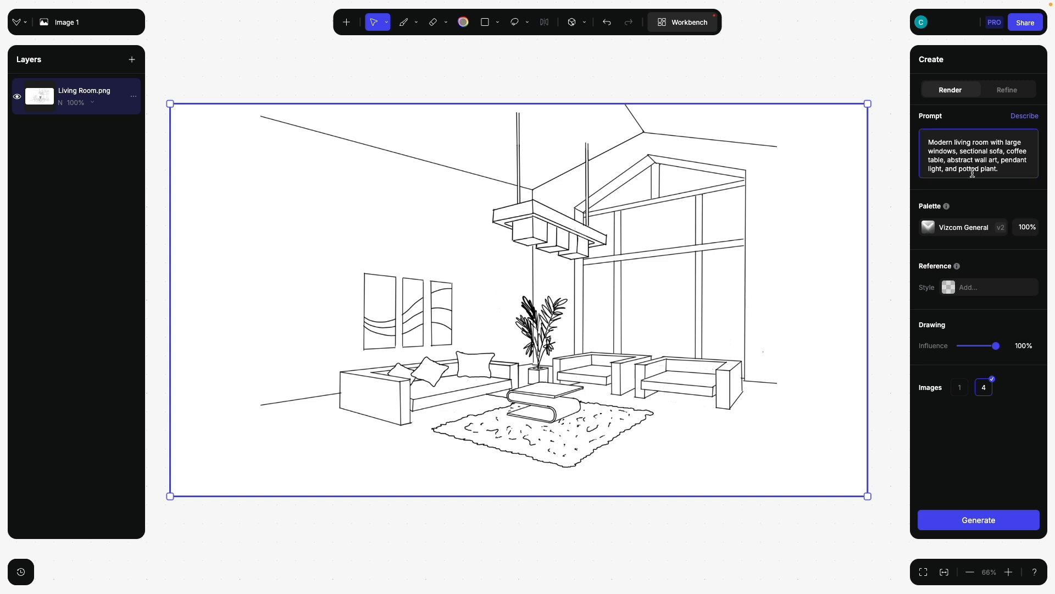
text(fl)
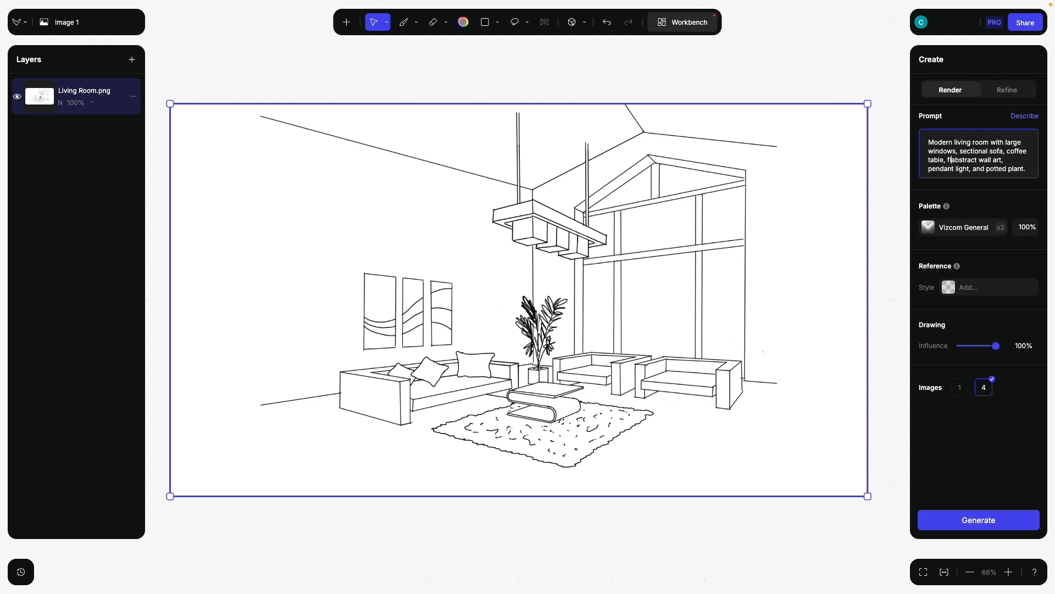
text(fluffy rug,)
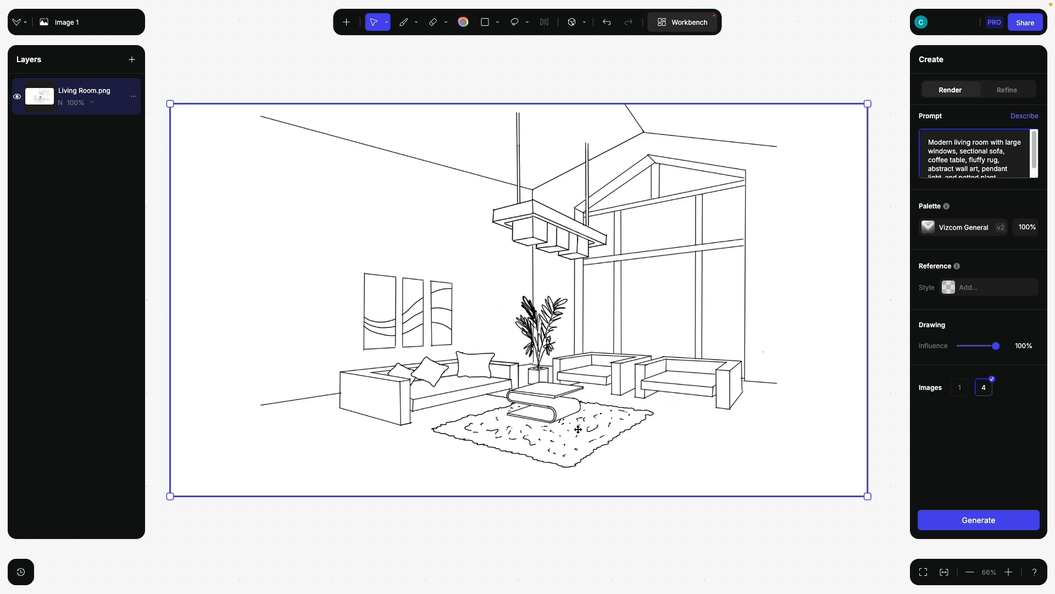
mouse_move(947, 351)
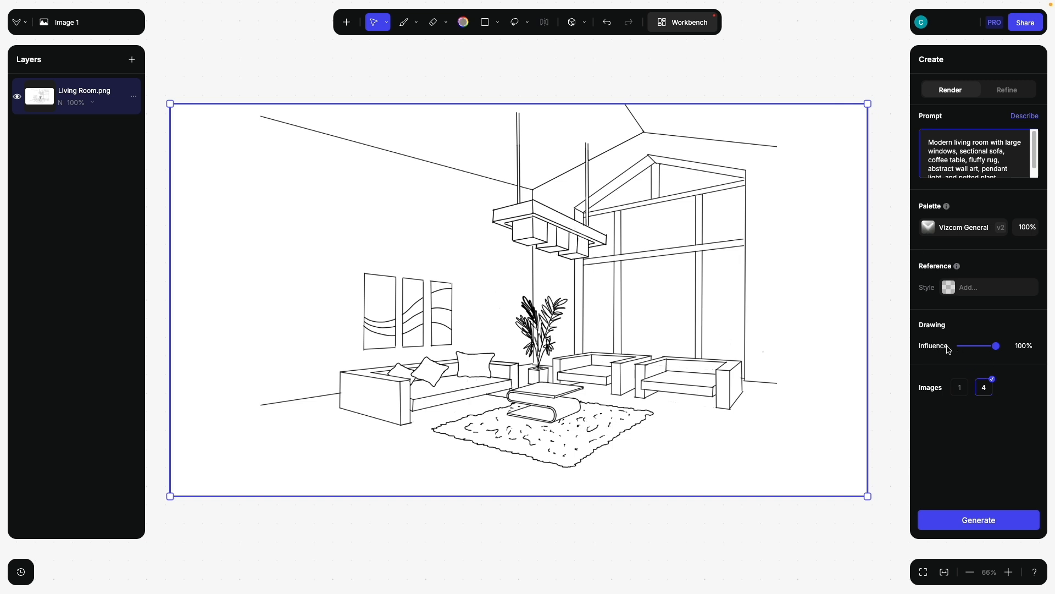
mouse_move(1001, 356)
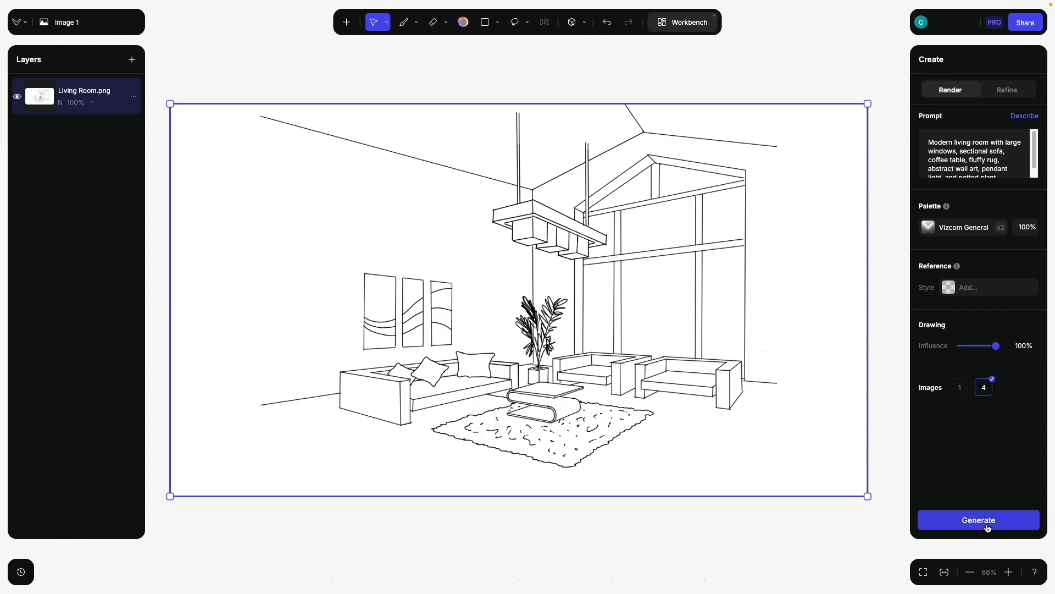
Generate four living room renders, compare the variations and sketch, then exit the preview
click(978, 520)
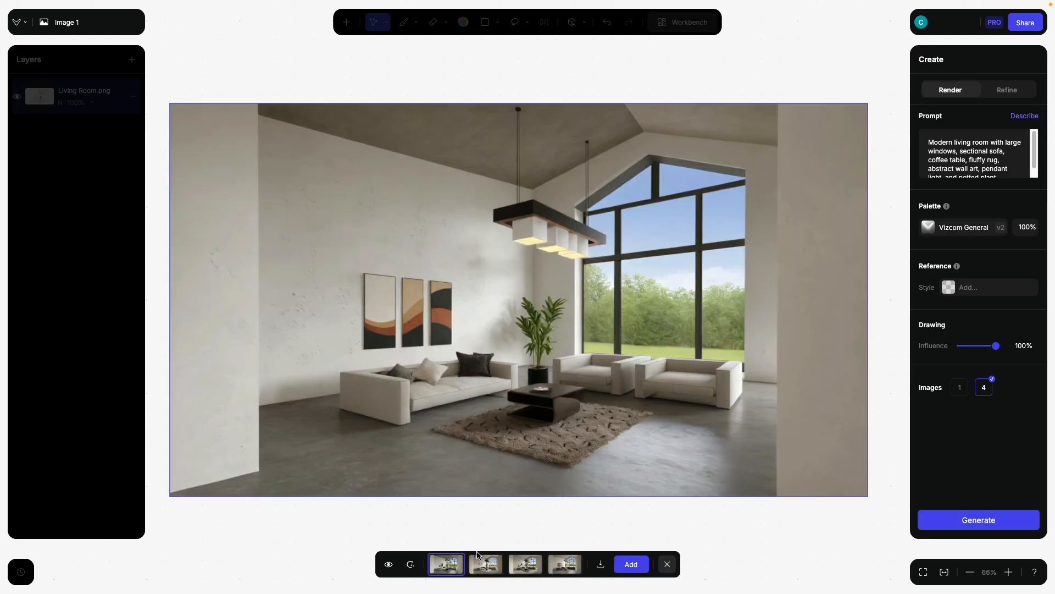
click(486, 564)
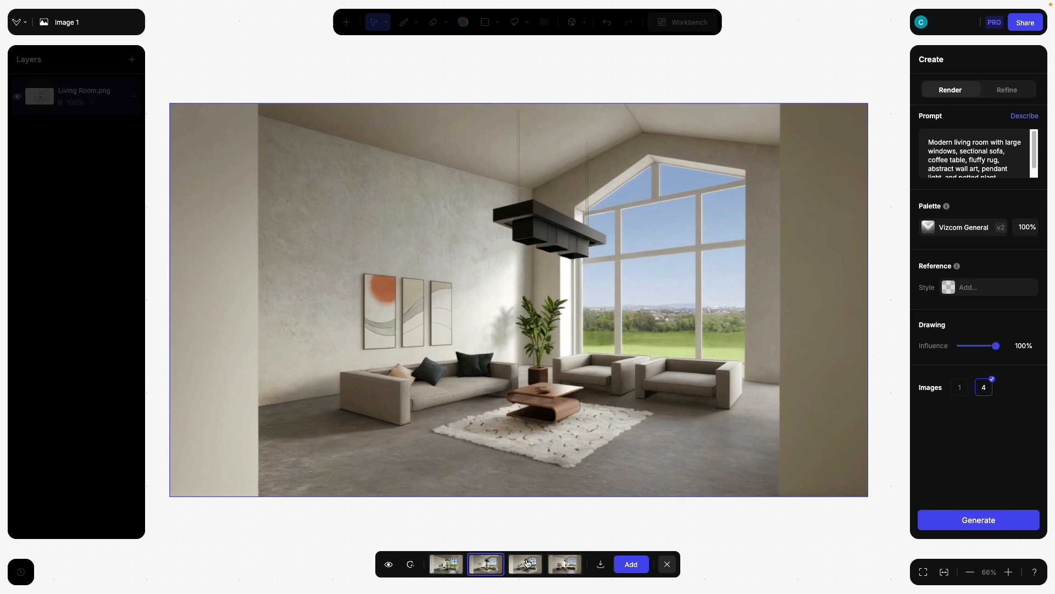
click(526, 564)
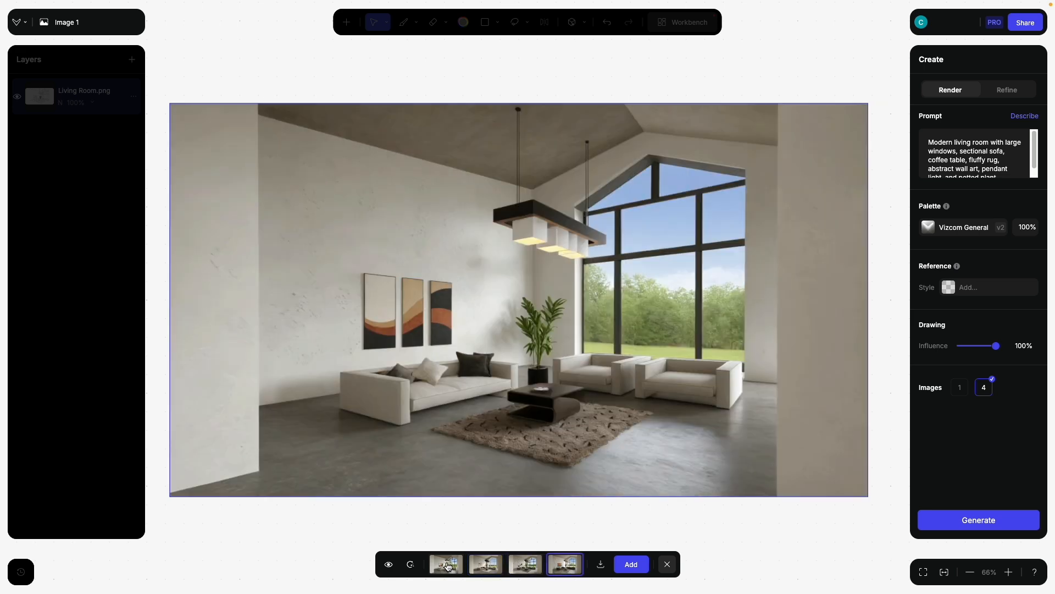
click(446, 564)
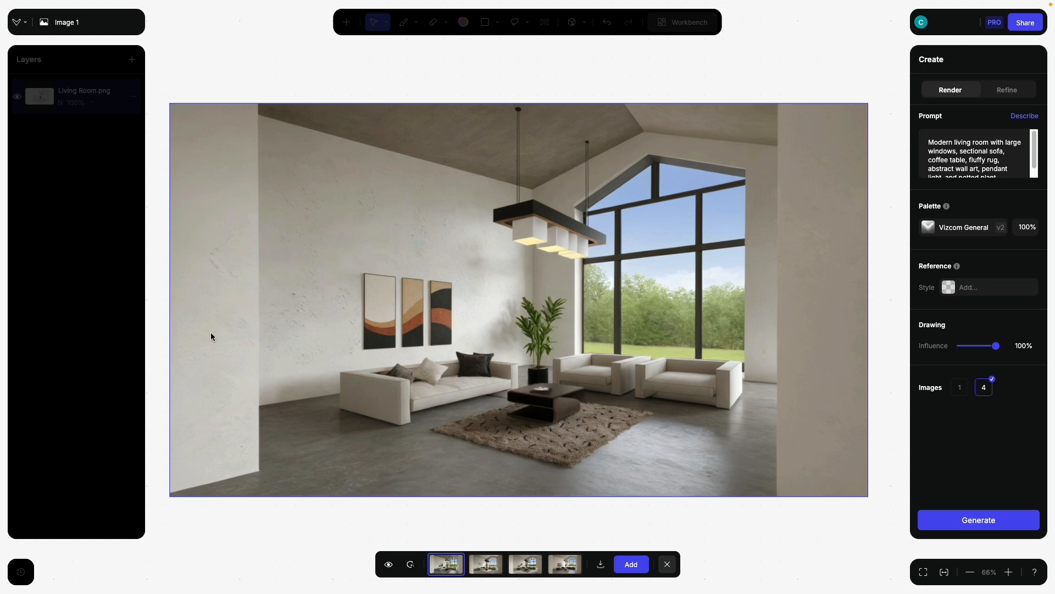
click(486, 564)
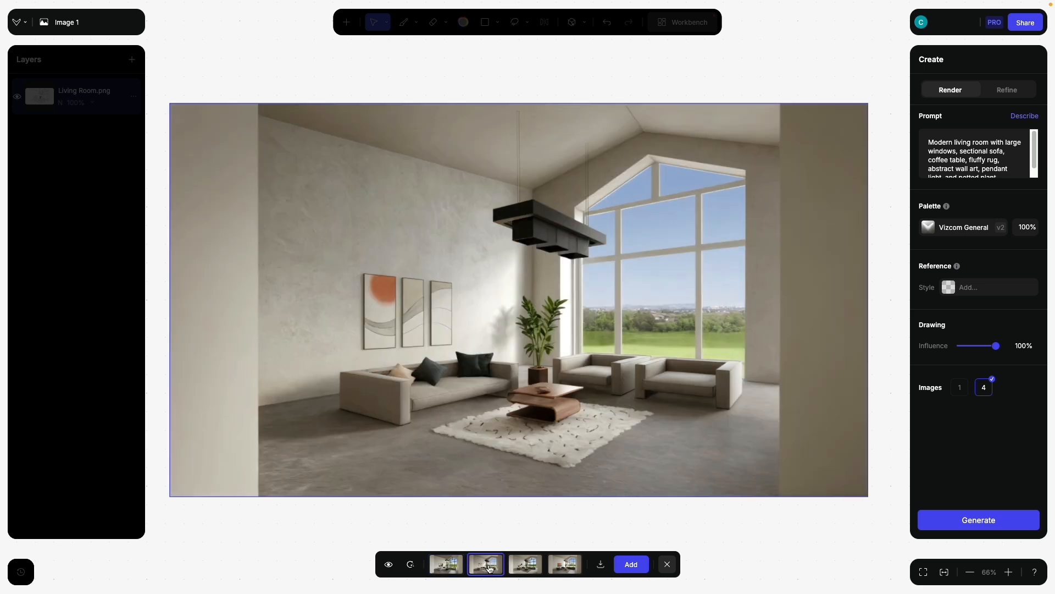
click(565, 564)
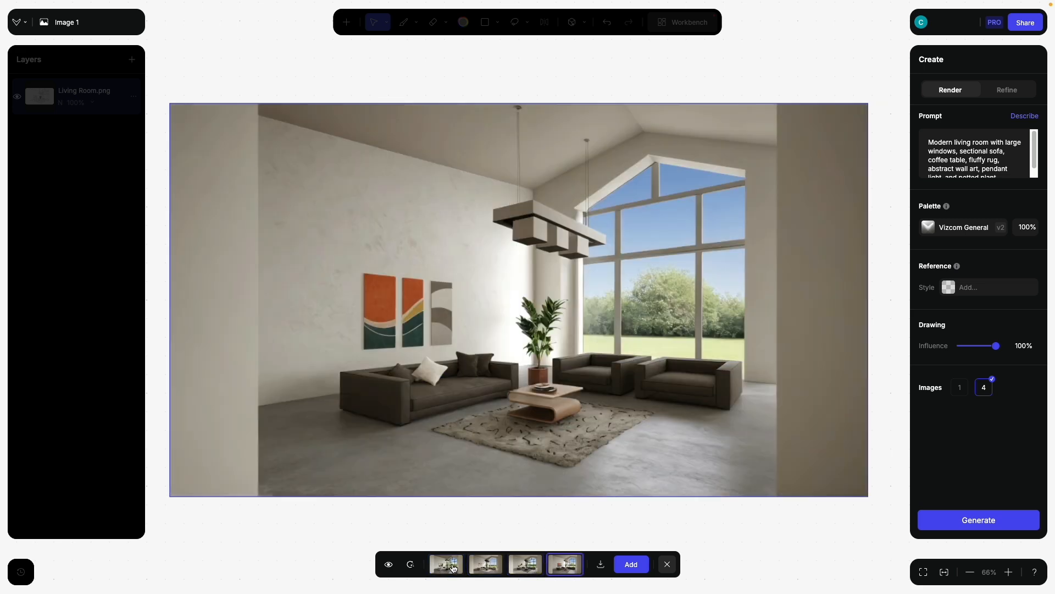
click(446, 564)
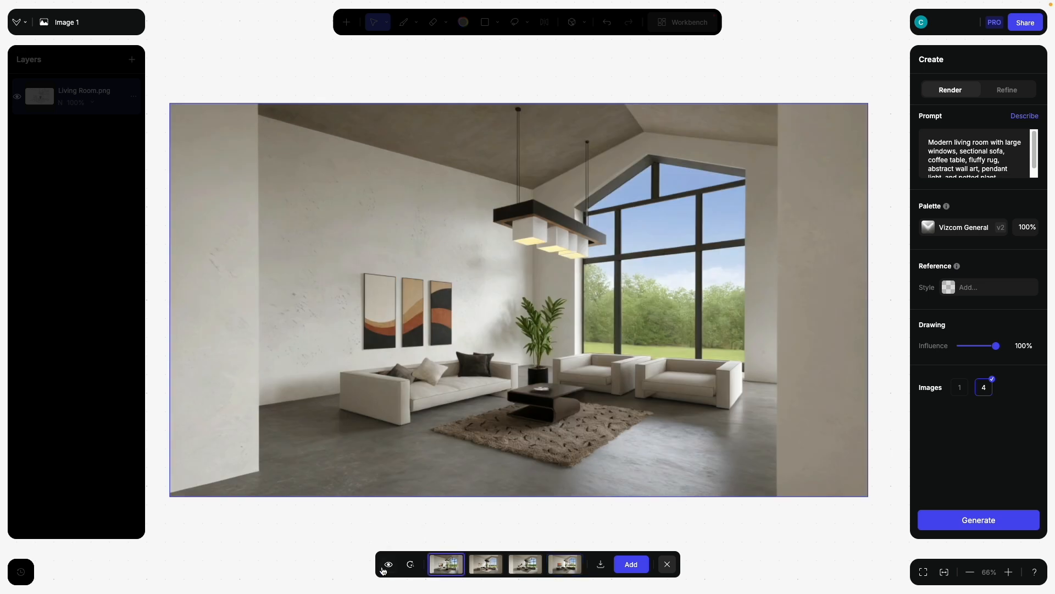
click(388, 564)
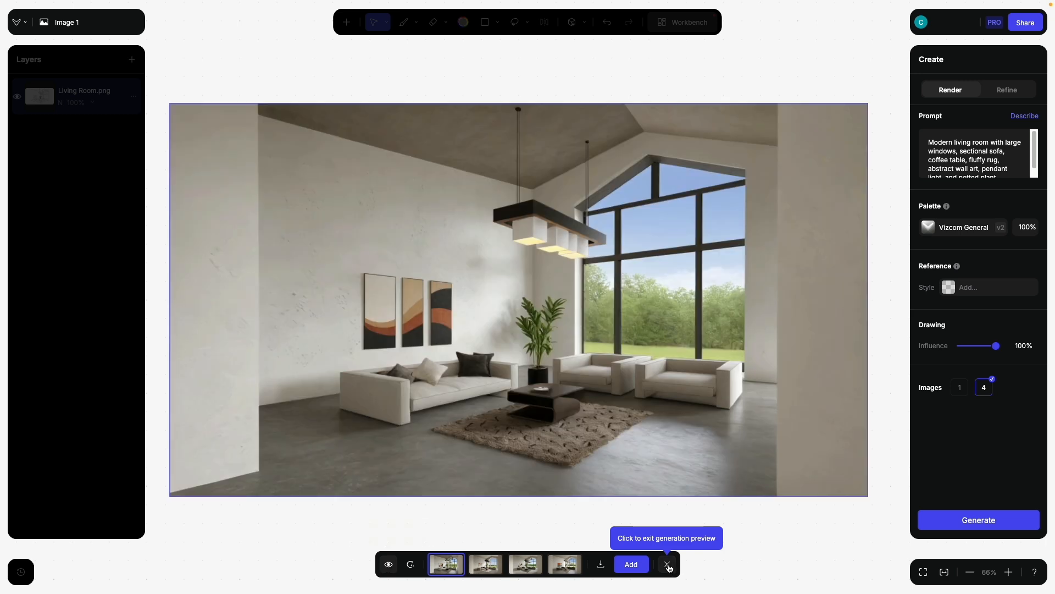
click(668, 564)
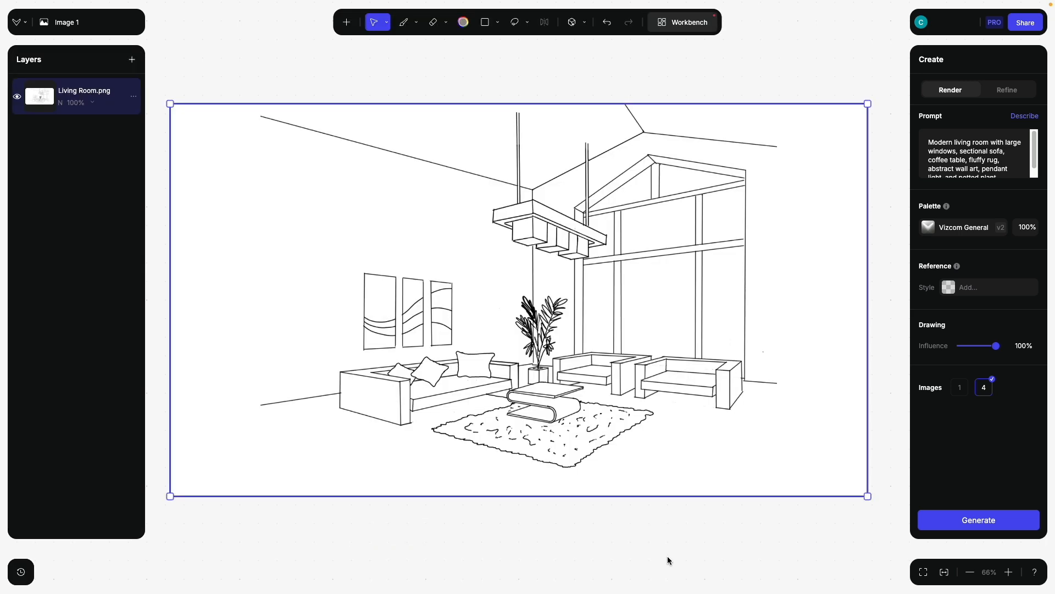
On new Layer 2, draw a black straight line extending the left floor edge
click(132, 59)
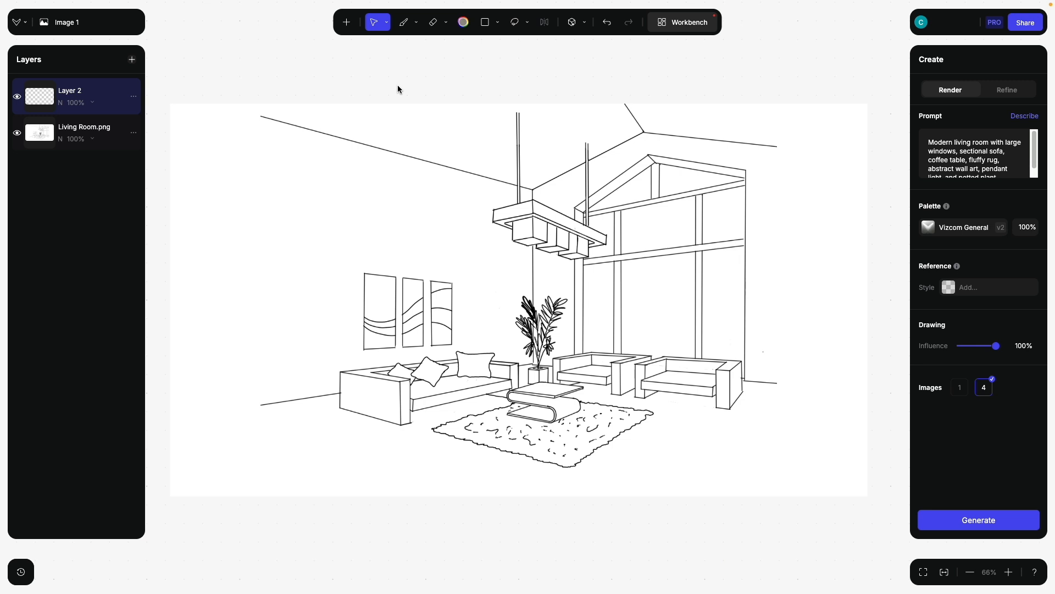
click(464, 22)
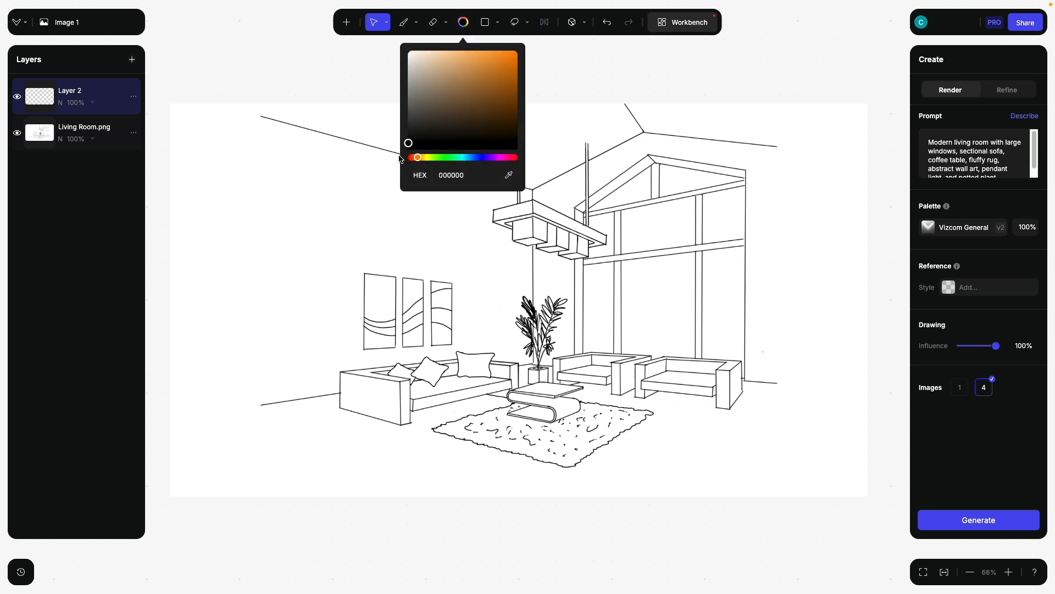
click(485, 22)
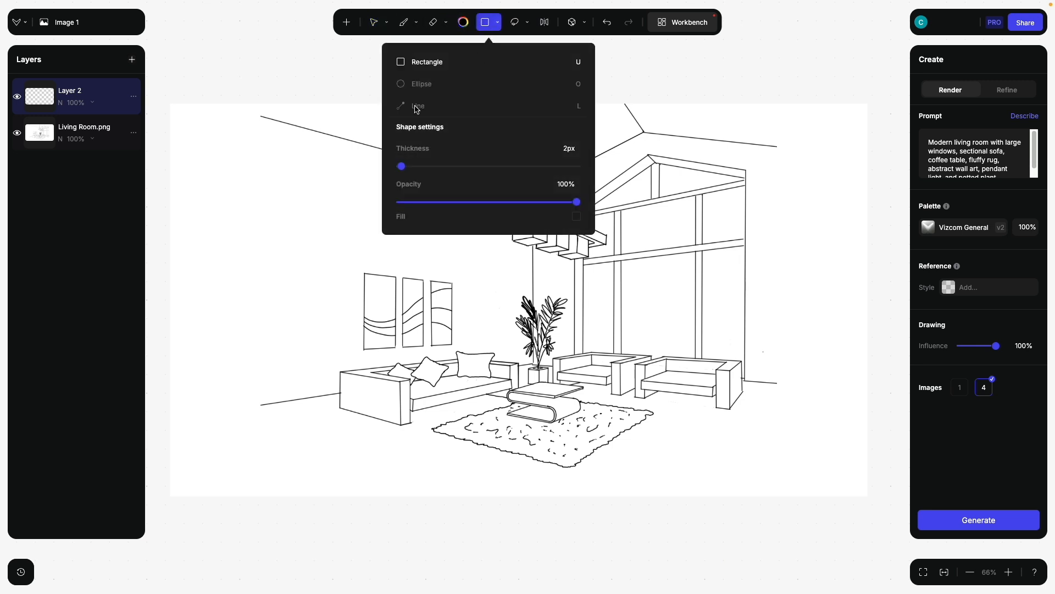
click(418, 105)
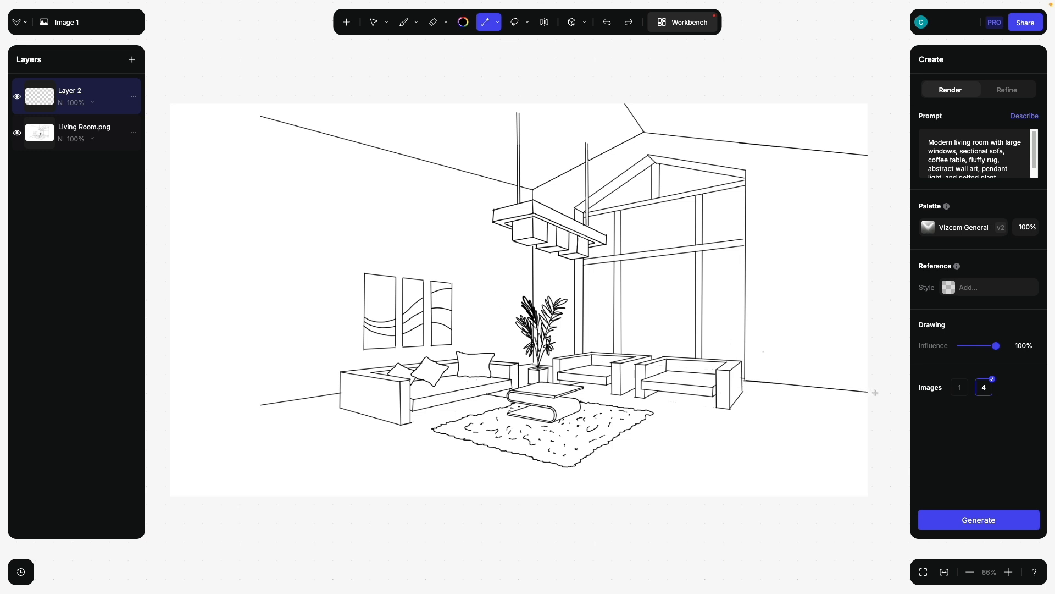
drag(209, 416, 343, 397)
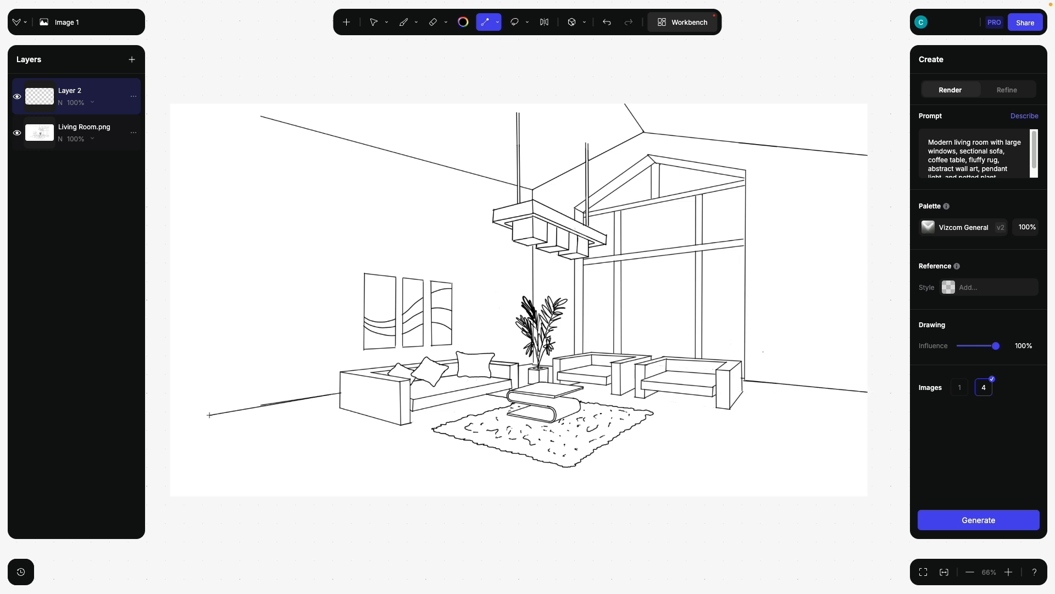
mouse_move(367, 141)
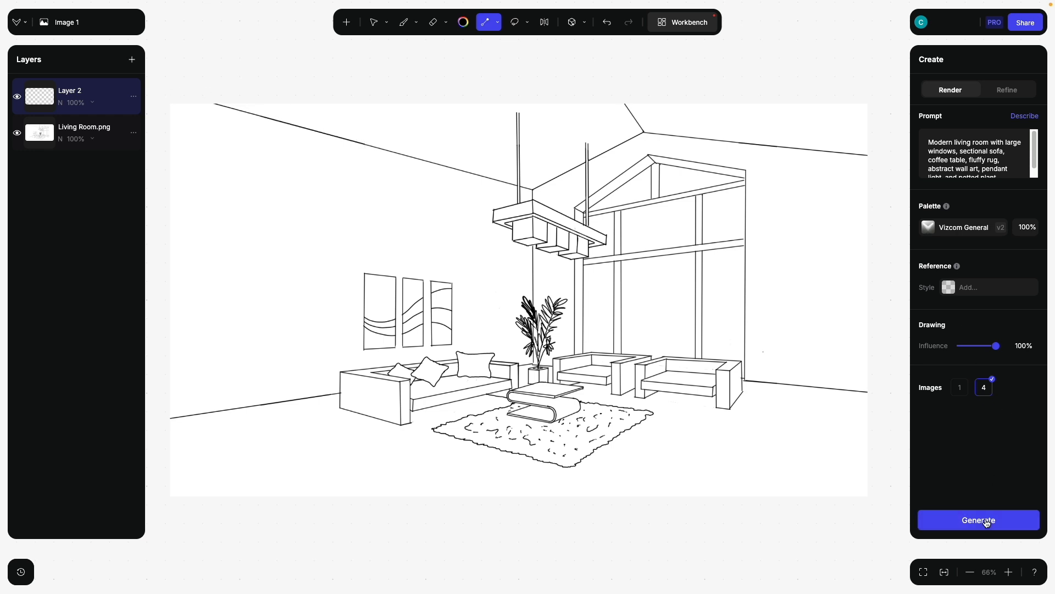
Generate four renders from the extended sketch and preview the third, fourth and first
click(978, 520)
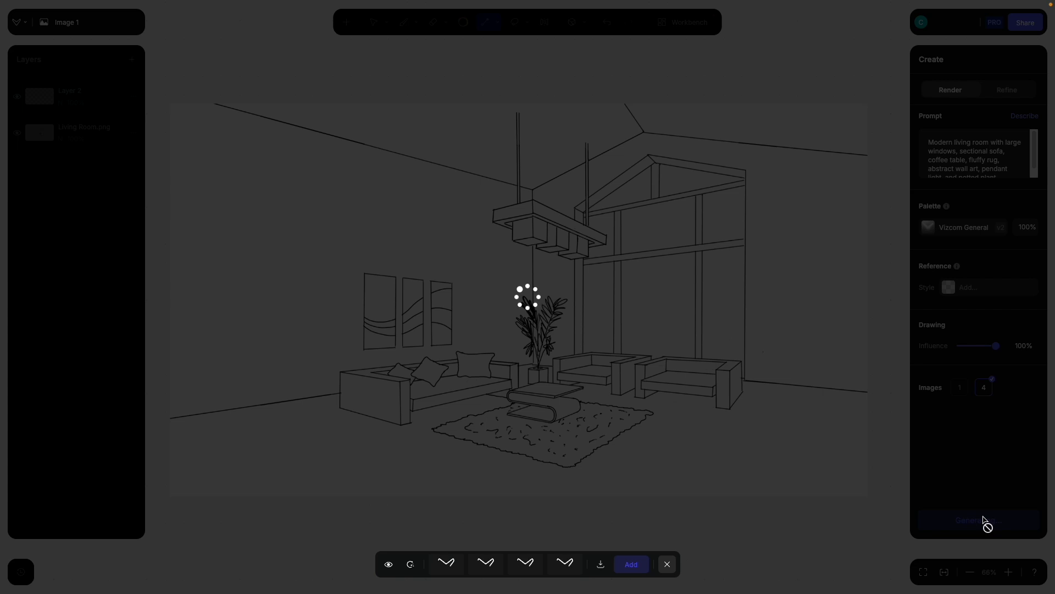
click(978, 519)
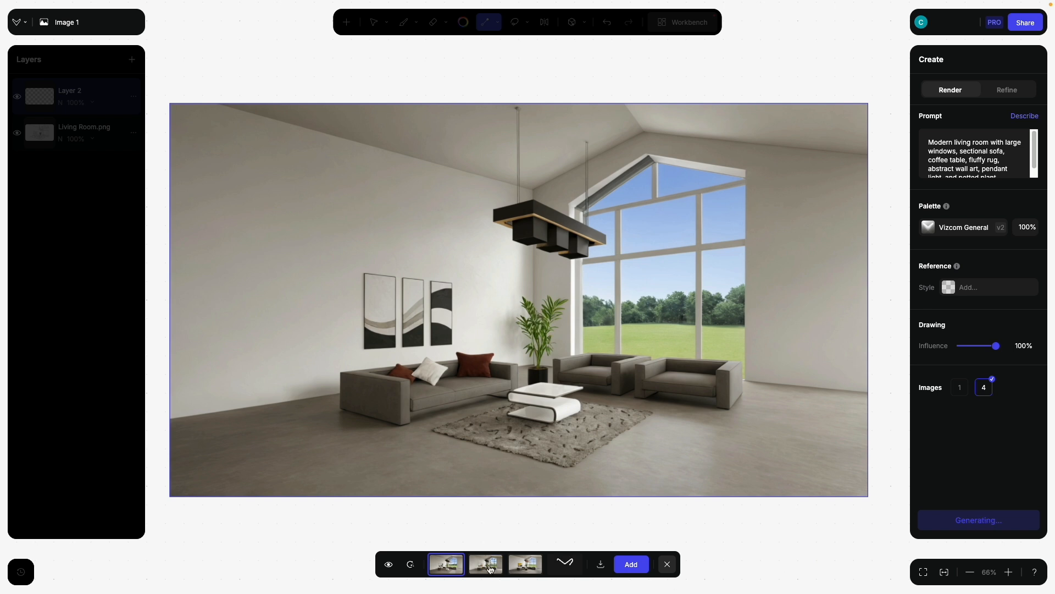
click(525, 564)
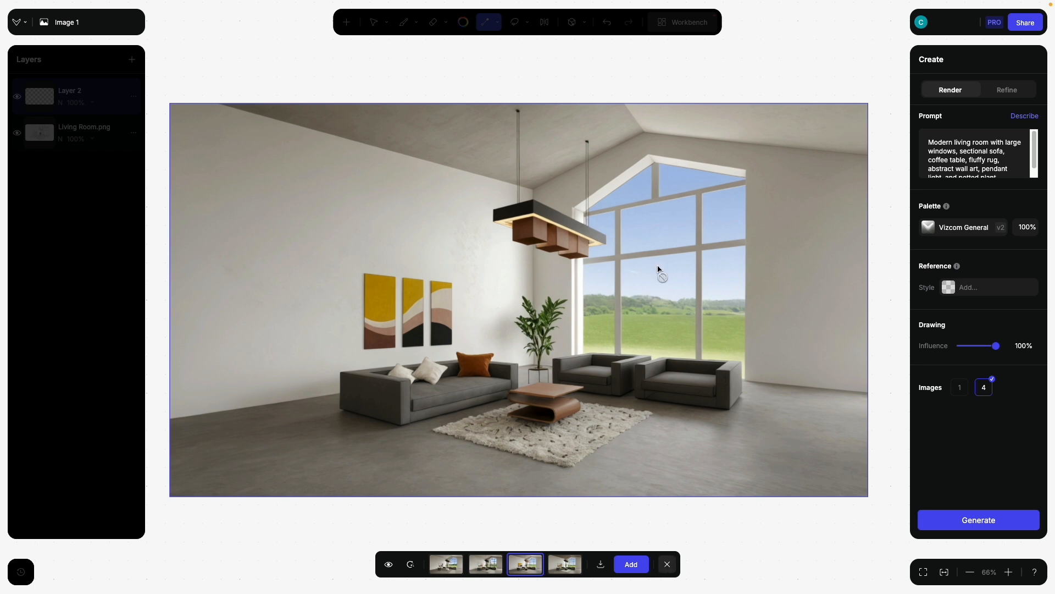
mouse_move(647, 303)
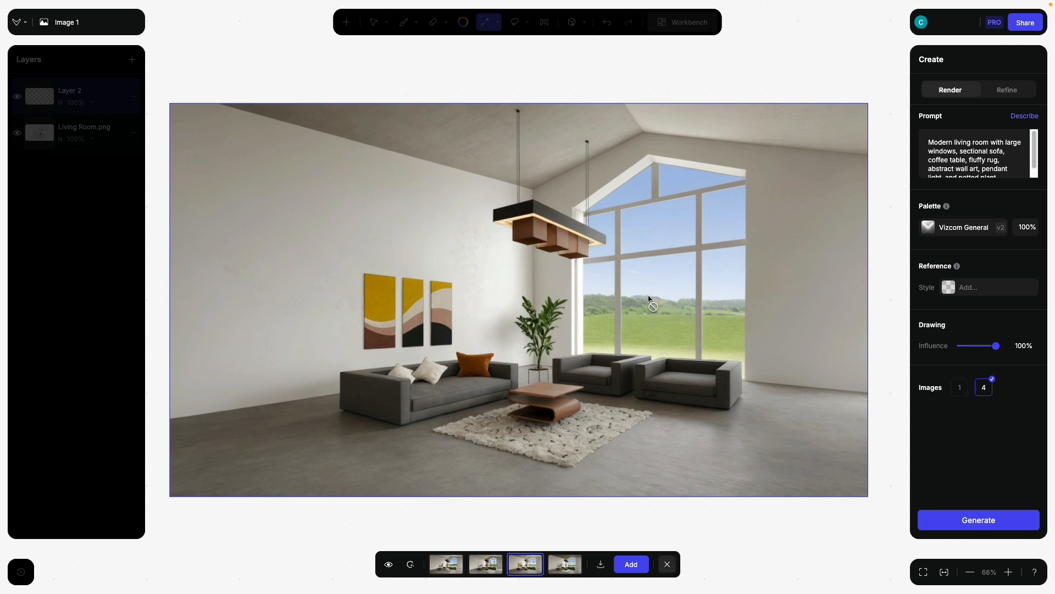
mouse_move(654, 323)
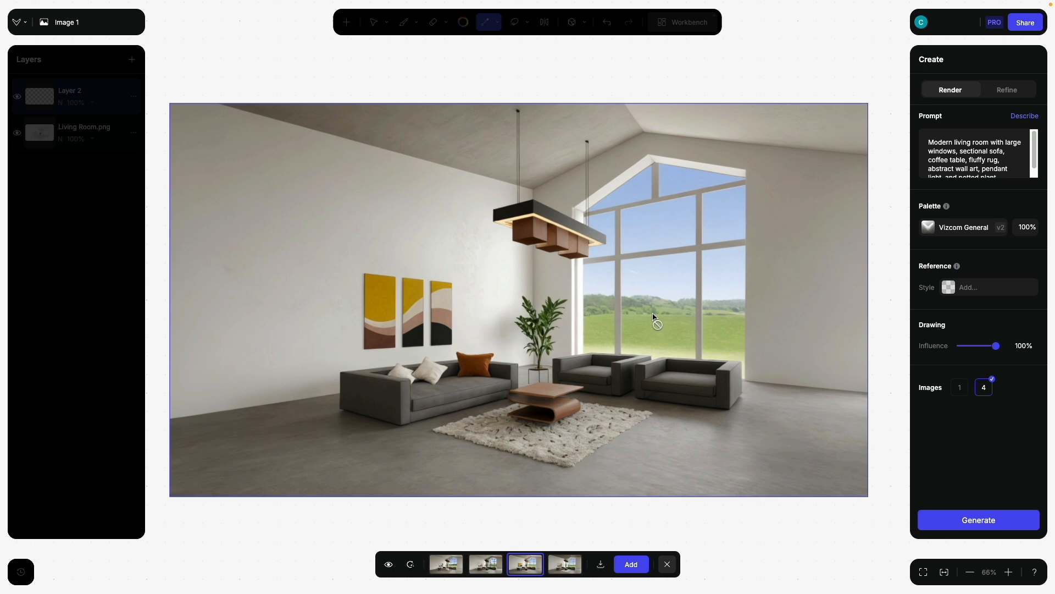
click(565, 564)
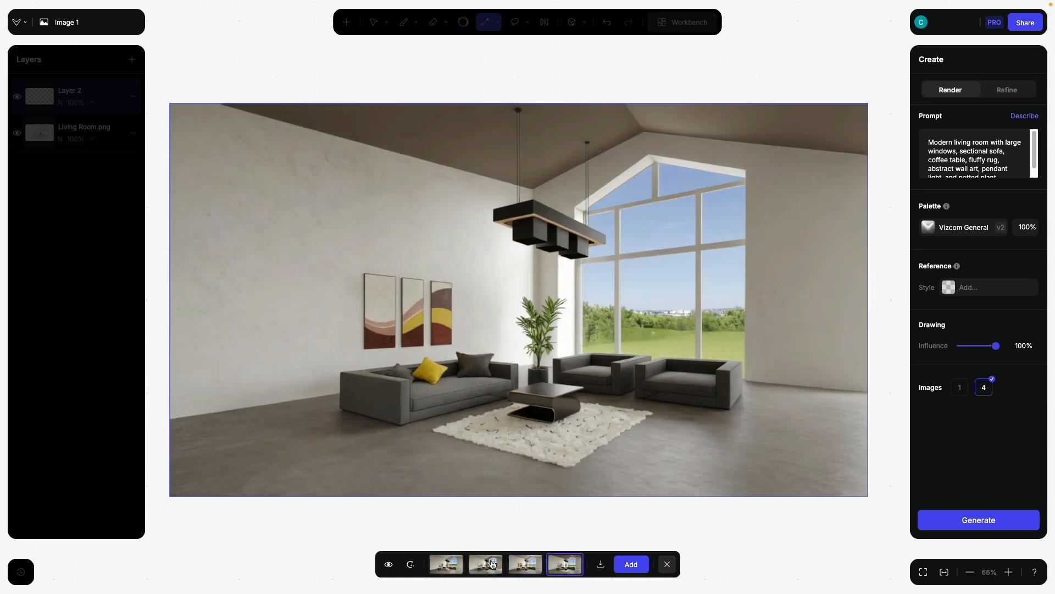
click(446, 564)
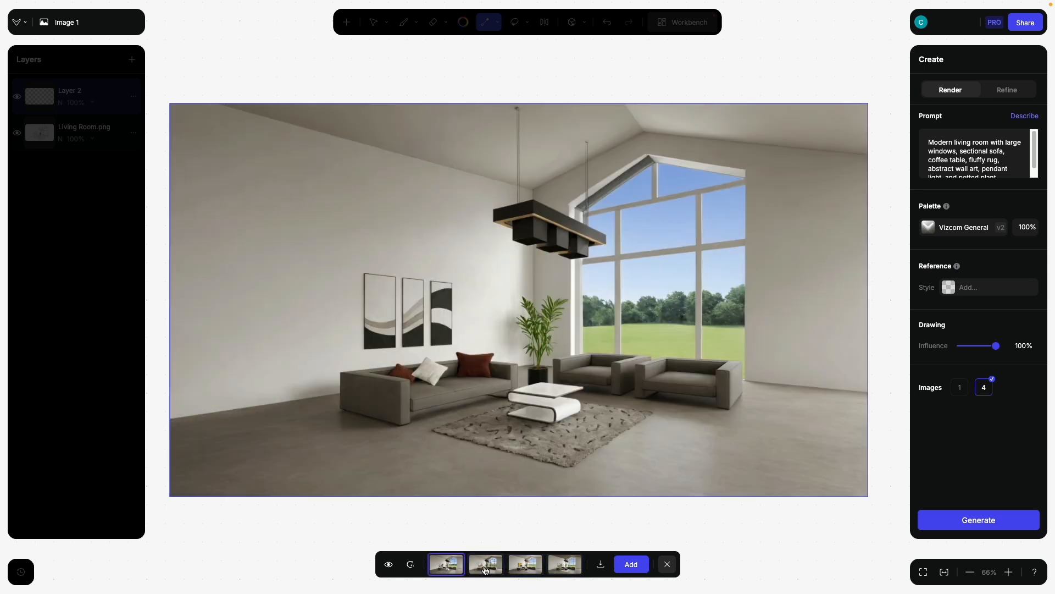
Exit the render preview and append 'garden and forrest outside' to the prompt
click(486, 564)
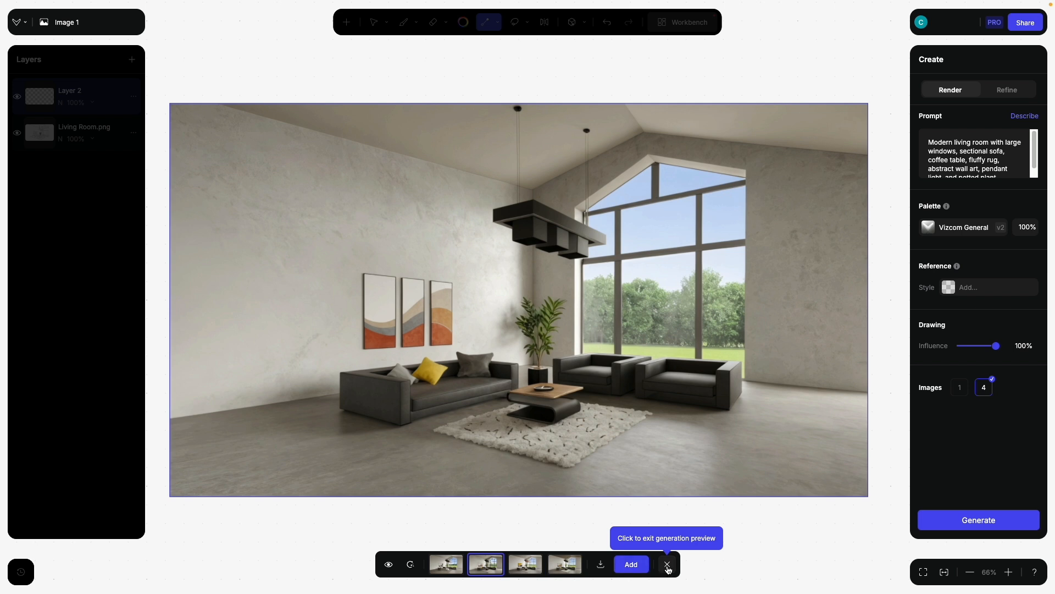
click(667, 565)
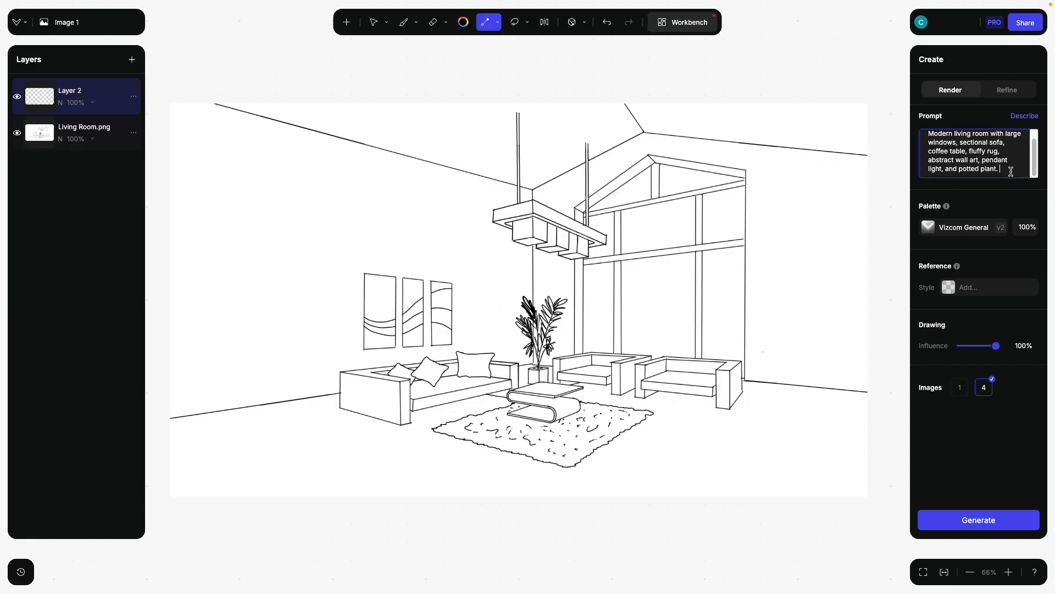
text(garden and)
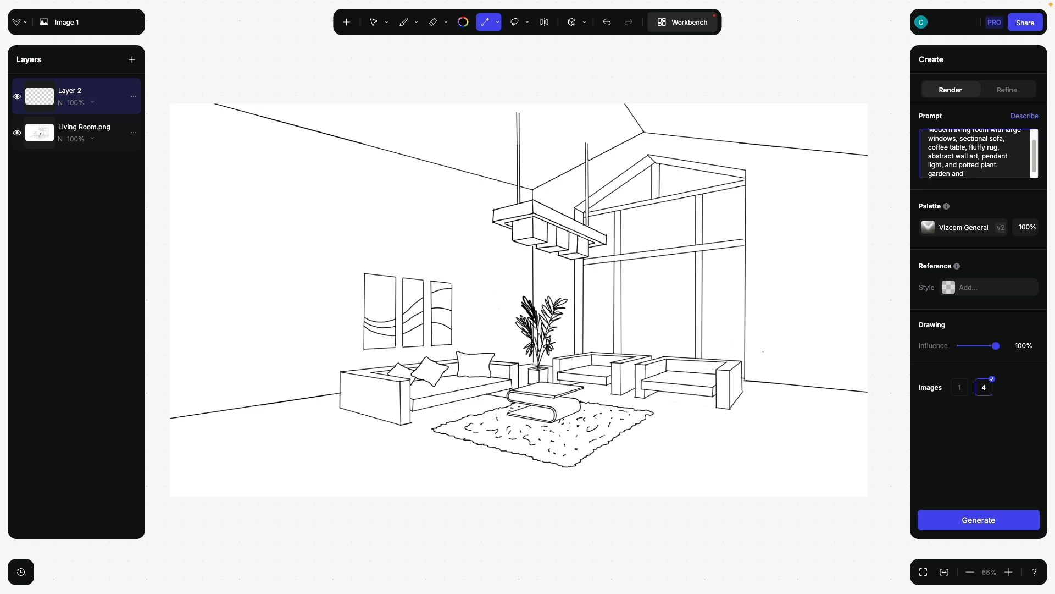
text(forrest o)
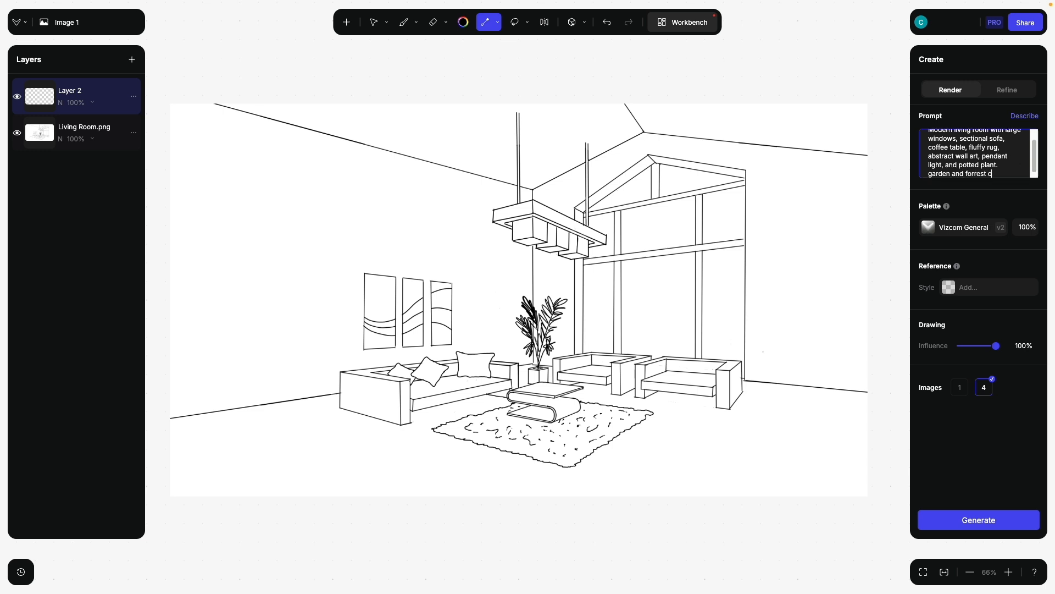
text(utside)
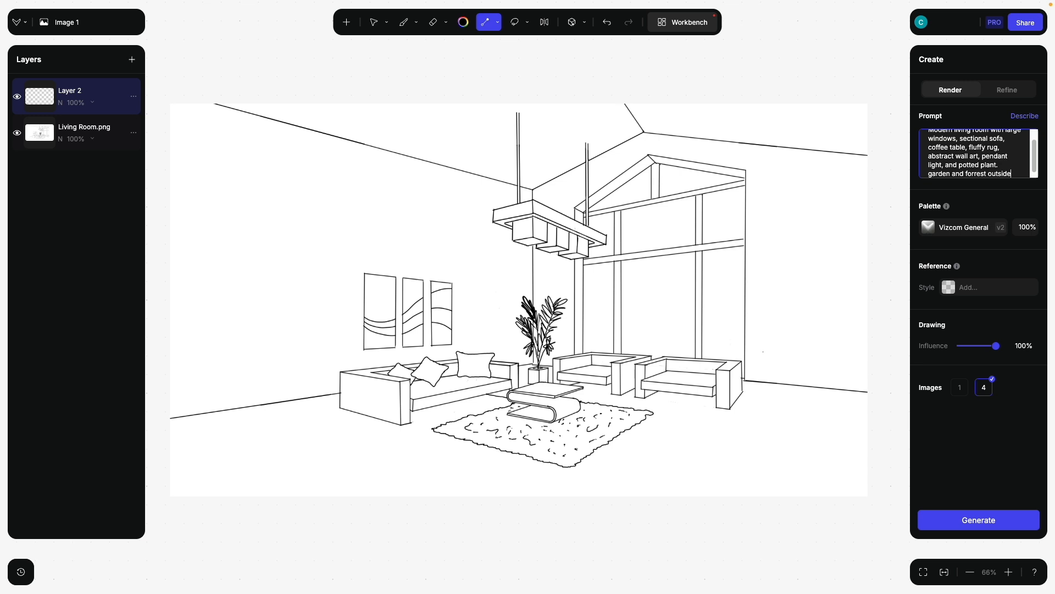
mouse_move(716, 138)
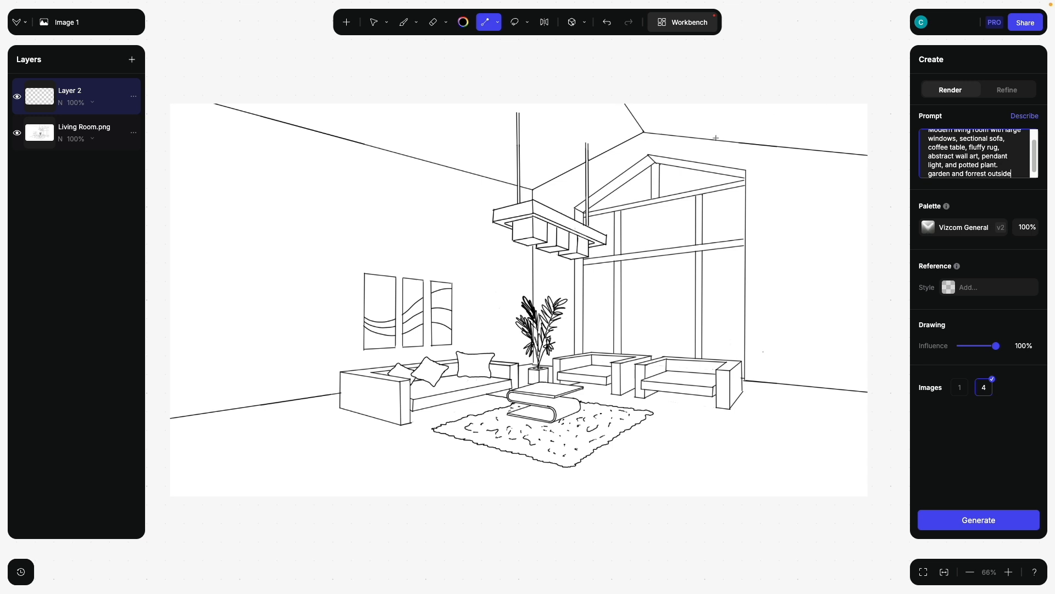
mouse_move(285, 363)
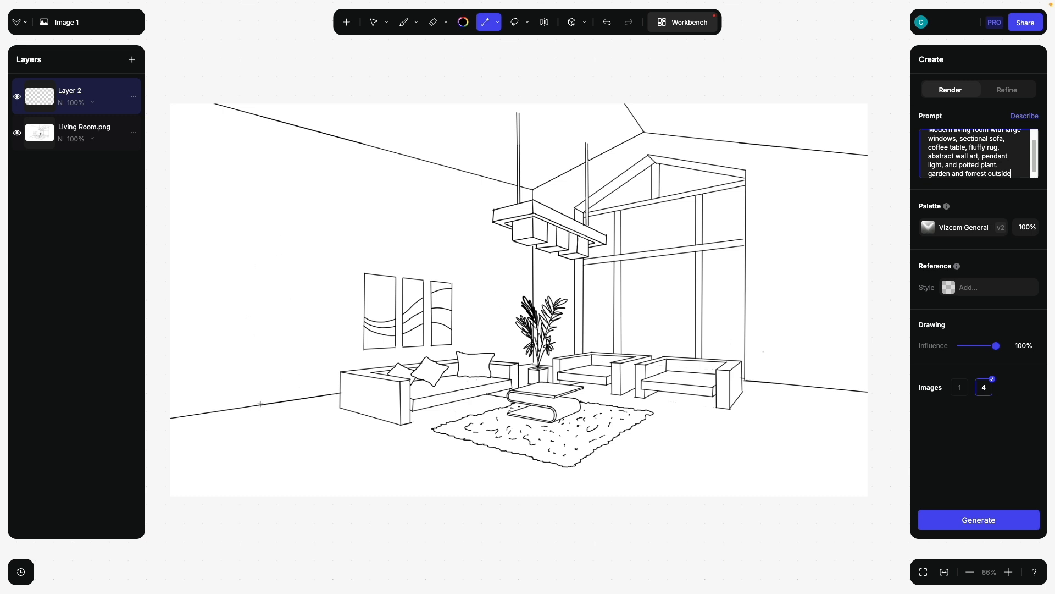
On a new layer, sketch the left wall's top doorway edge and erase excess line ends
click(132, 60)
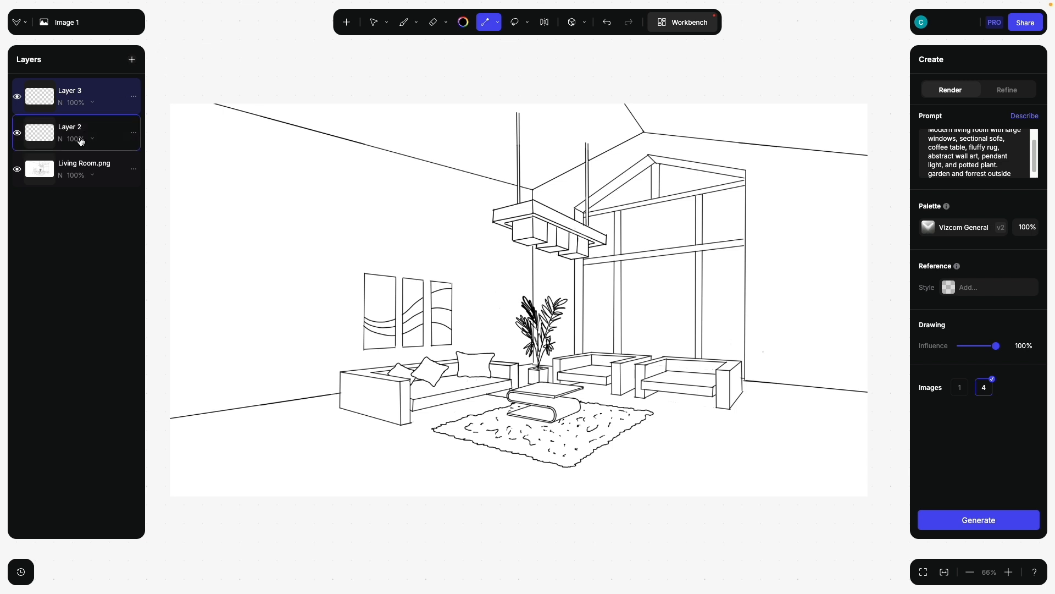
click(93, 138)
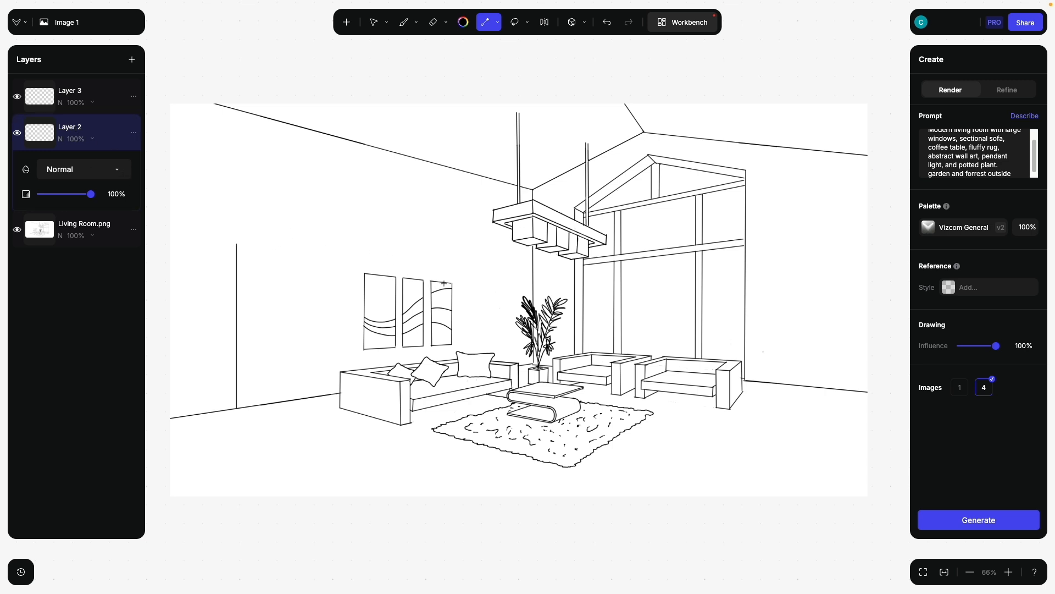
drag(192, 253, 458, 281)
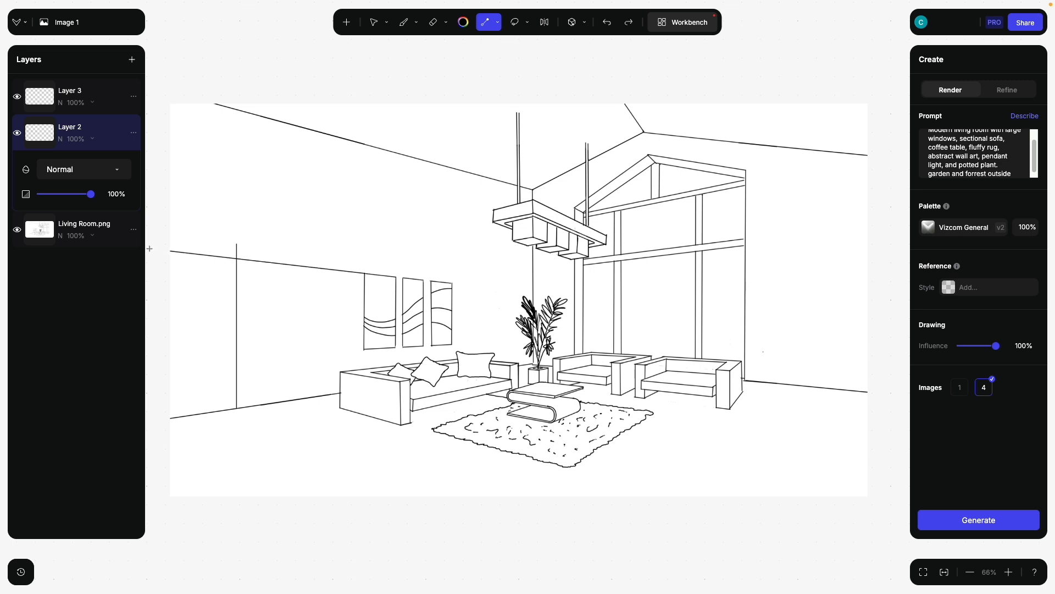
mouse_move(241, 227)
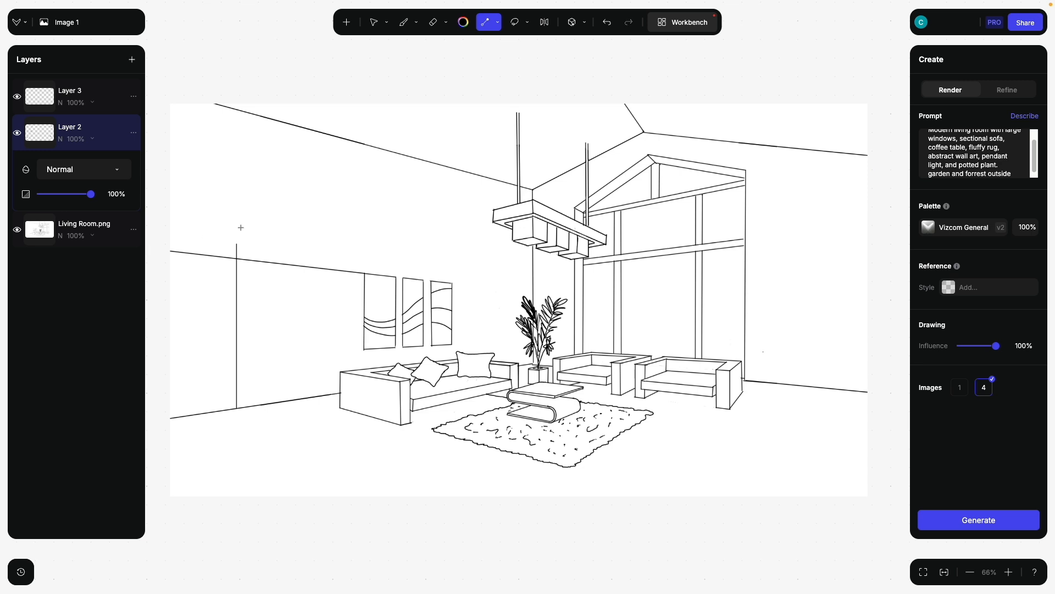
click(433, 22)
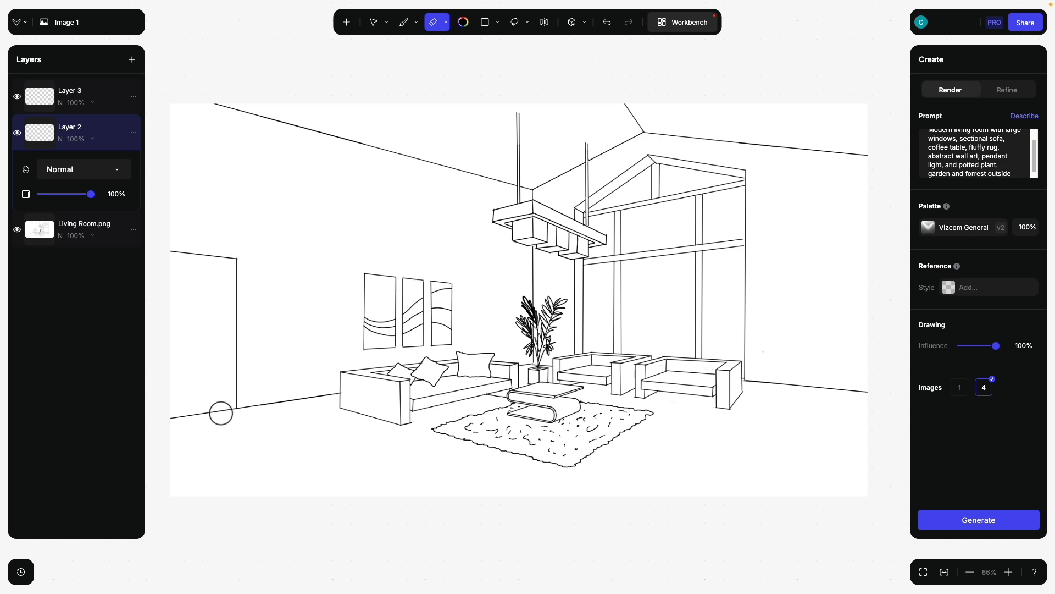
mouse_move(460, 153)
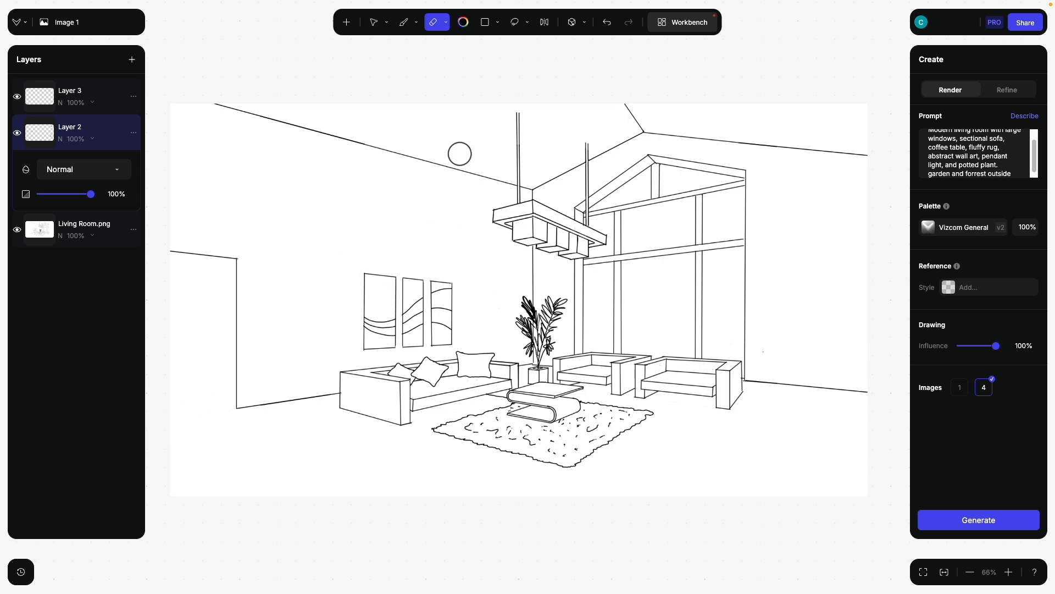
click(526, 22)
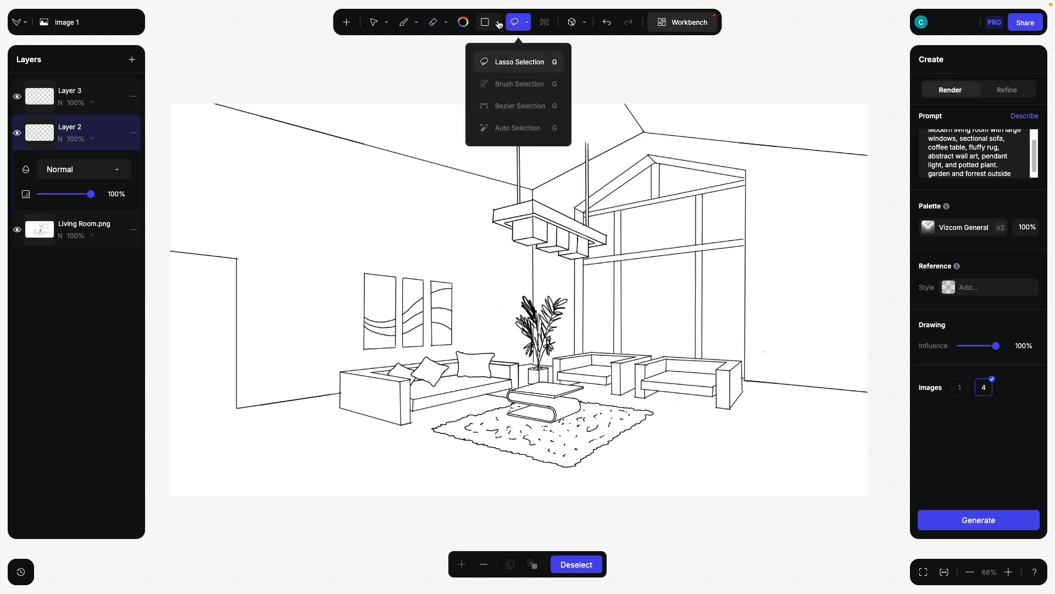
click(485, 22)
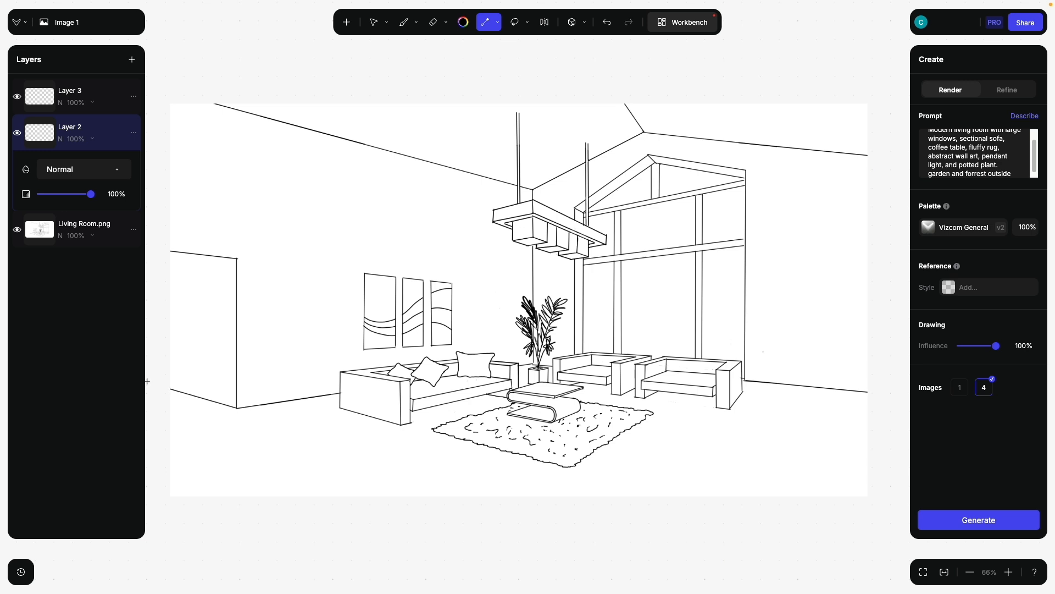
mouse_move(253, 337)
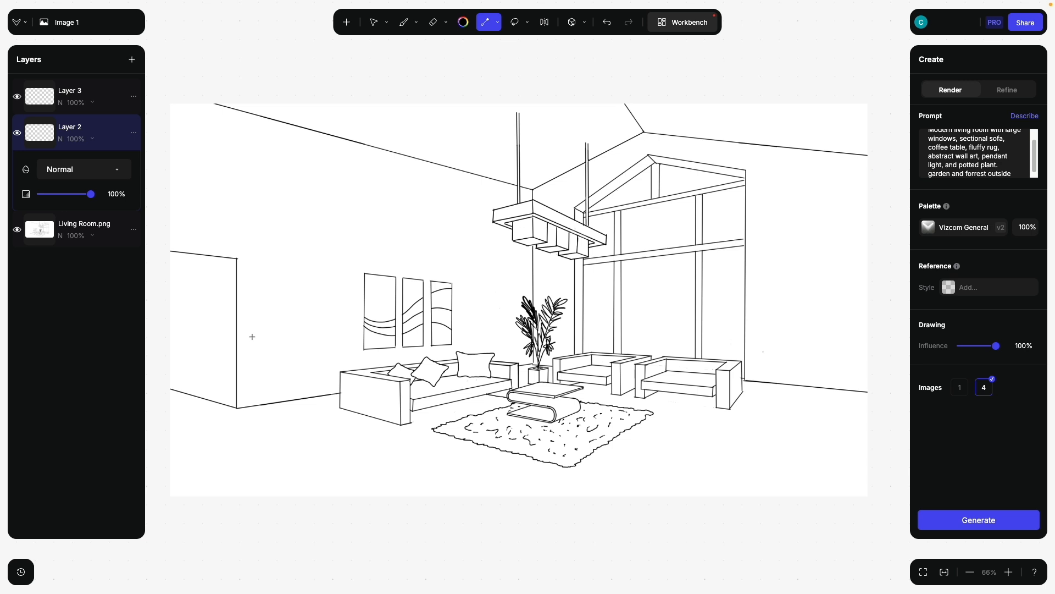
mouse_move(234, 413)
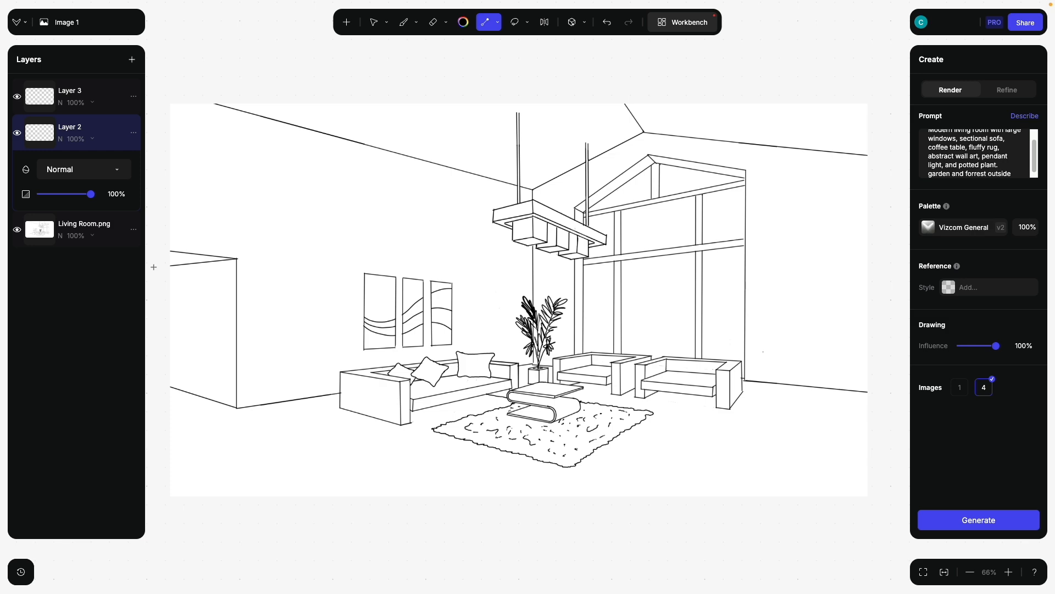
mouse_move(999, 526)
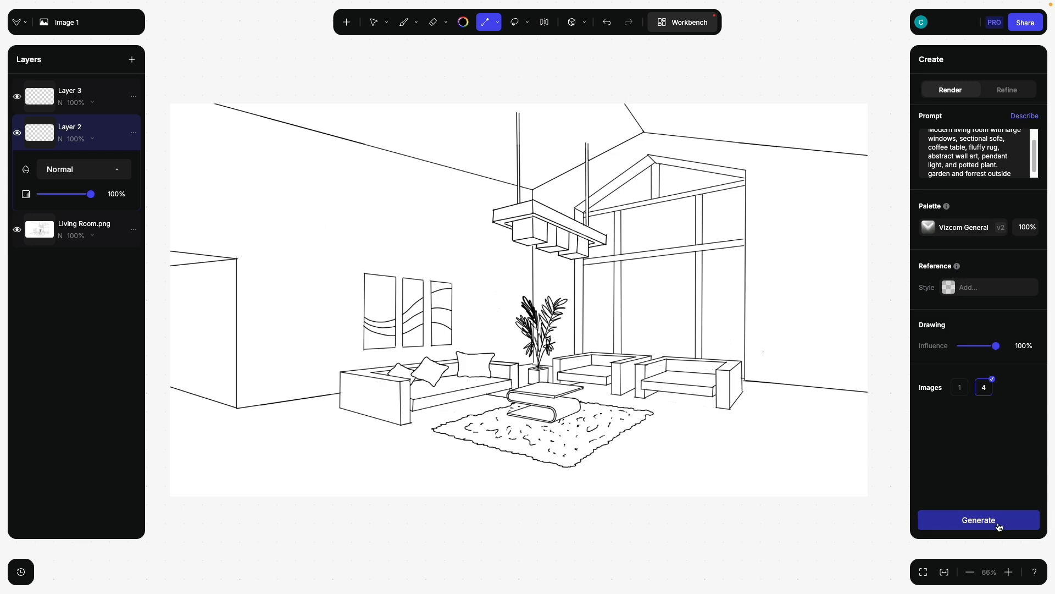
Generate four renders, compare the options, and add the chosen one as a layer
click(979, 520)
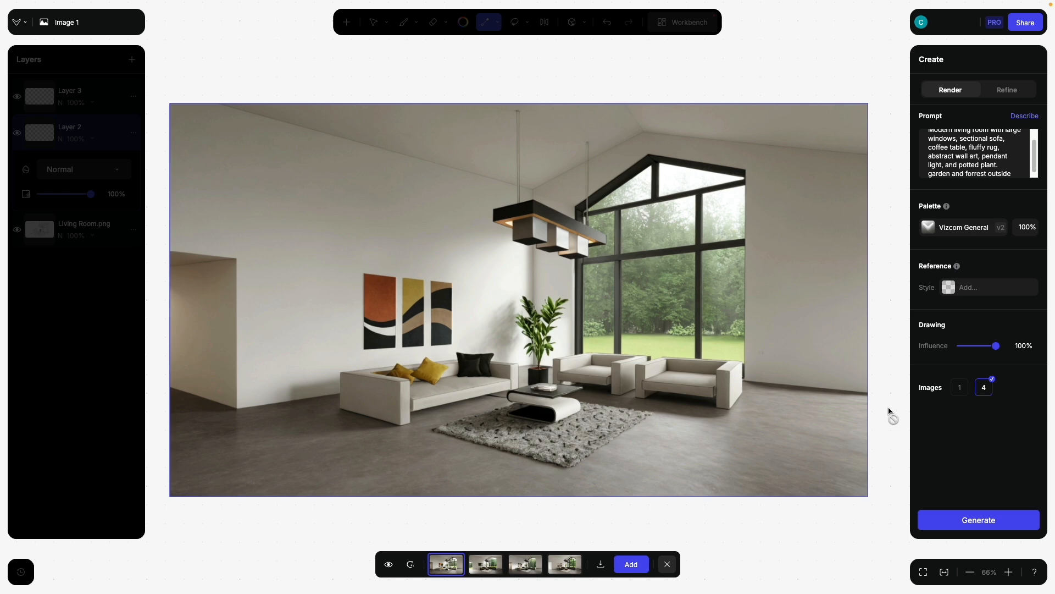
click(485, 564)
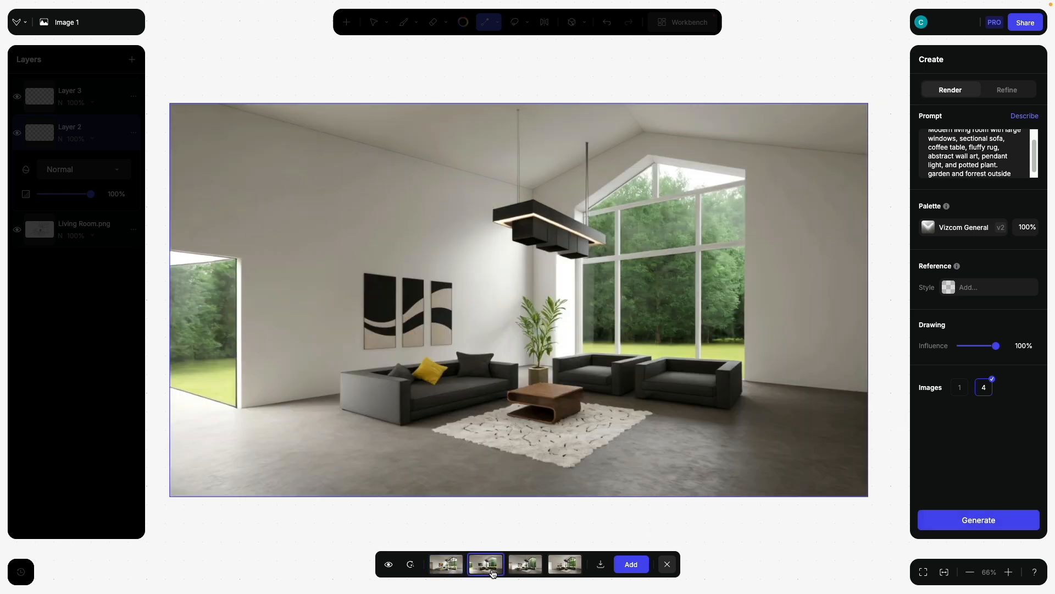
click(525, 564)
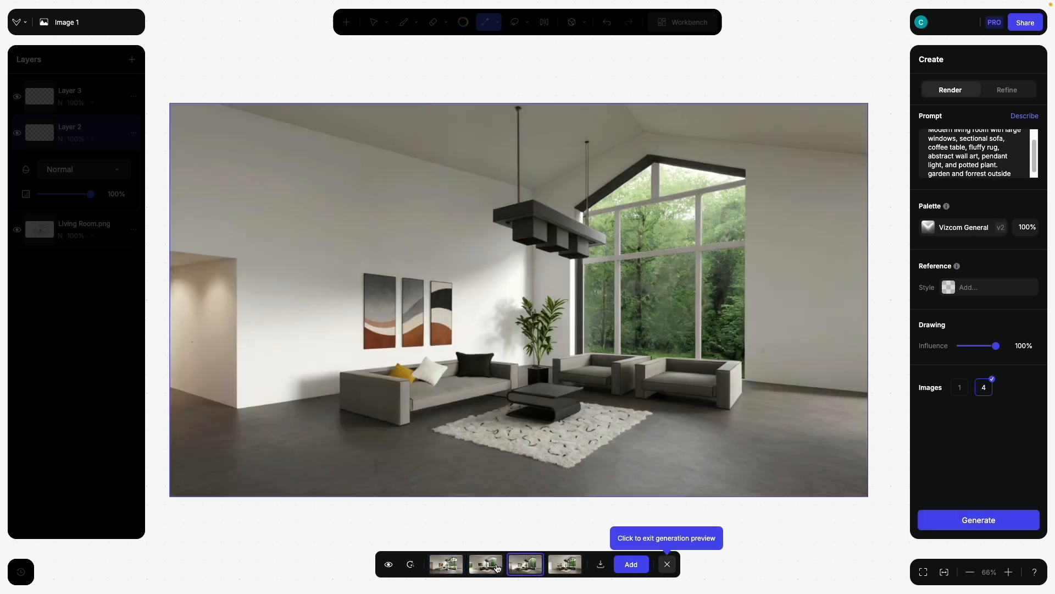
click(486, 564)
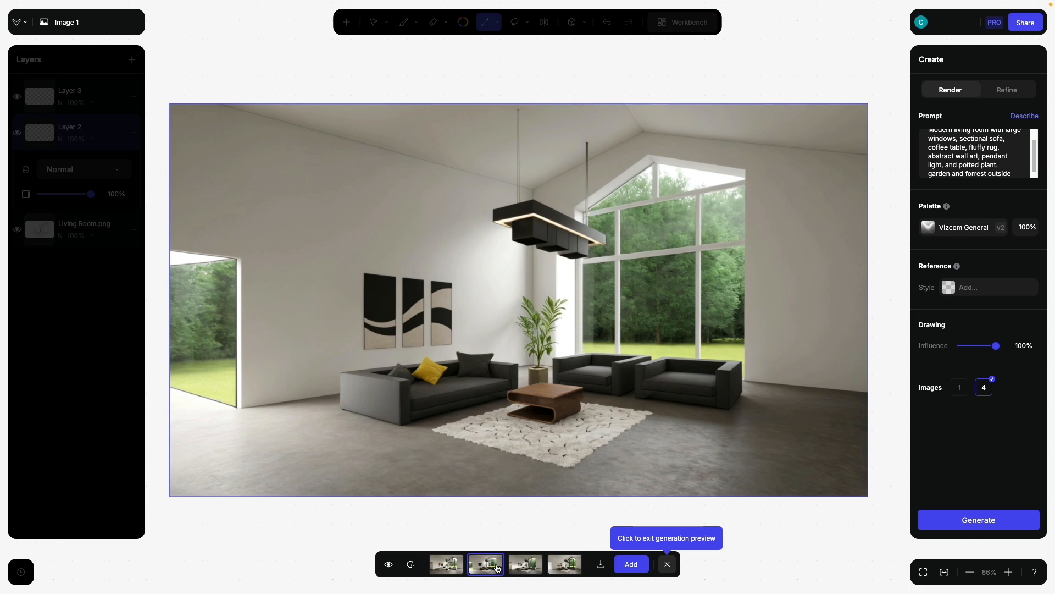
click(525, 564)
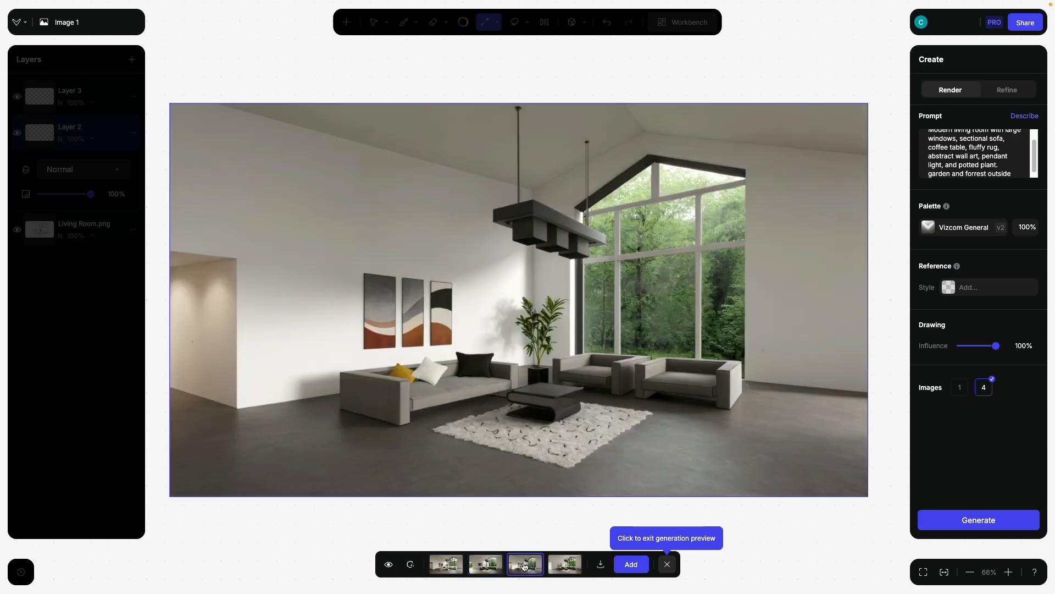
click(565, 564)
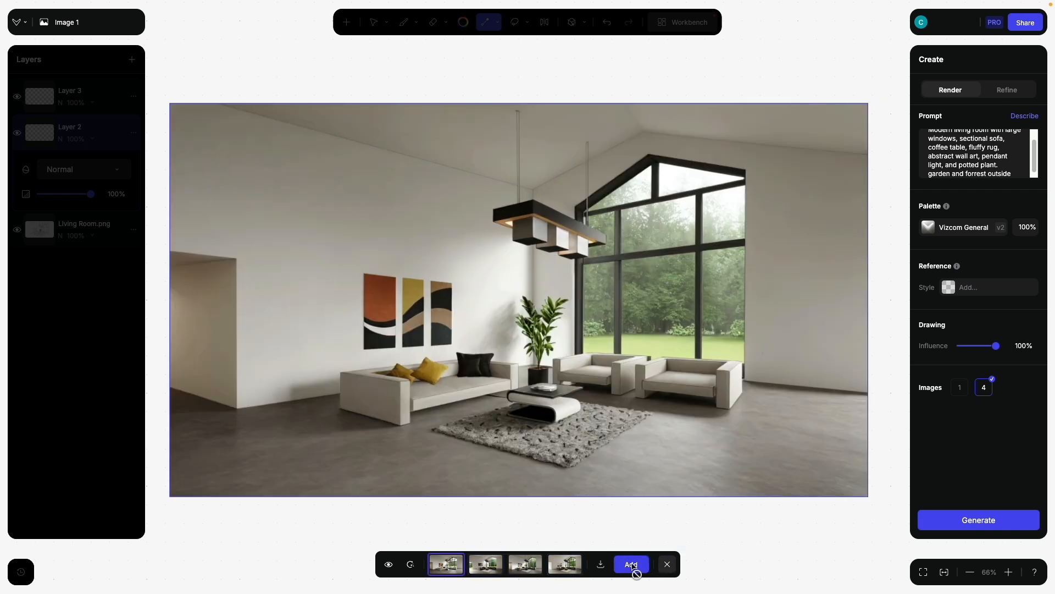
click(632, 564)
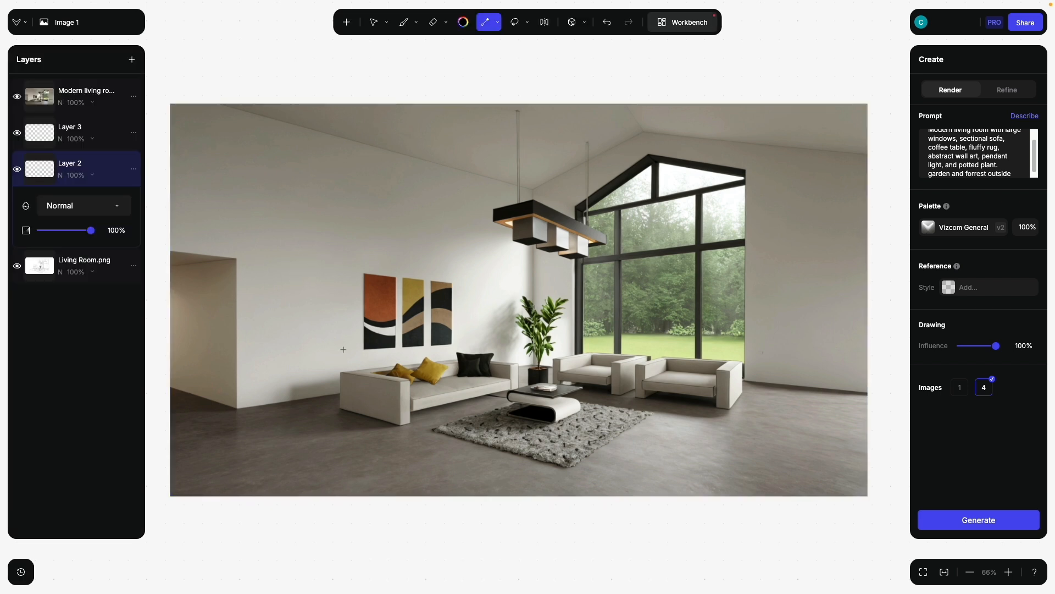
mouse_move(281, 266)
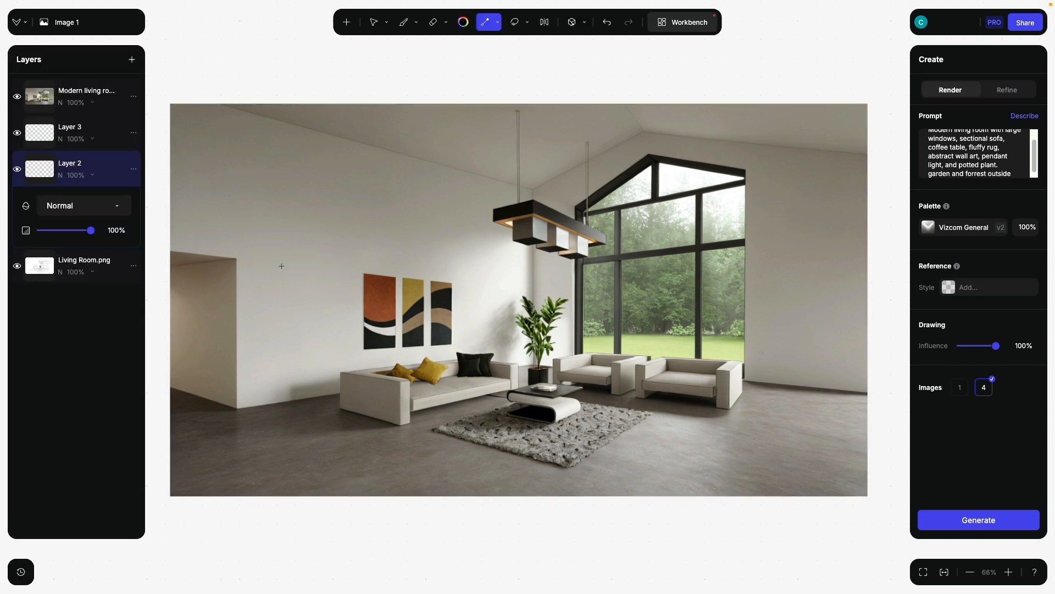
Drag Layer 3 above the Modern living room render and zoom into the left wall
click(69, 132)
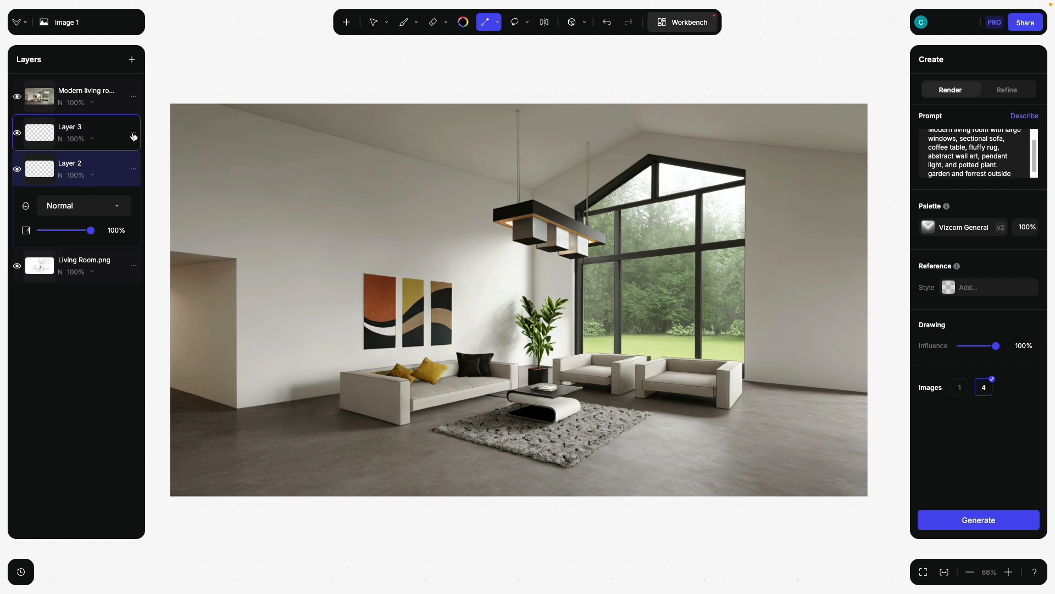
drag(69, 132, 69, 94)
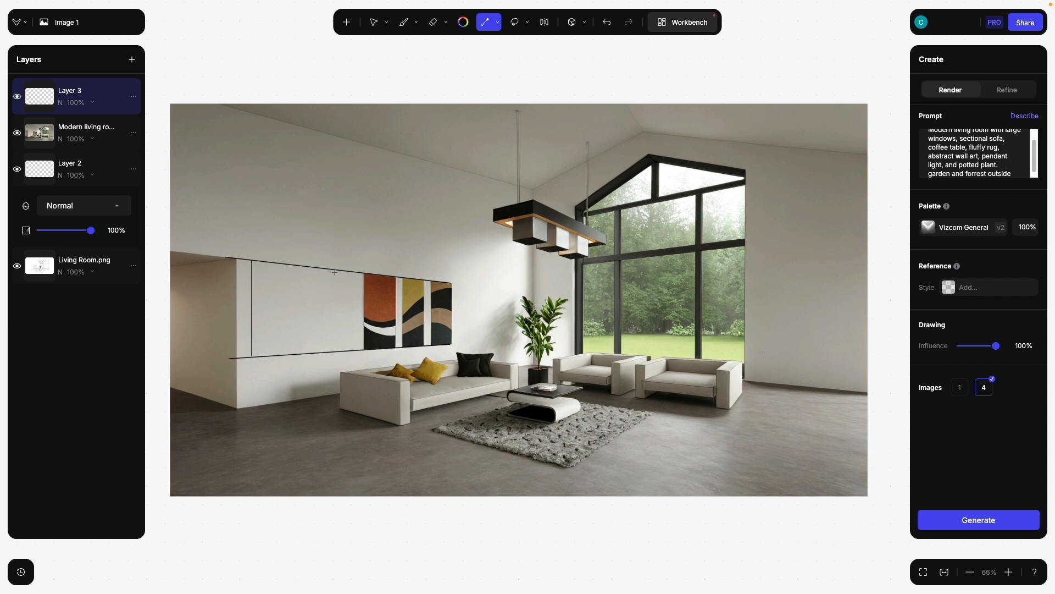
drag(334, 273, 341, 354)
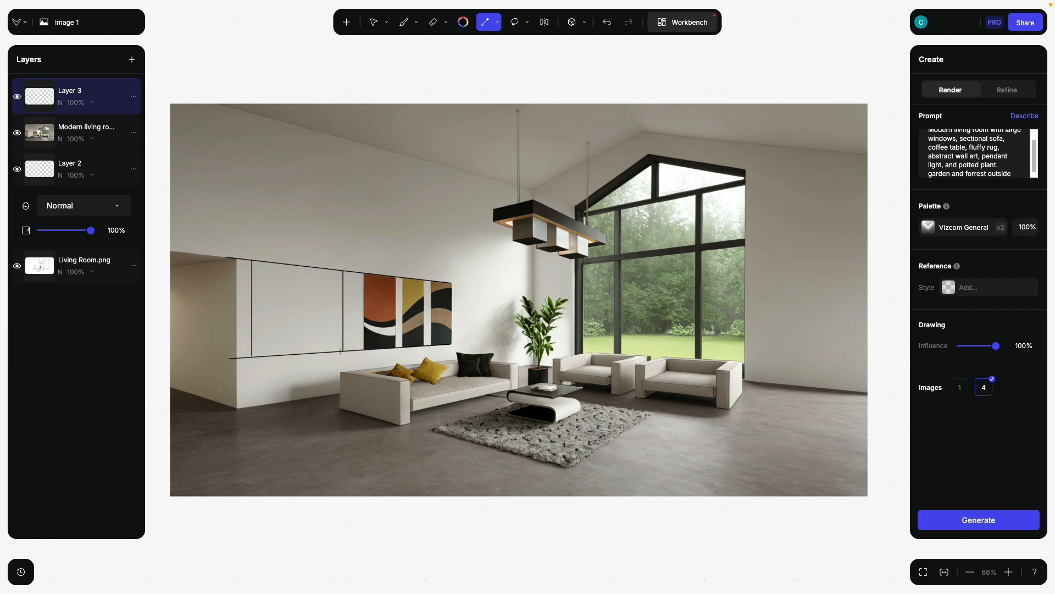
click(433, 22)
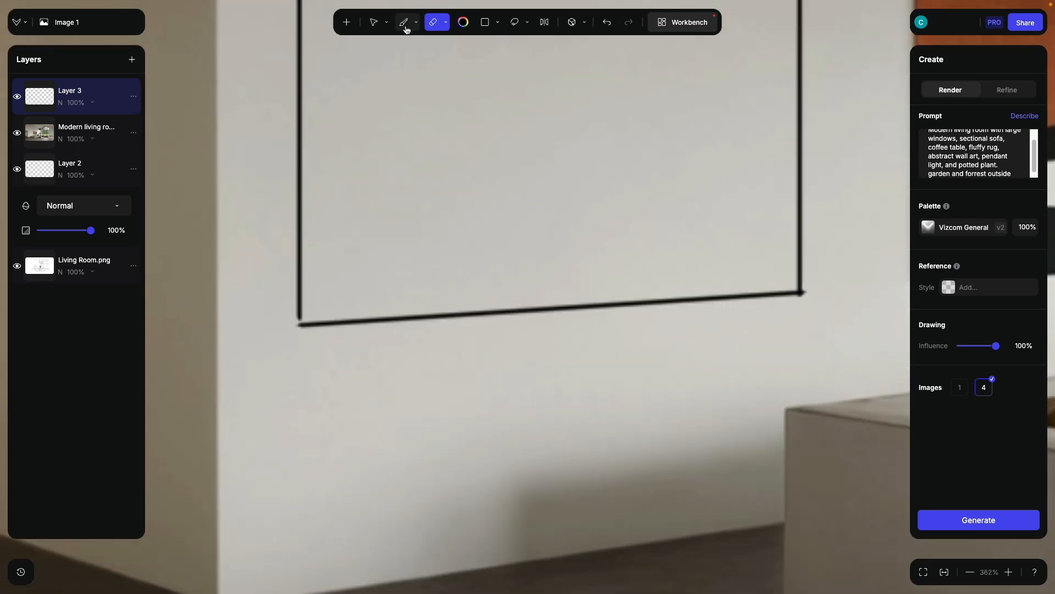
Bucket-fill the left-wall rectangle solid black, then add a new empty layer above it
click(404, 22)
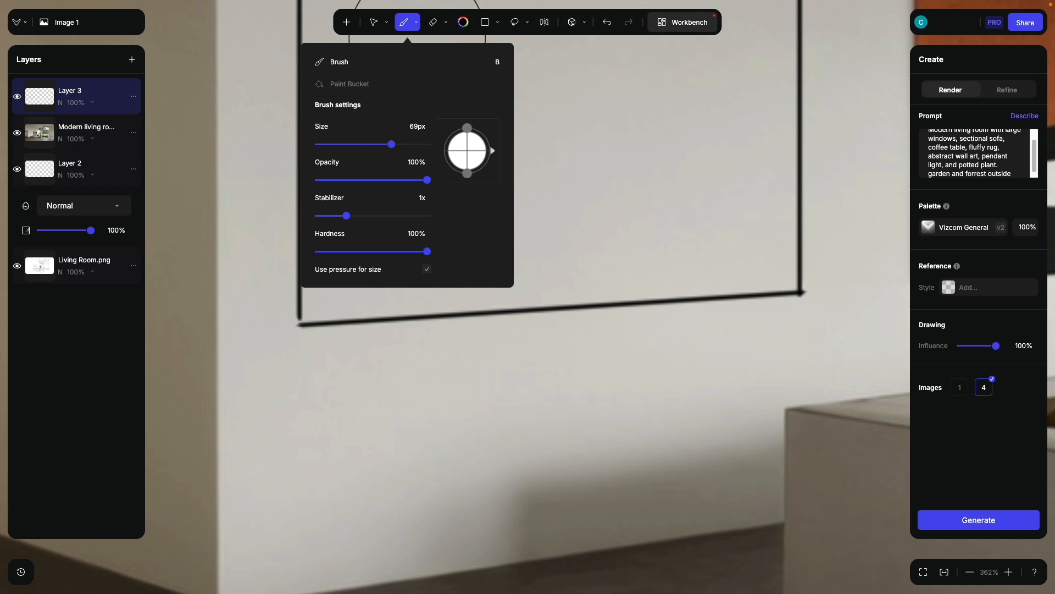
drag(392, 144, 331, 144)
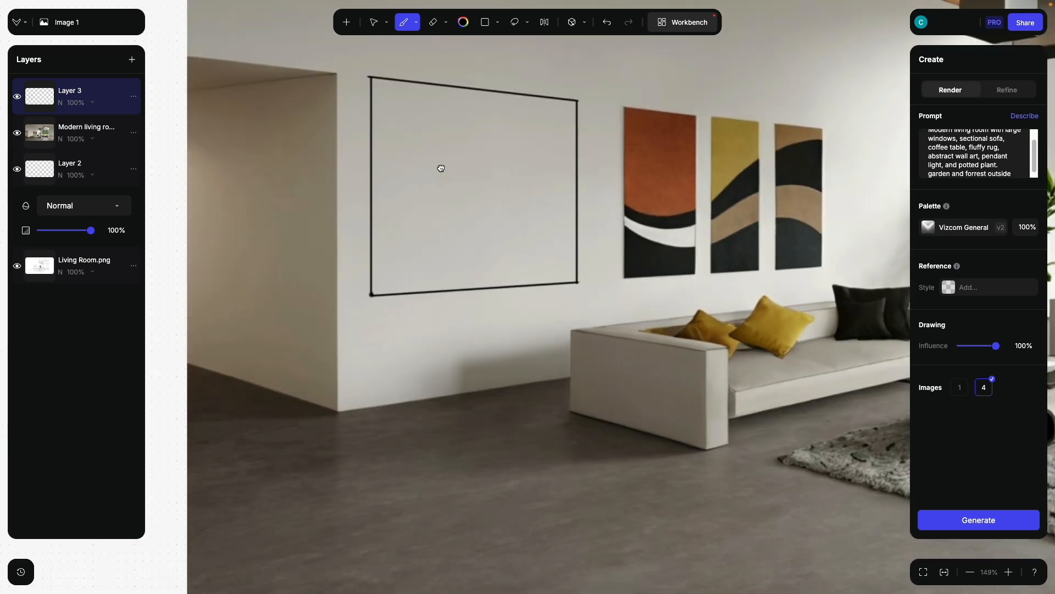
click(408, 22)
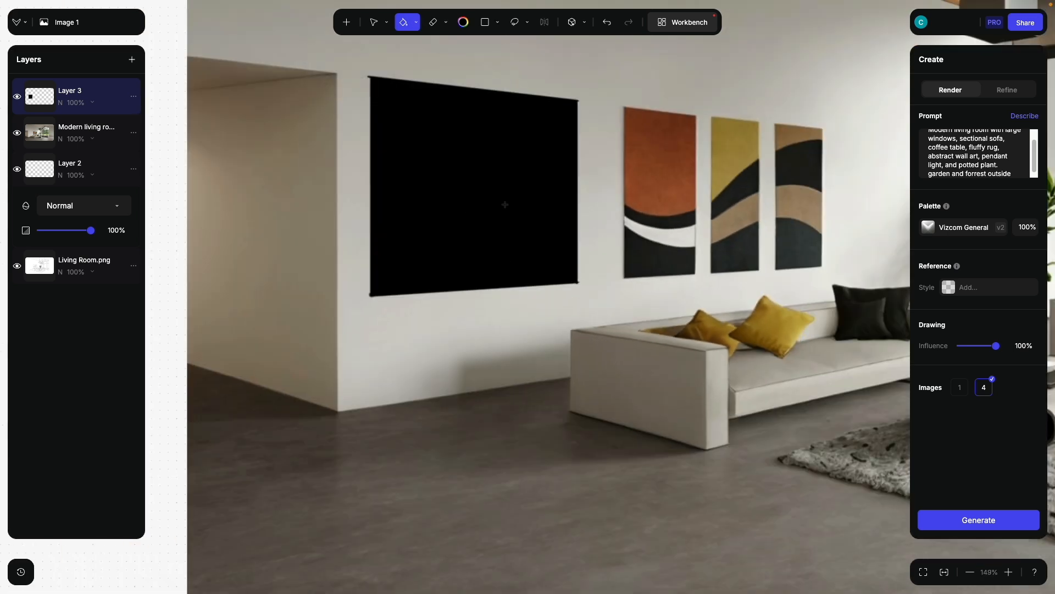
mouse_move(132, 61)
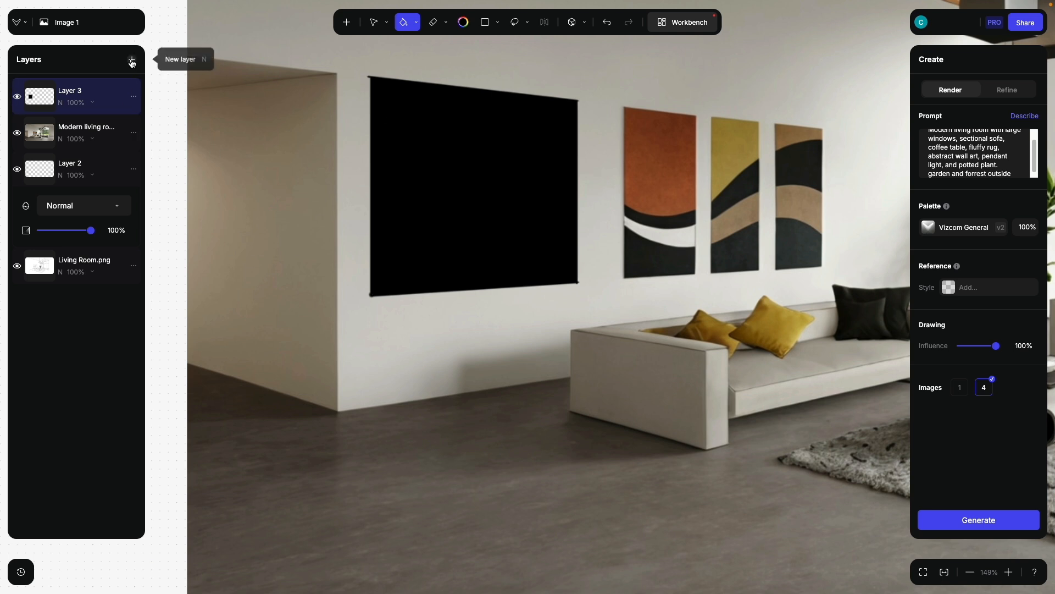
click(132, 59)
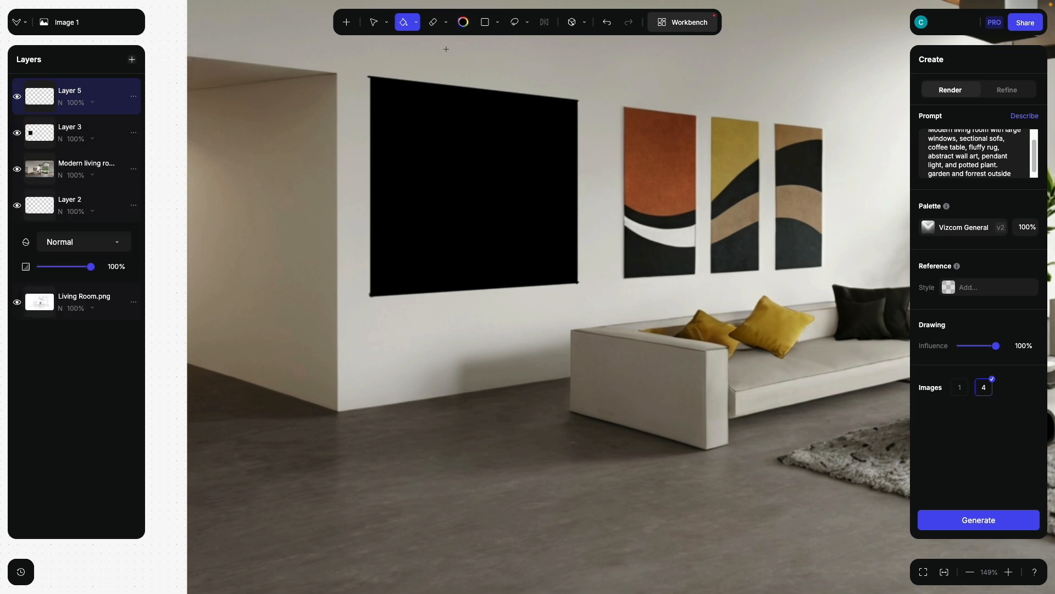
mouse_move(463, 22)
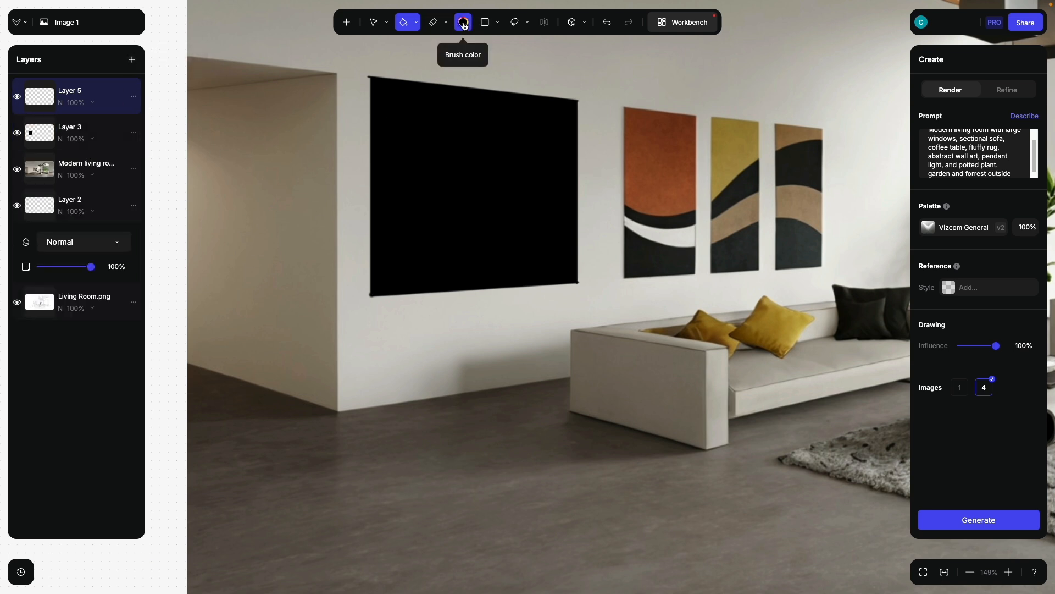
Paint a #444444 inner panel inside the black rectangle, then add a new empty layer
click(463, 22)
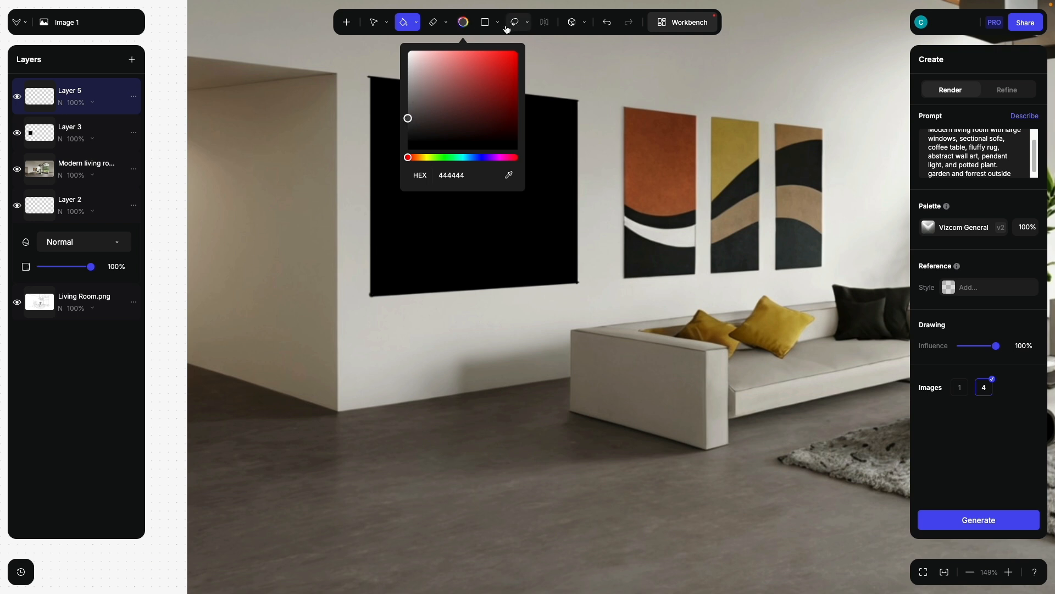
click(496, 22)
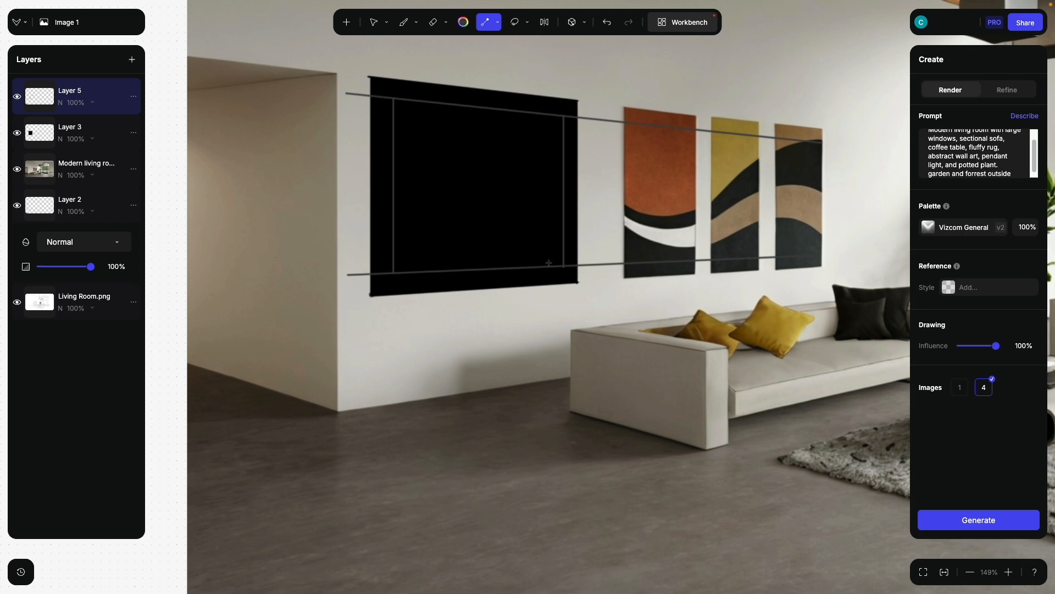
click(434, 22)
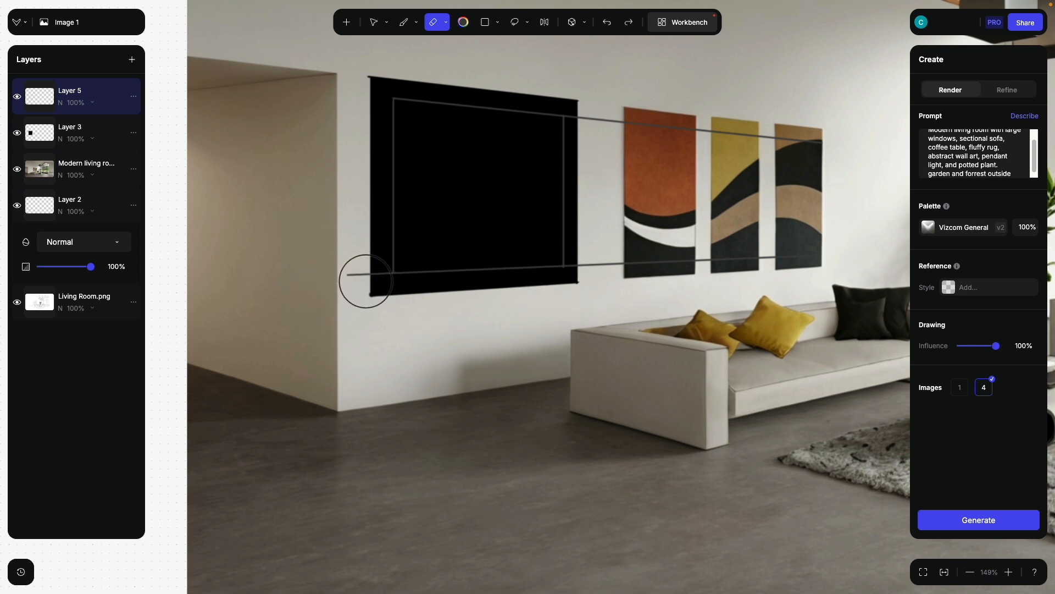
drag(366, 281, 619, 111)
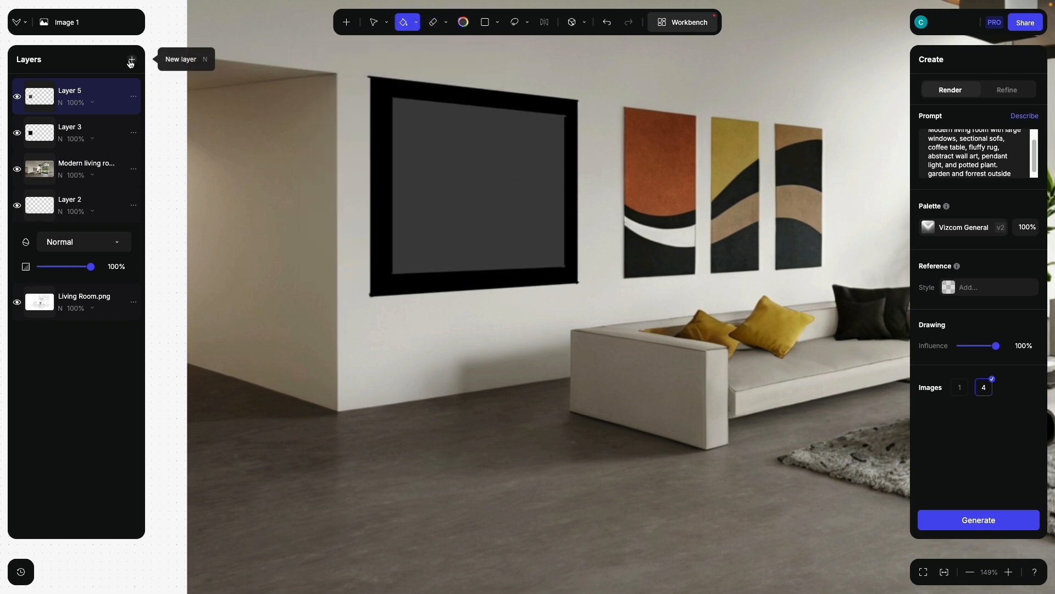
click(131, 59)
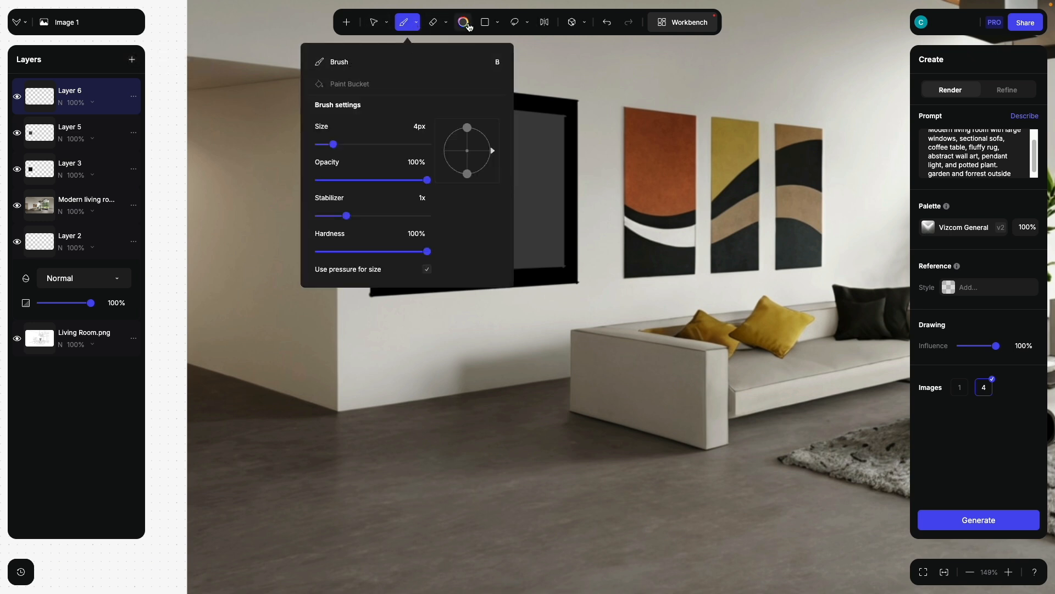
Pick orange and brush a jagged flame outline along the panel's bottom
click(463, 22)
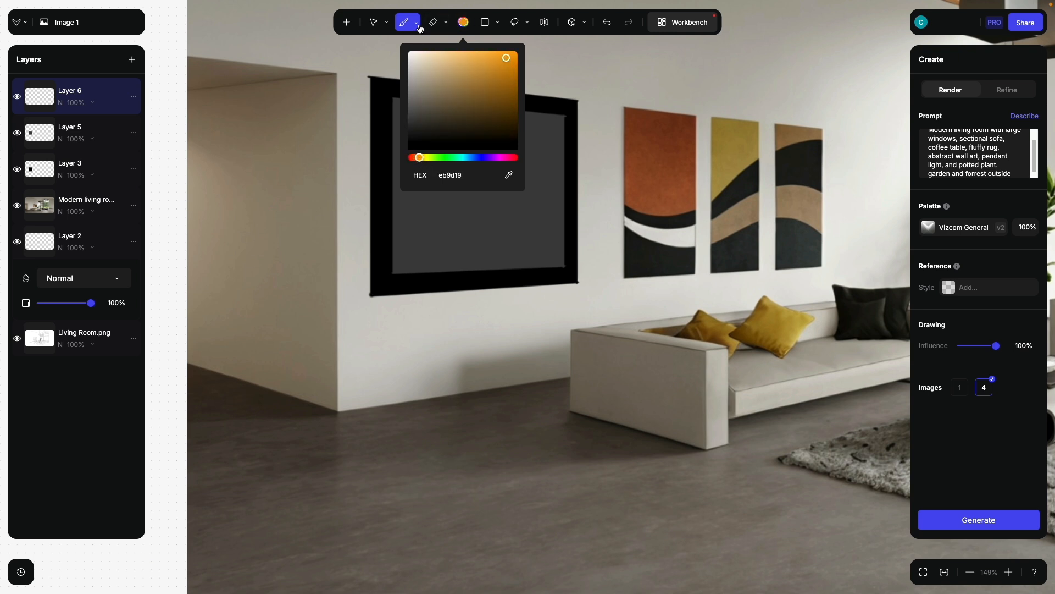
click(418, 22)
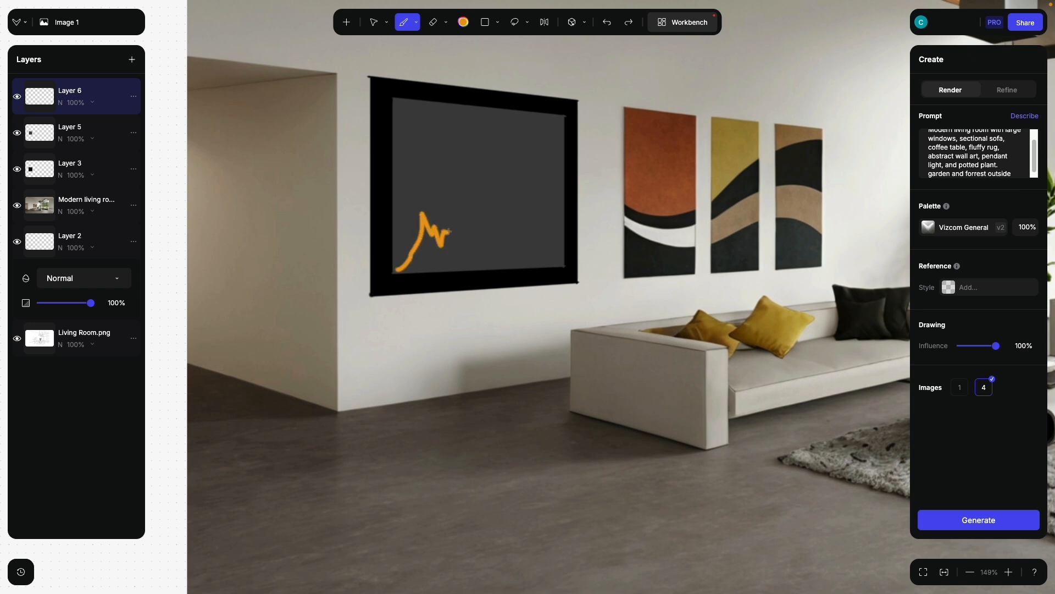
drag(445, 228, 562, 256)
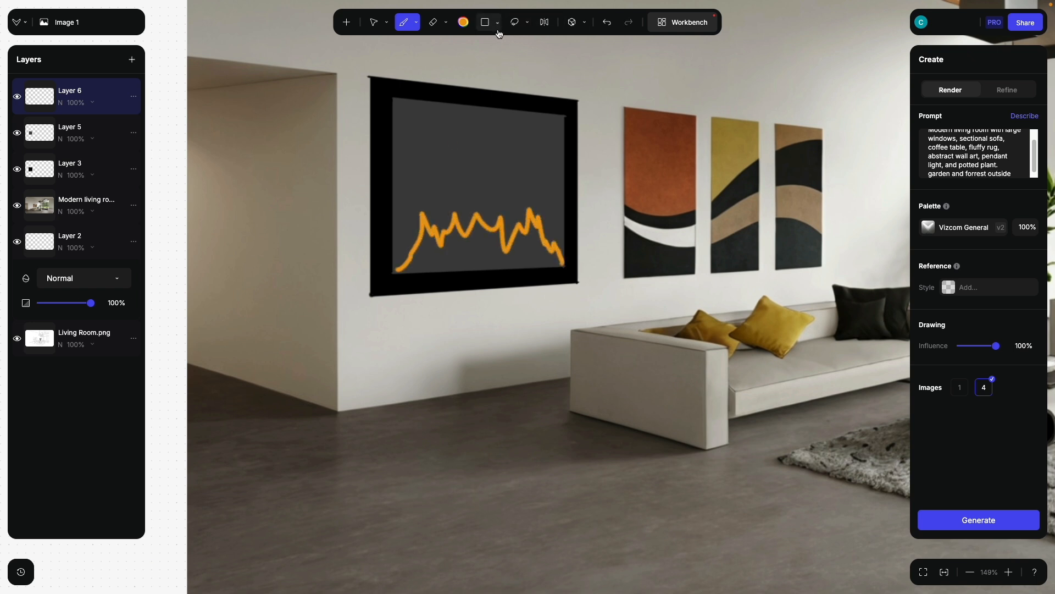
Close the flame outline with a straight baseline and bucket-fill it orange
click(498, 21)
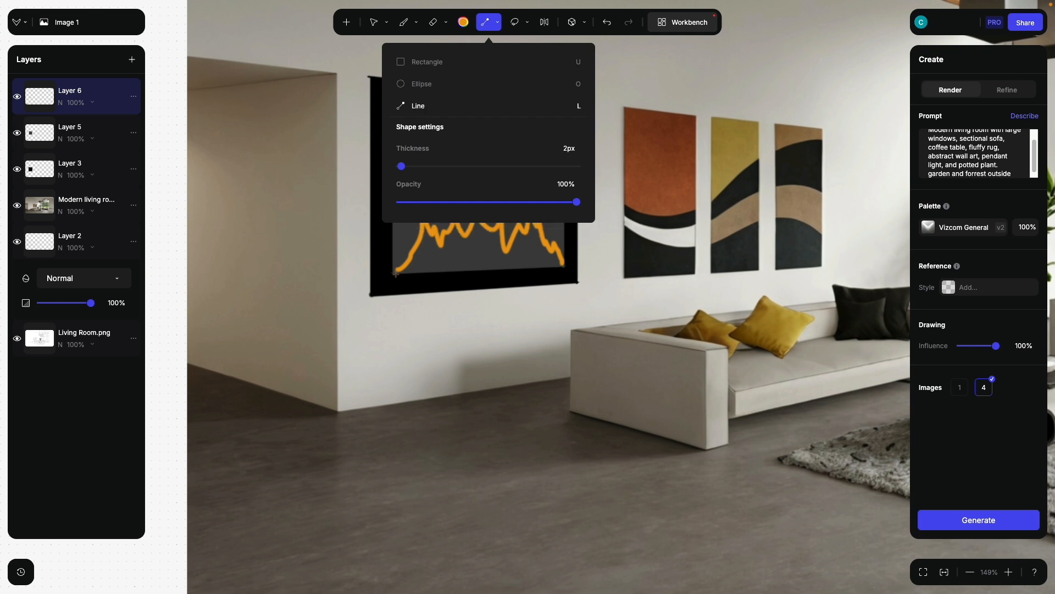
click(485, 22)
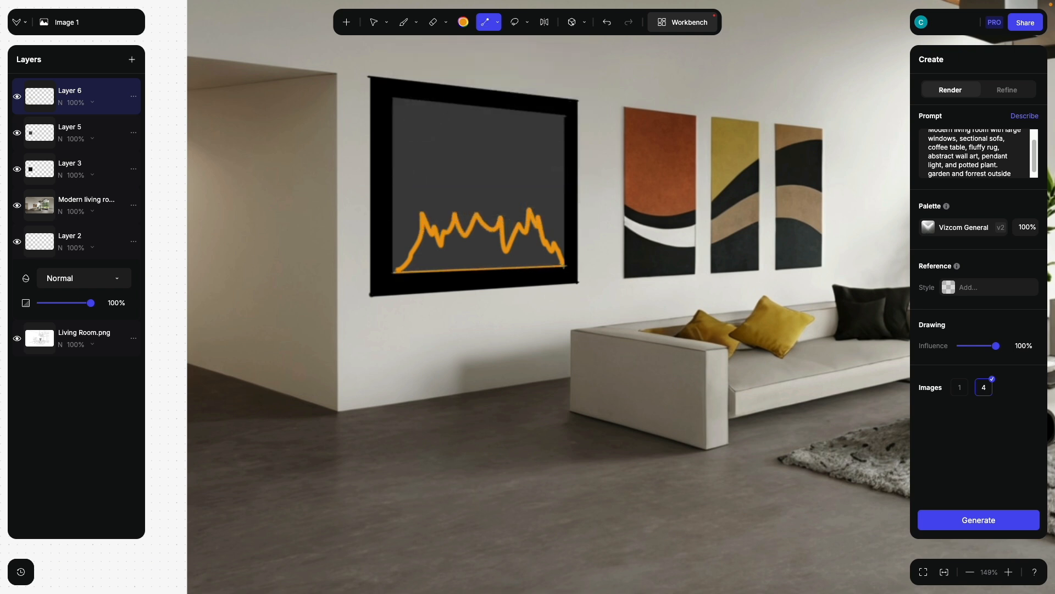
click(407, 22)
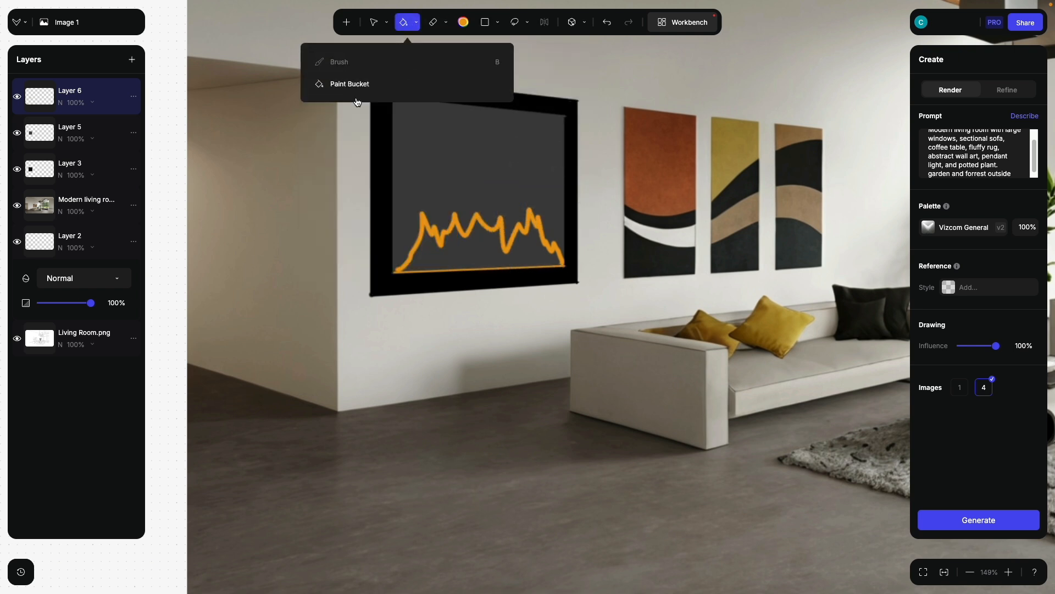
click(349, 83)
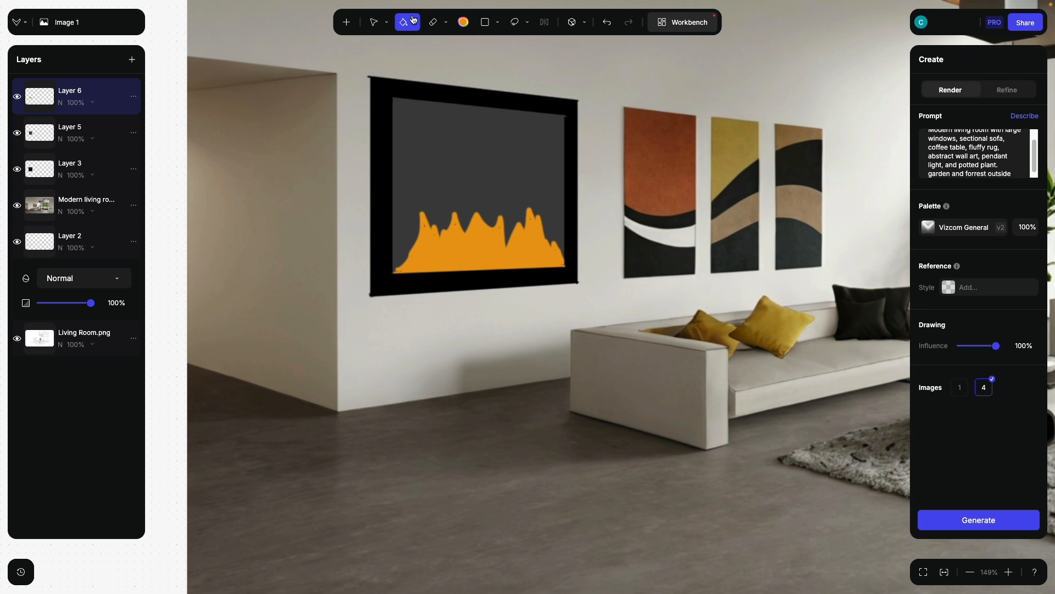
click(404, 22)
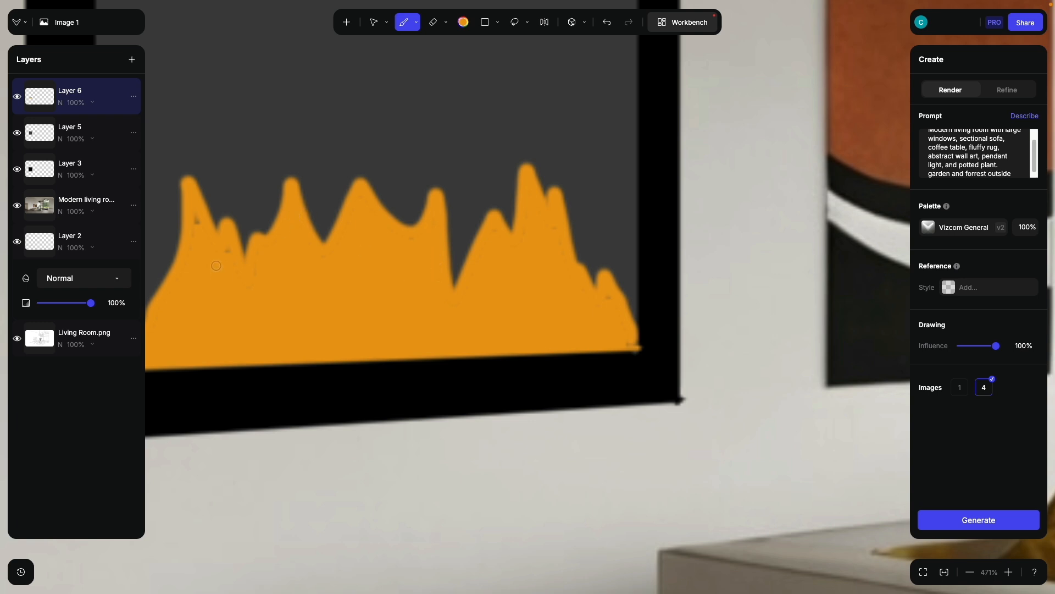
mouse_move(570, 312)
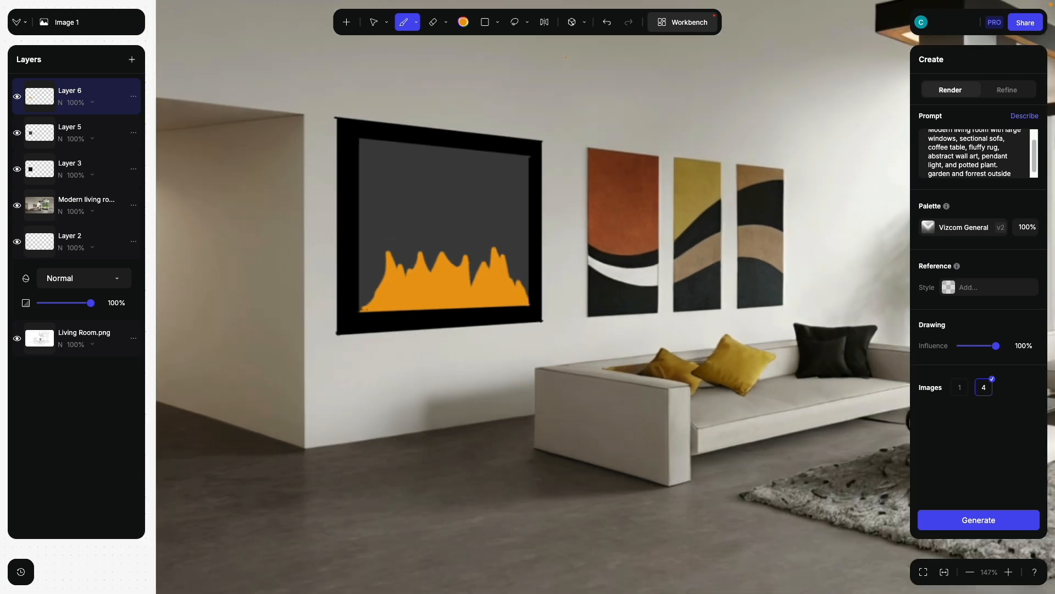
Lasso the fireplace sketch, enter the prompt 'fire place' and render it
click(515, 22)
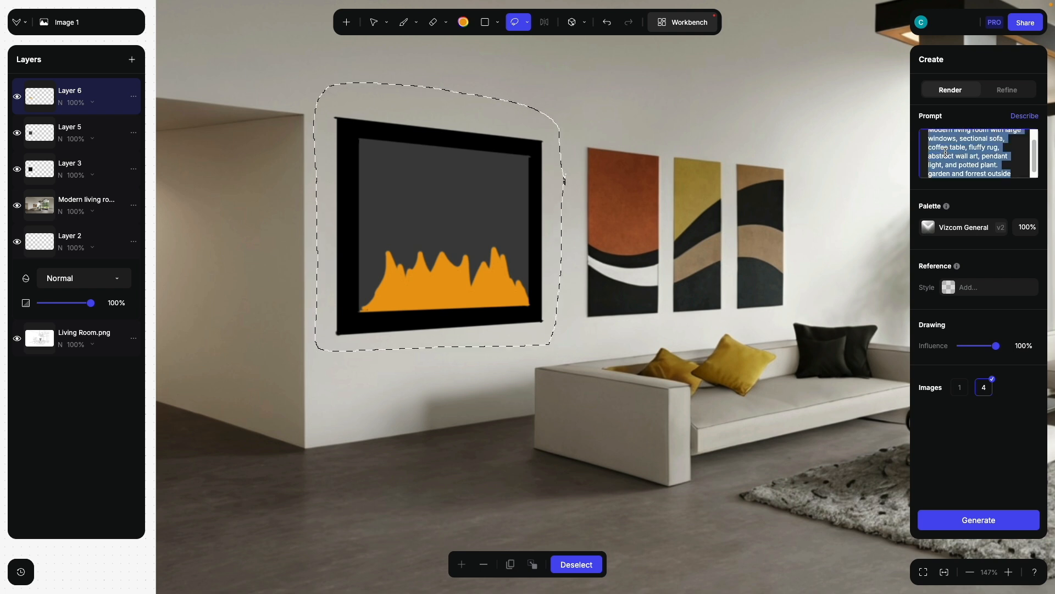
text(fire pal)
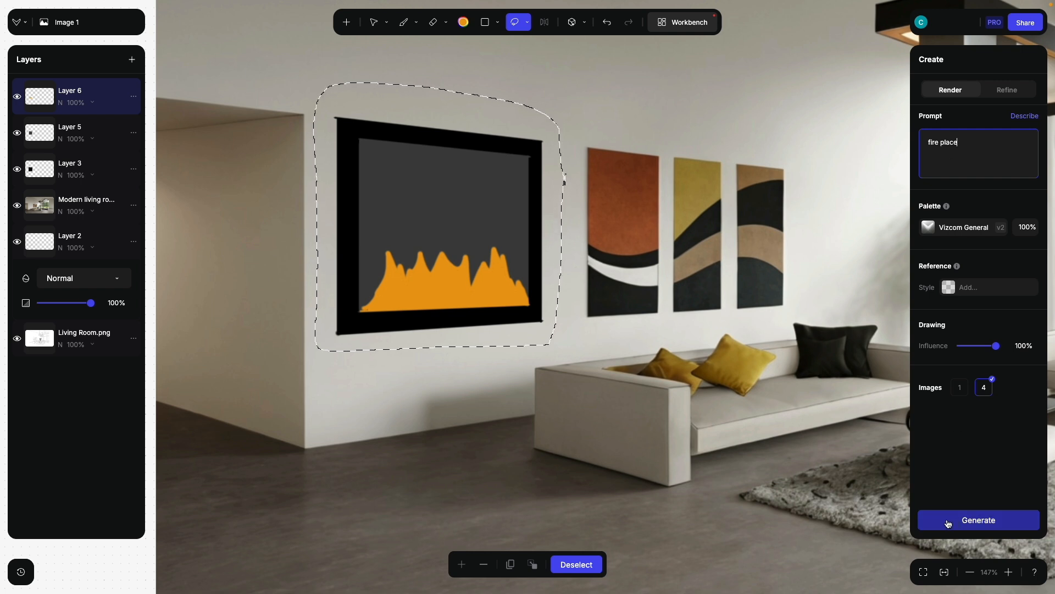
click(978, 520)
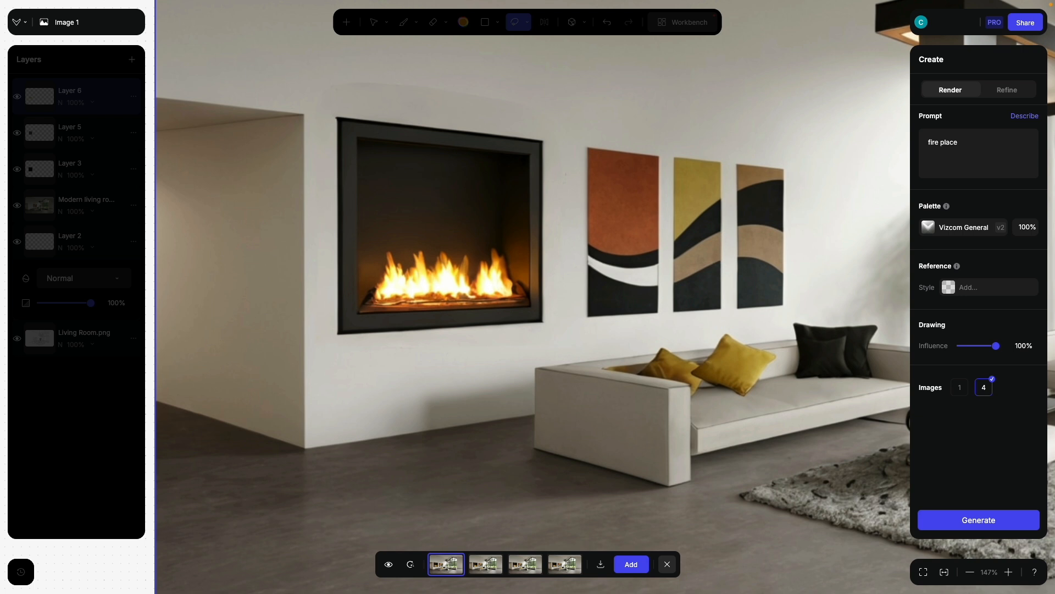
click(485, 564)
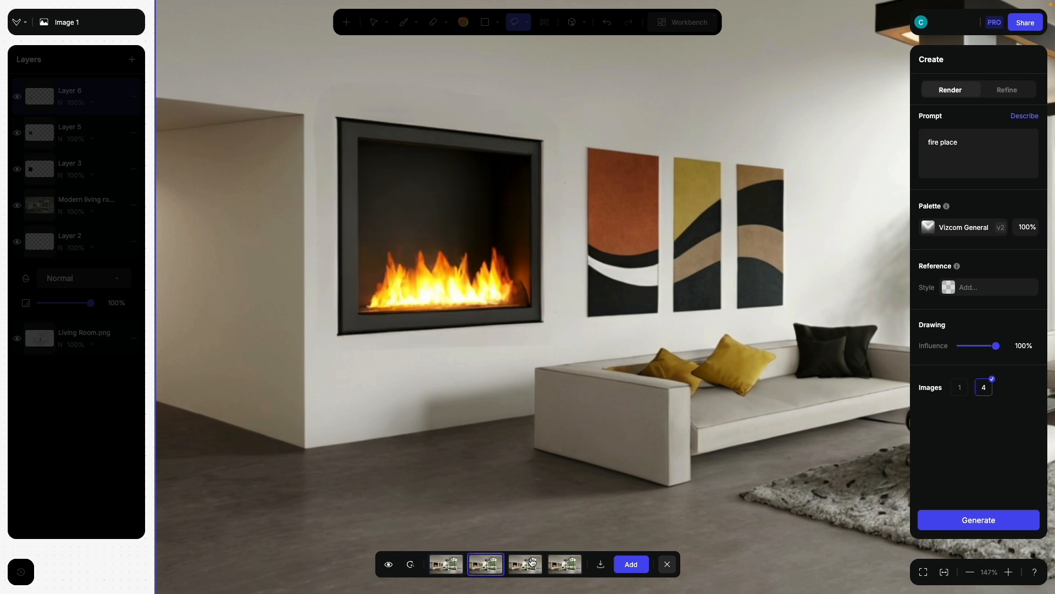
click(525, 564)
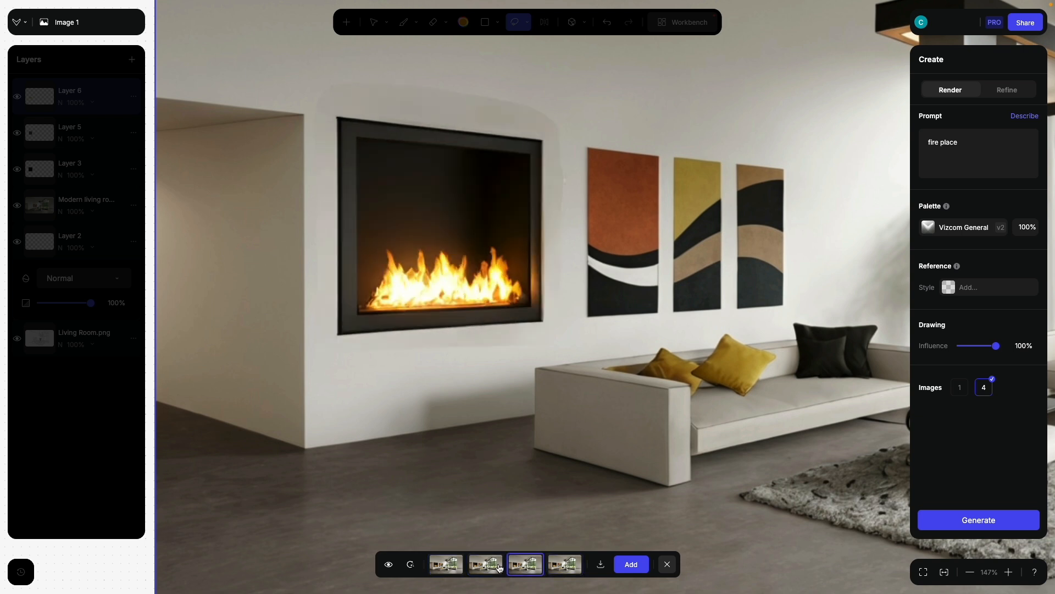
click(446, 564)
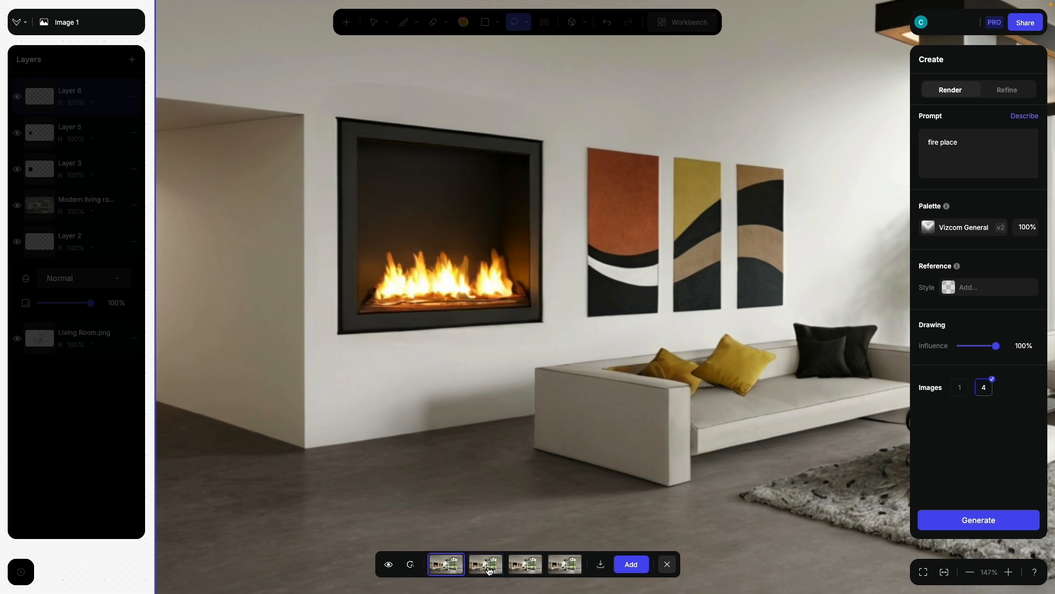
click(485, 564)
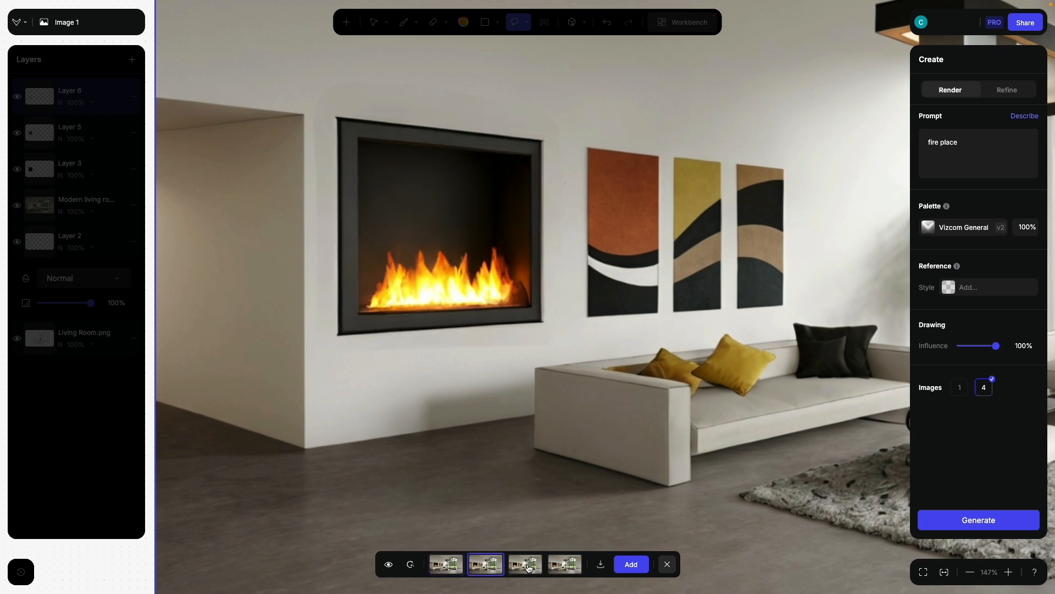
click(564, 564)
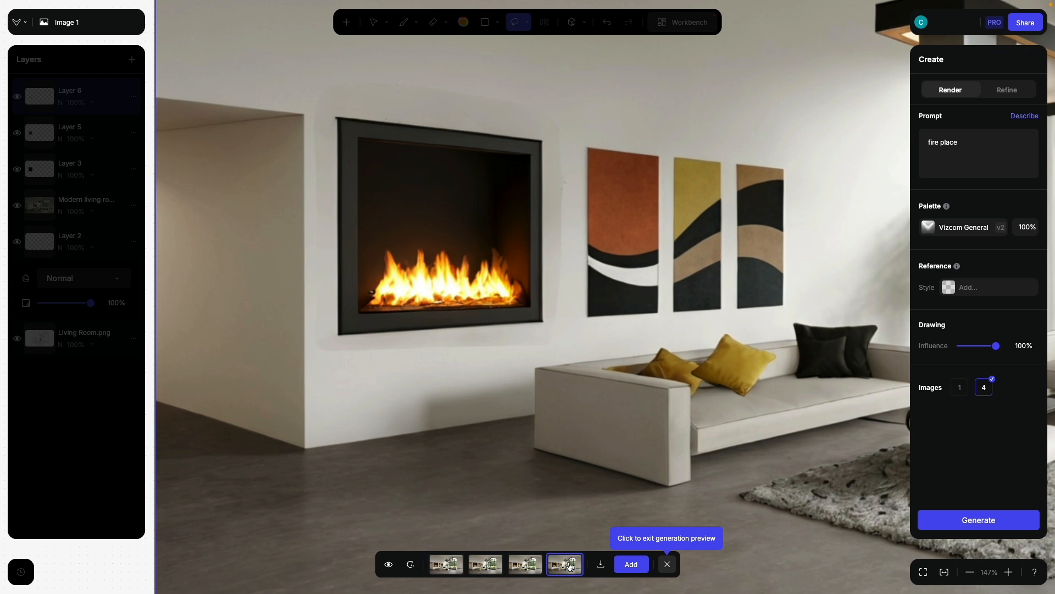
click(389, 565)
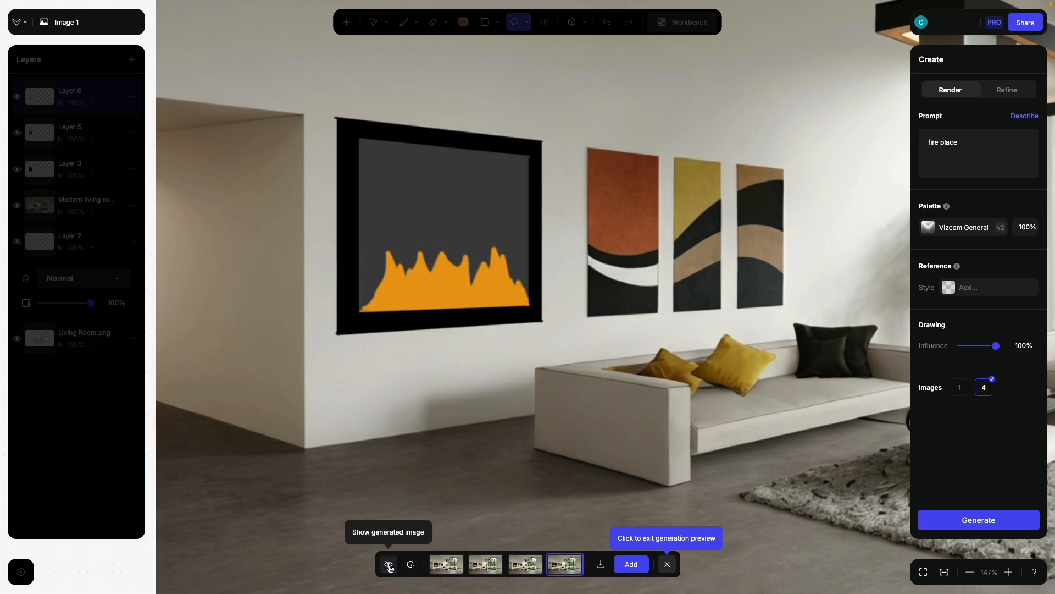
click(388, 565)
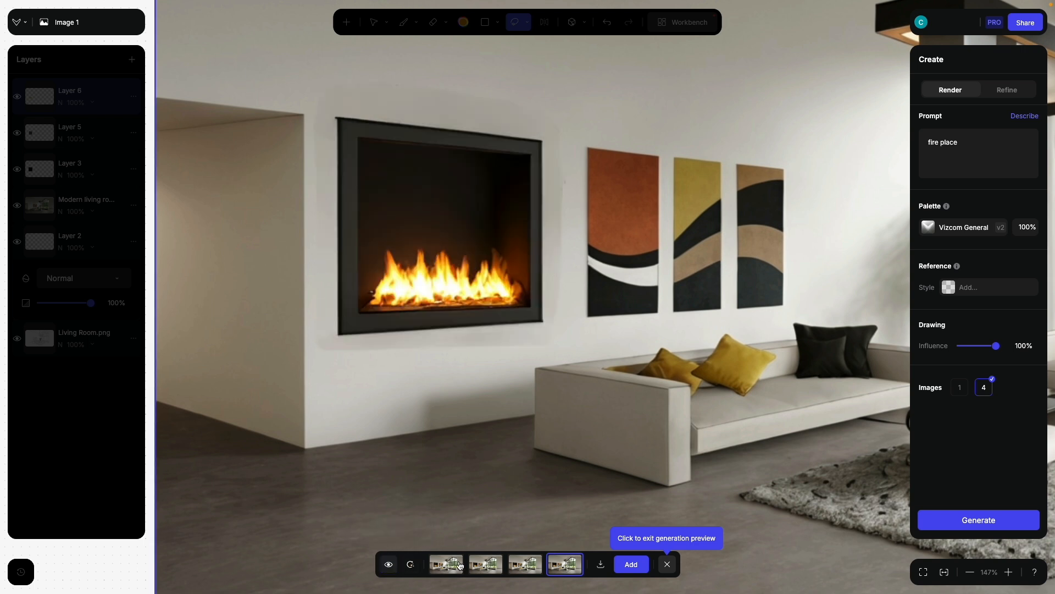
click(485, 564)
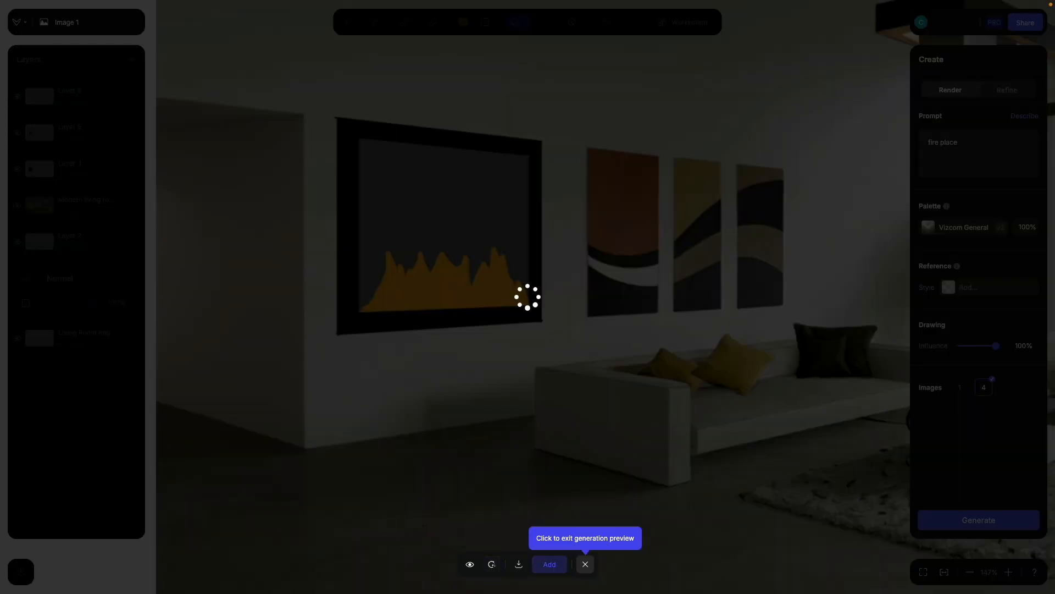
click(979, 520)
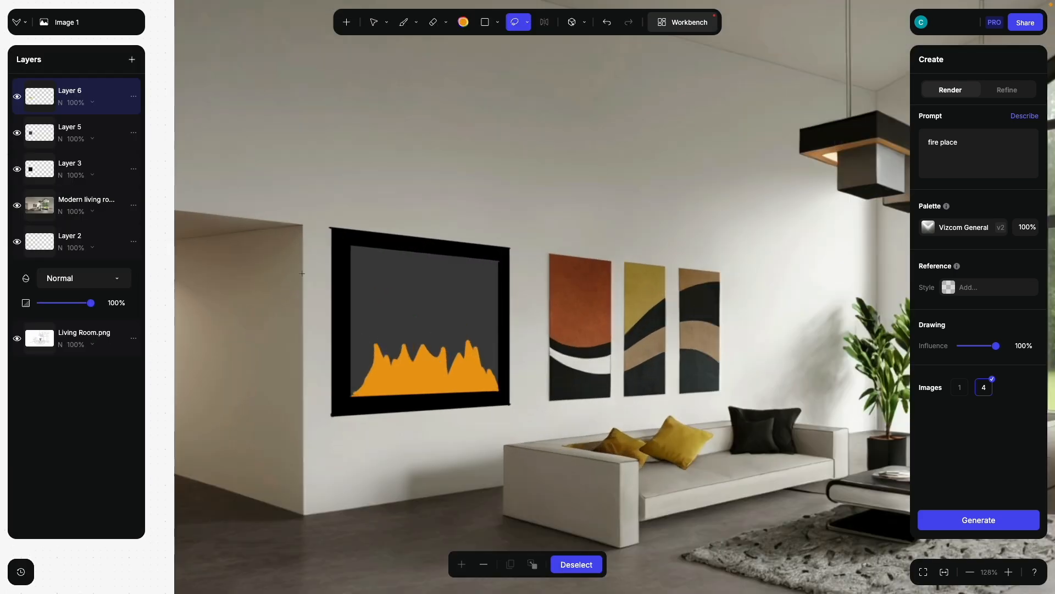
Lasso around the fireplace, lower Drawing Influence to 70% and generate
drag(320, 208, 485, 425)
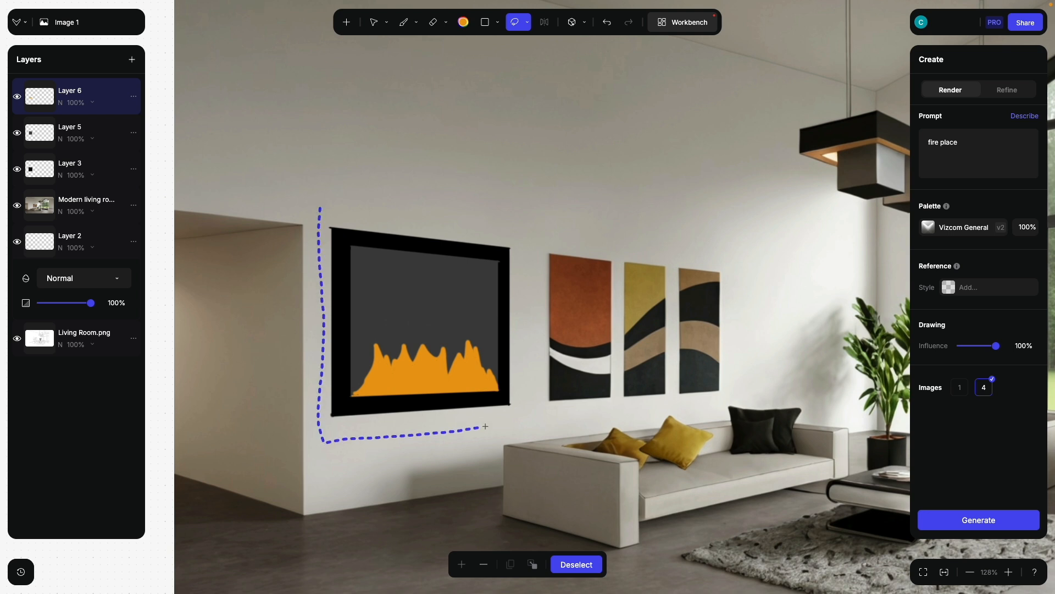
drag(485, 426, 309, 209)
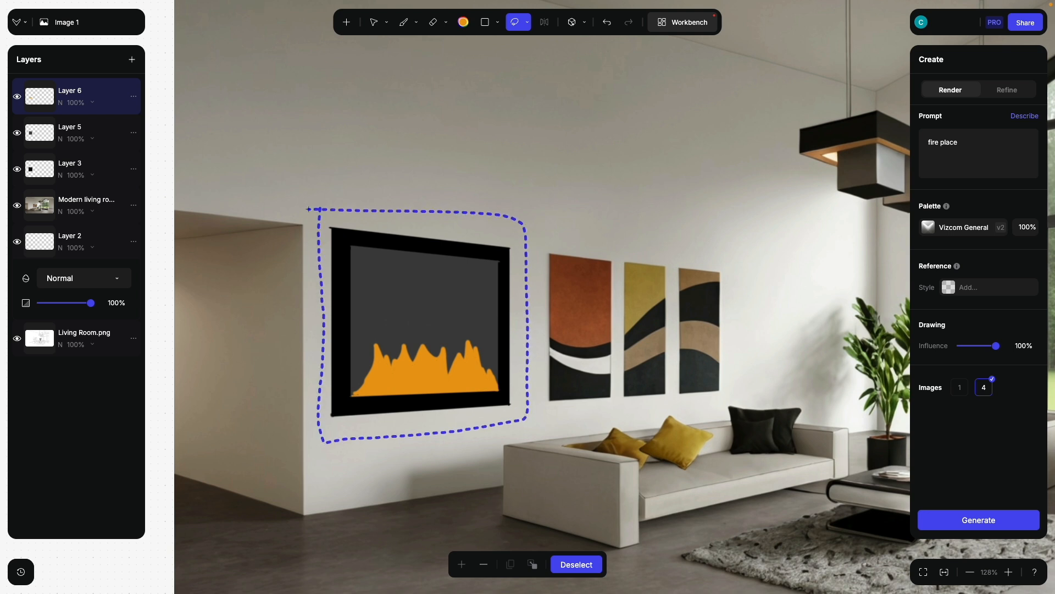
drag(998, 345, 990, 345)
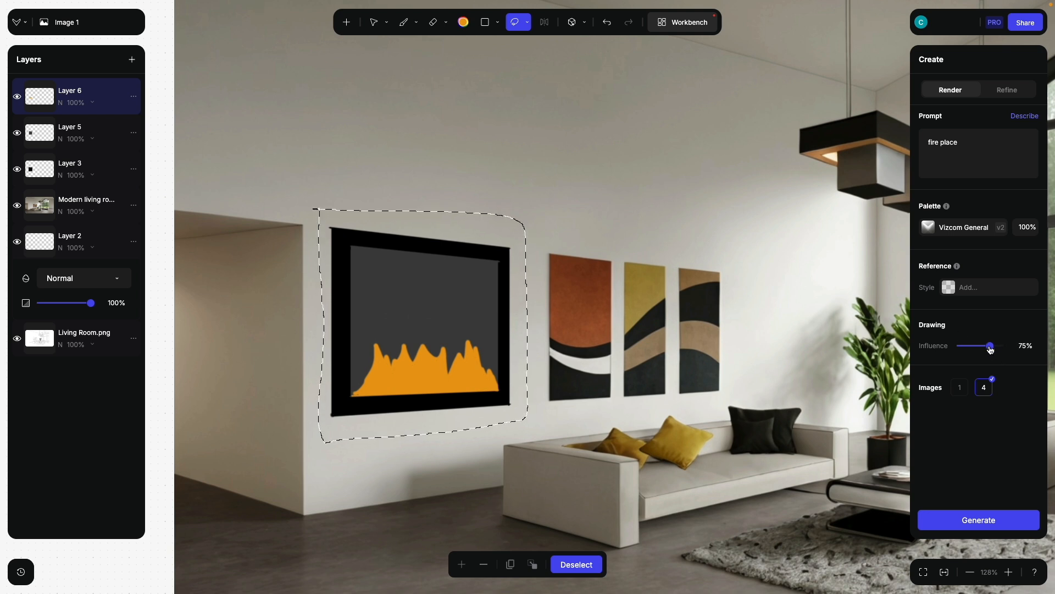
click(978, 520)
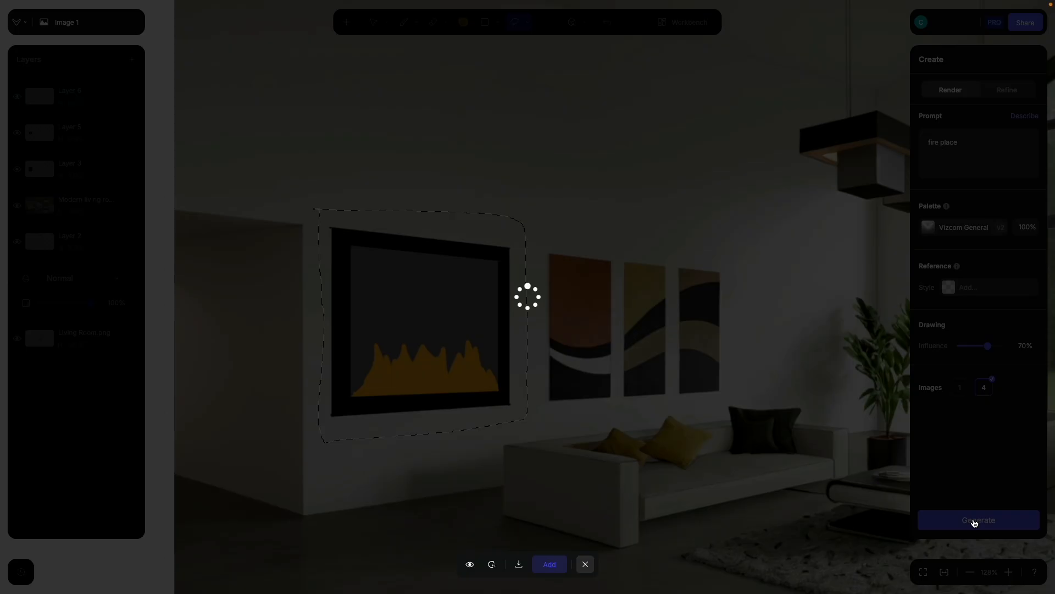
click(979, 520)
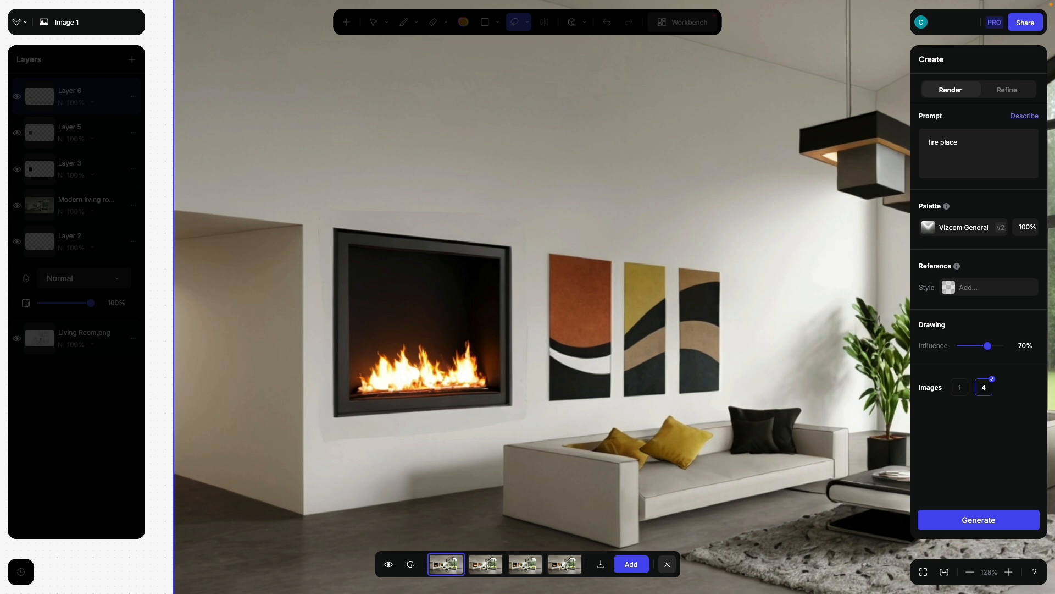
Preview the second, fourth and remaining fireplace variation thumbnails
click(486, 564)
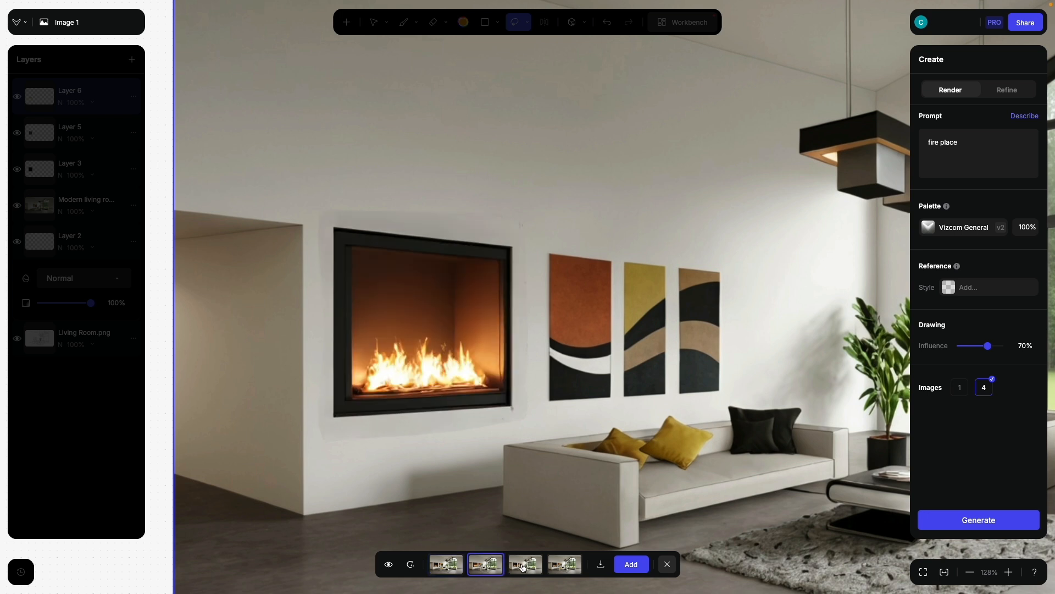
click(565, 564)
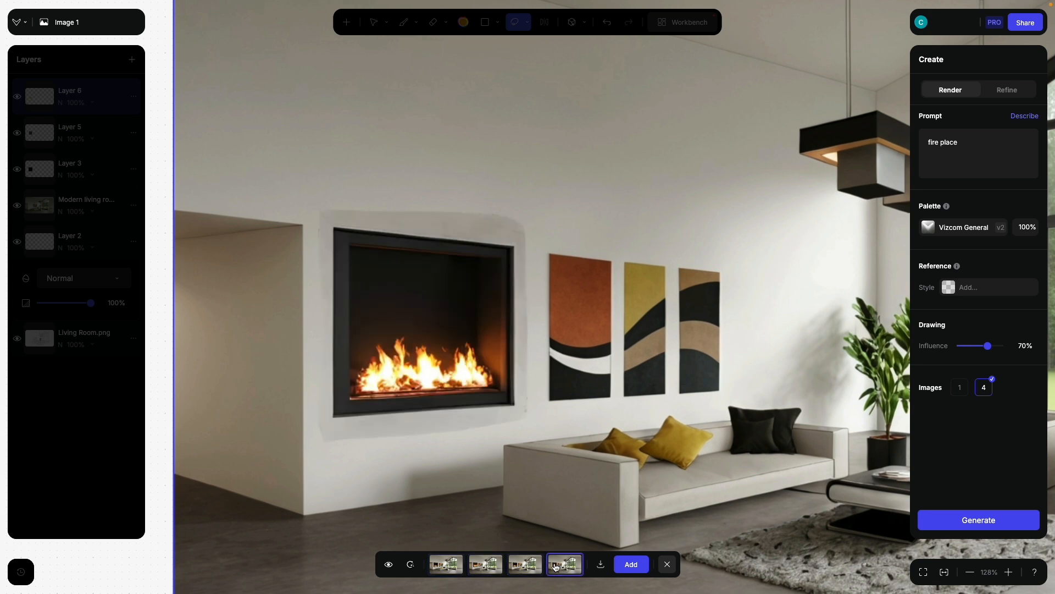
click(631, 564)
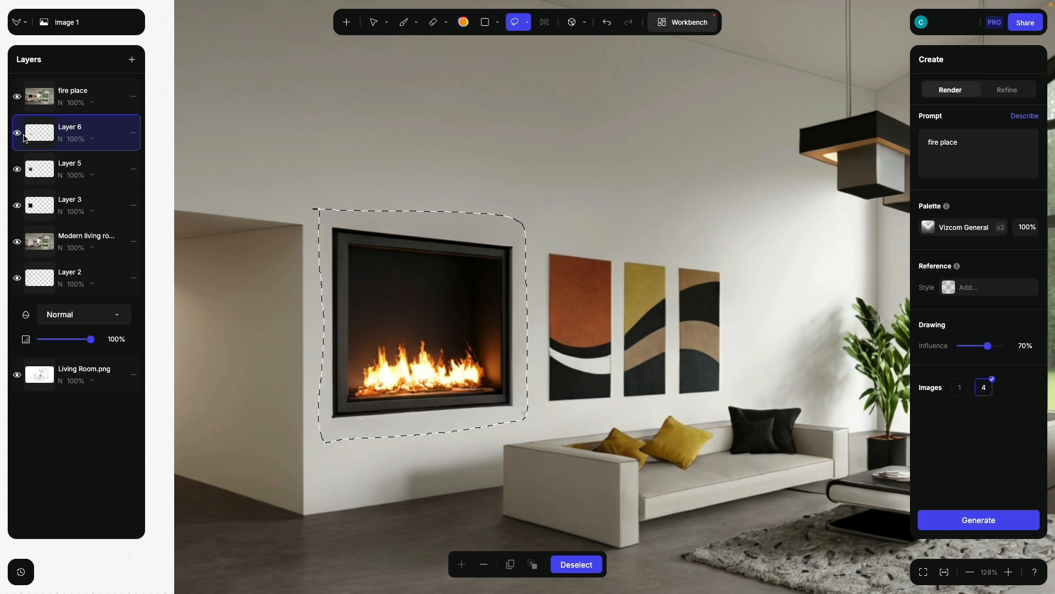
Select the fire place layer, deselect the fireplace outline and zoom in
click(72, 96)
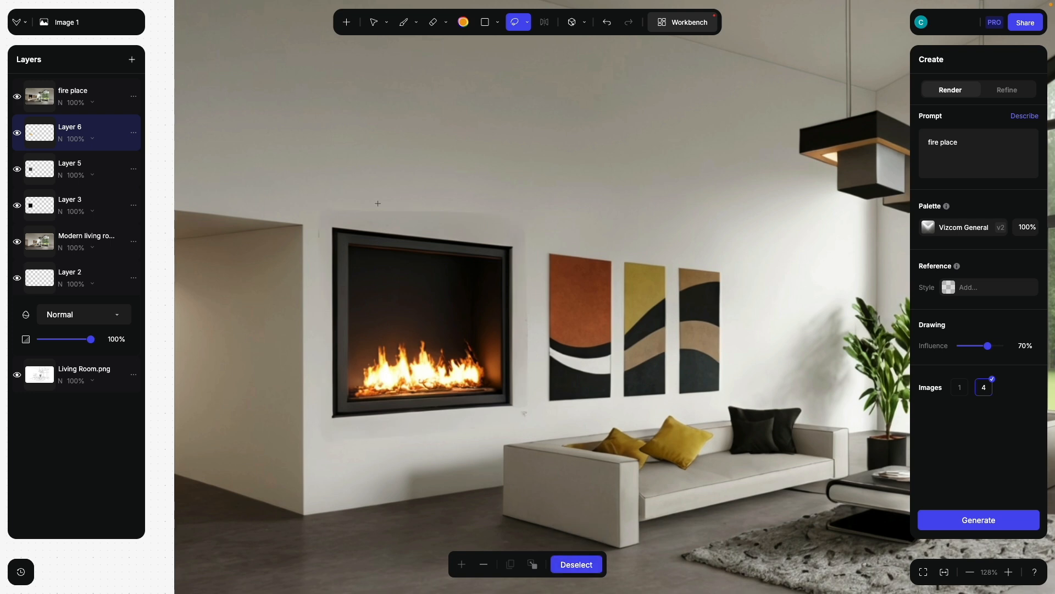
right_click(44, 98)
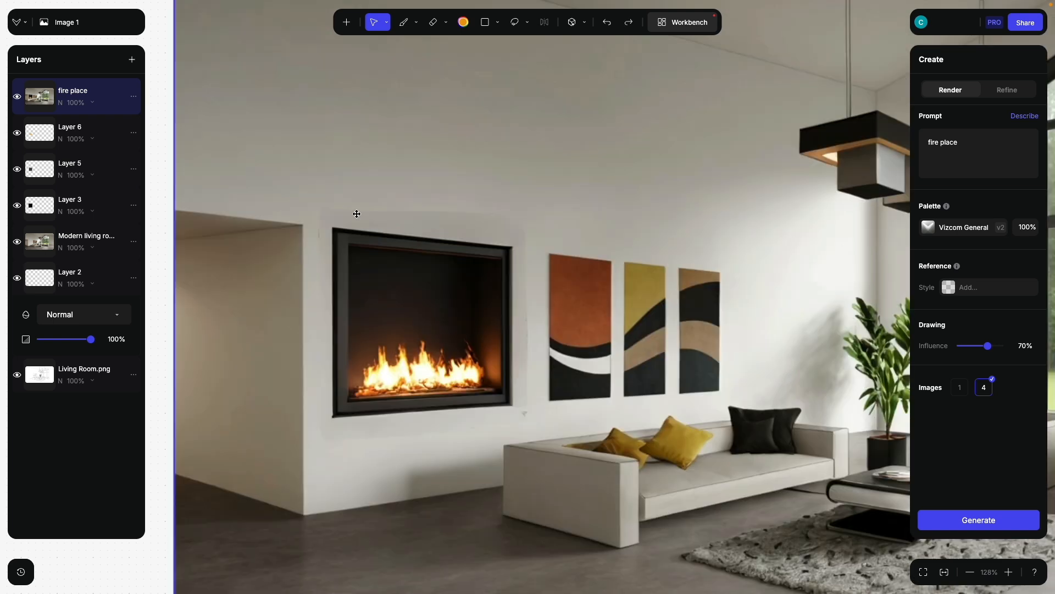
mouse_move(474, 217)
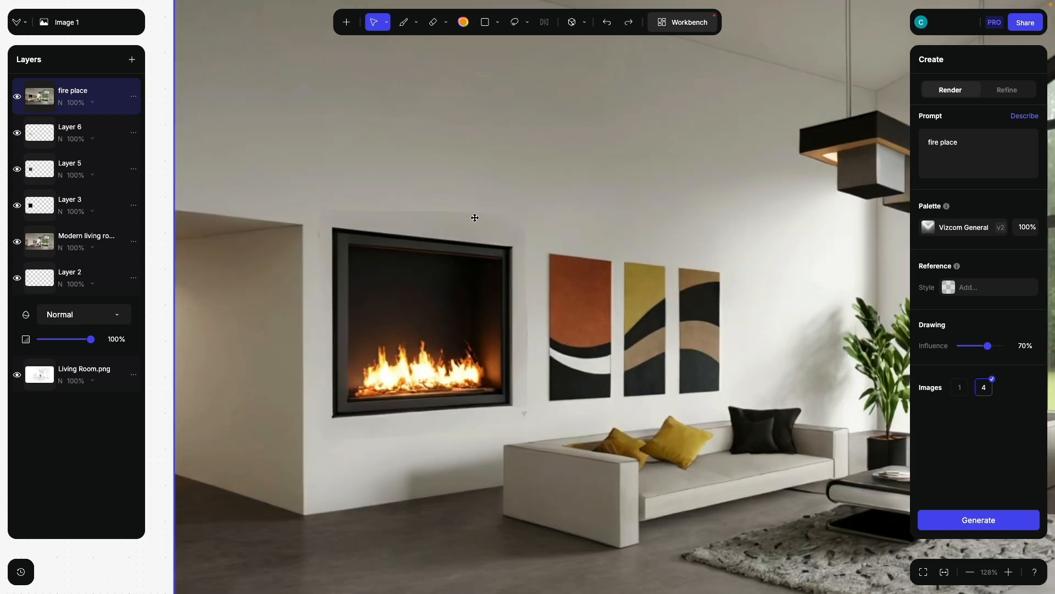
scroll(down, 3)
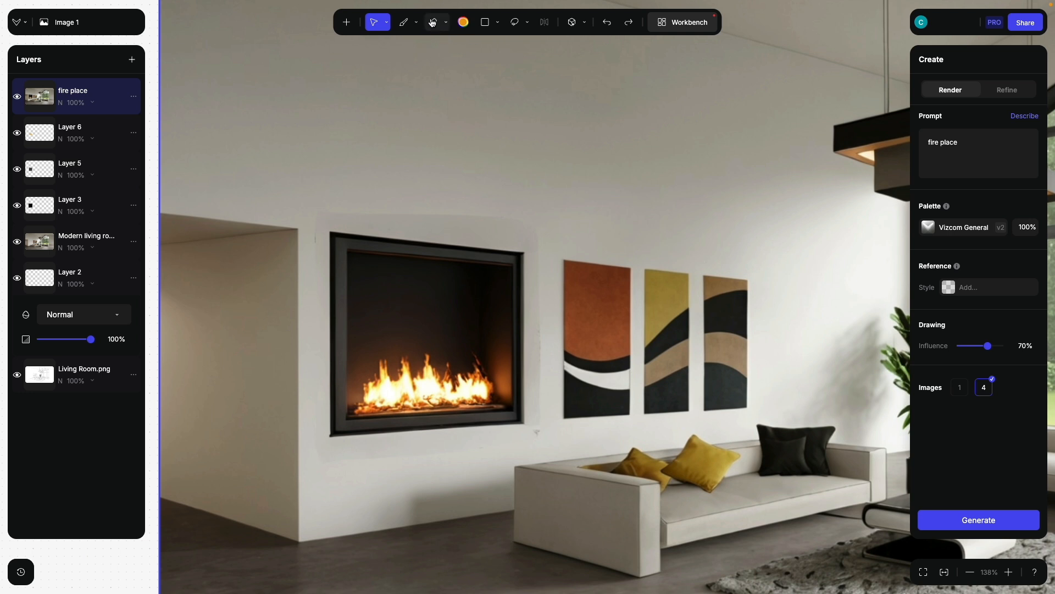
mouse_move(433, 22)
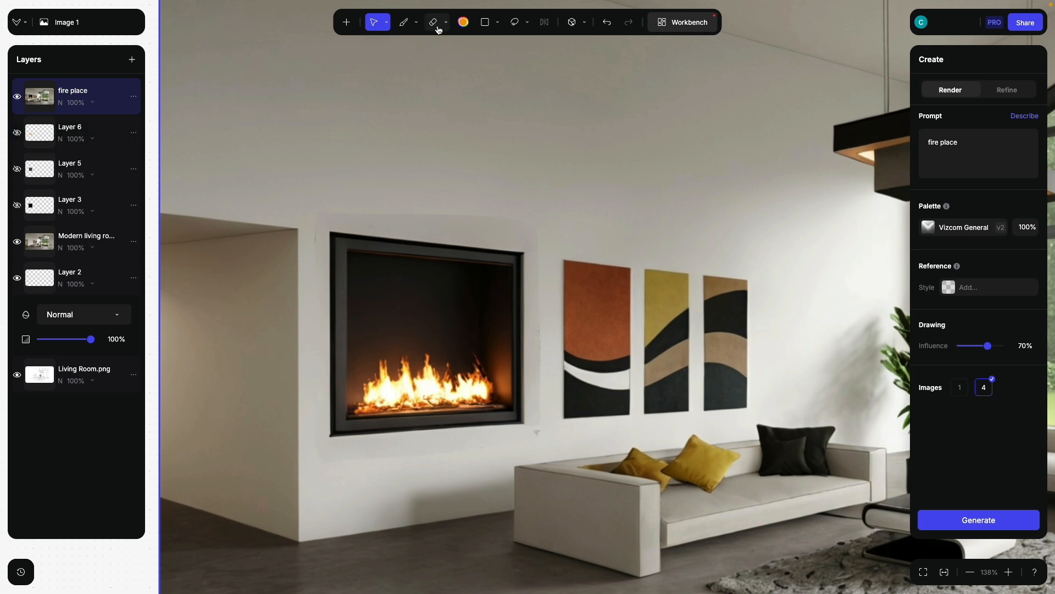
Erase the render above, left and below the fireplace on the fire place layer
click(433, 22)
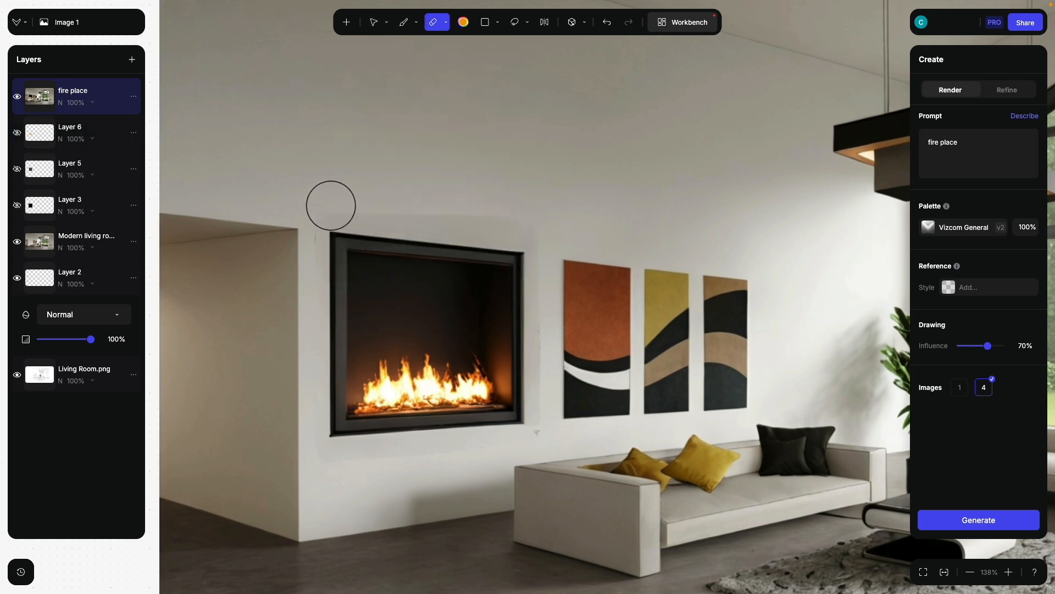
mouse_move(405, 213)
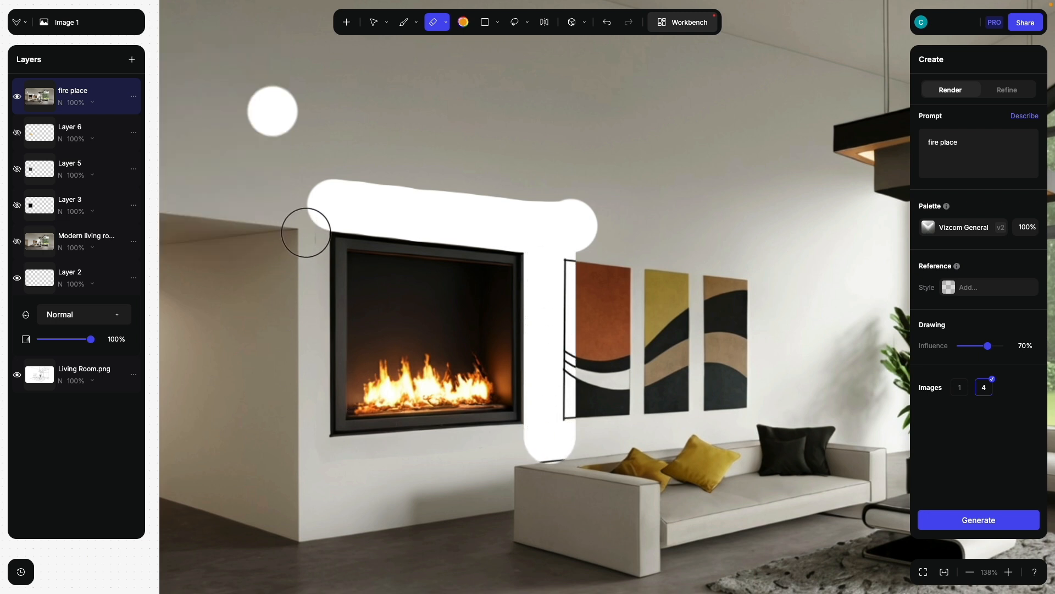
drag(306, 232, 311, 485)
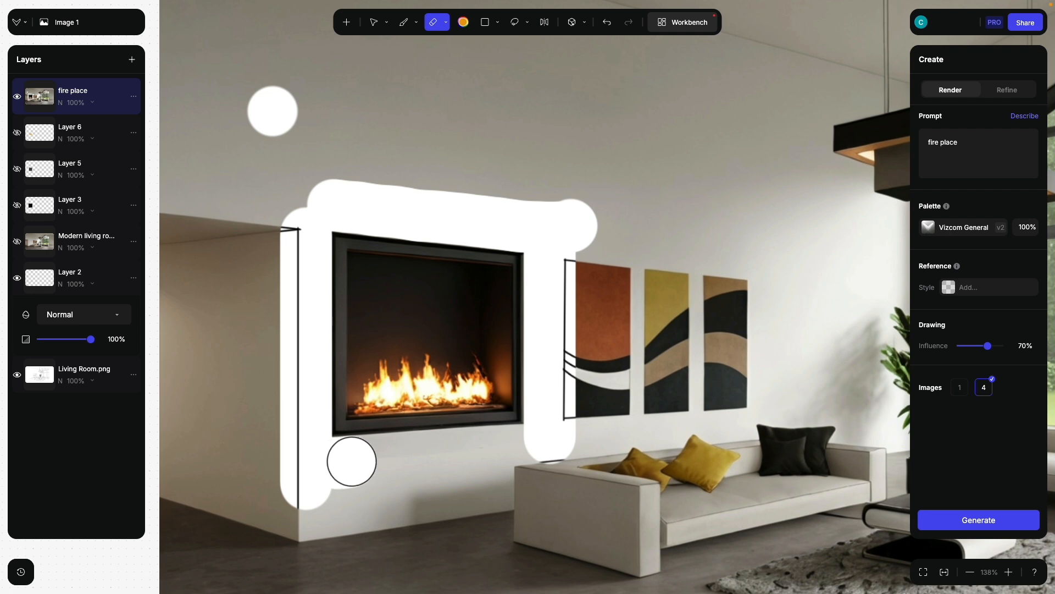
drag(351, 461, 438, 456)
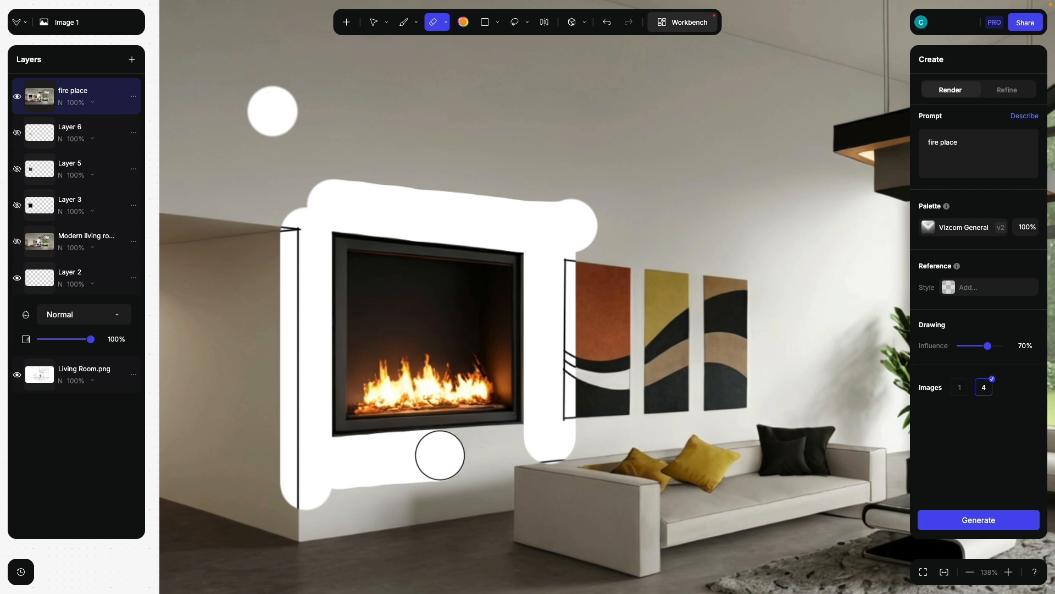
drag(439, 456, 536, 446)
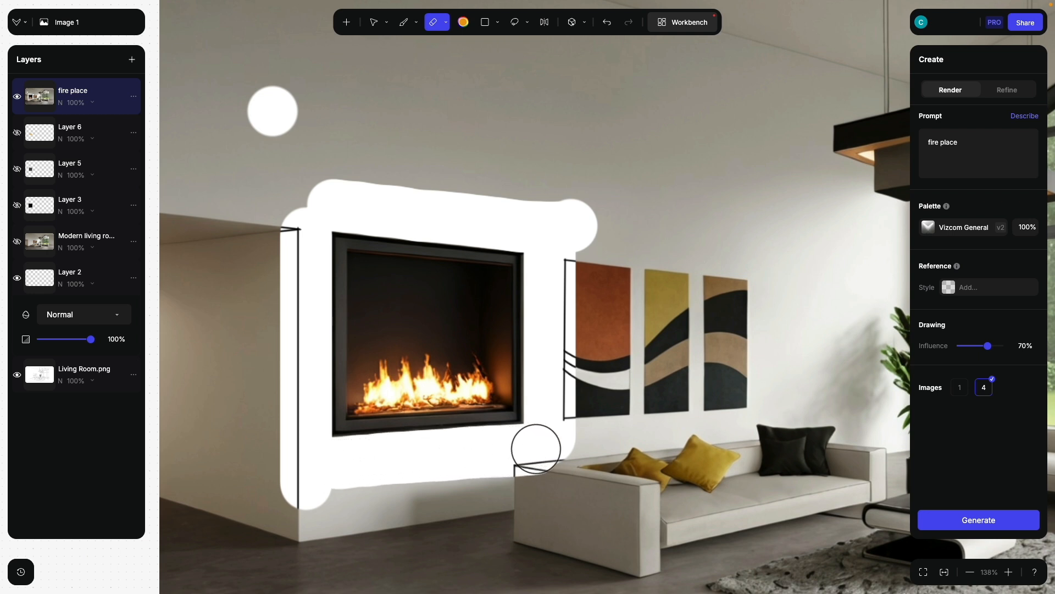
Fit the room in view, enlarge the eraser and erase the right part of the render
click(944, 573)
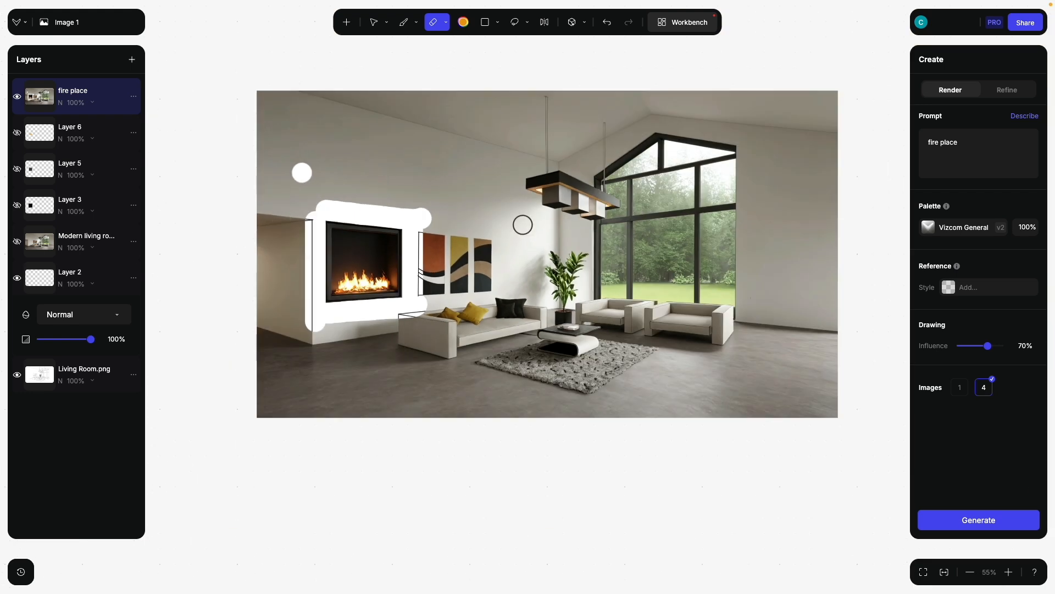
click(446, 22)
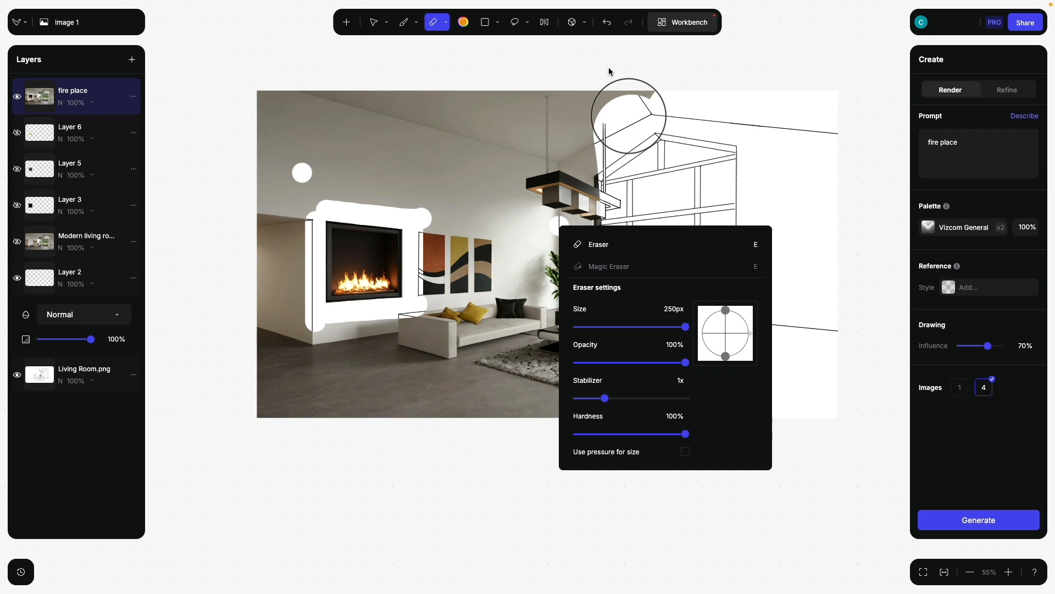
drag(626, 117, 462, 411)
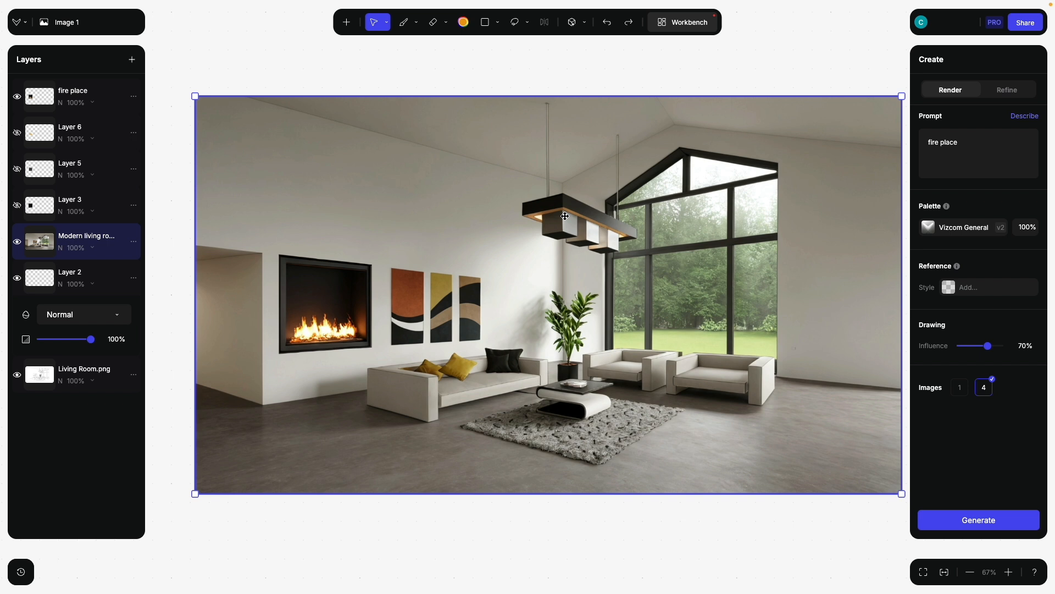
mouse_move(206, 282)
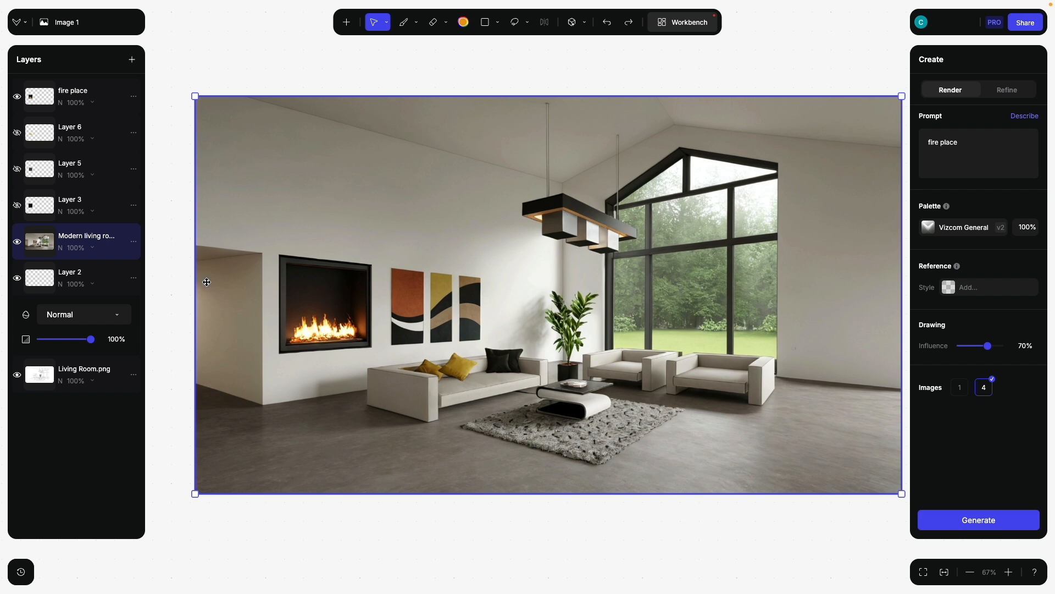
mouse_move(668, 270)
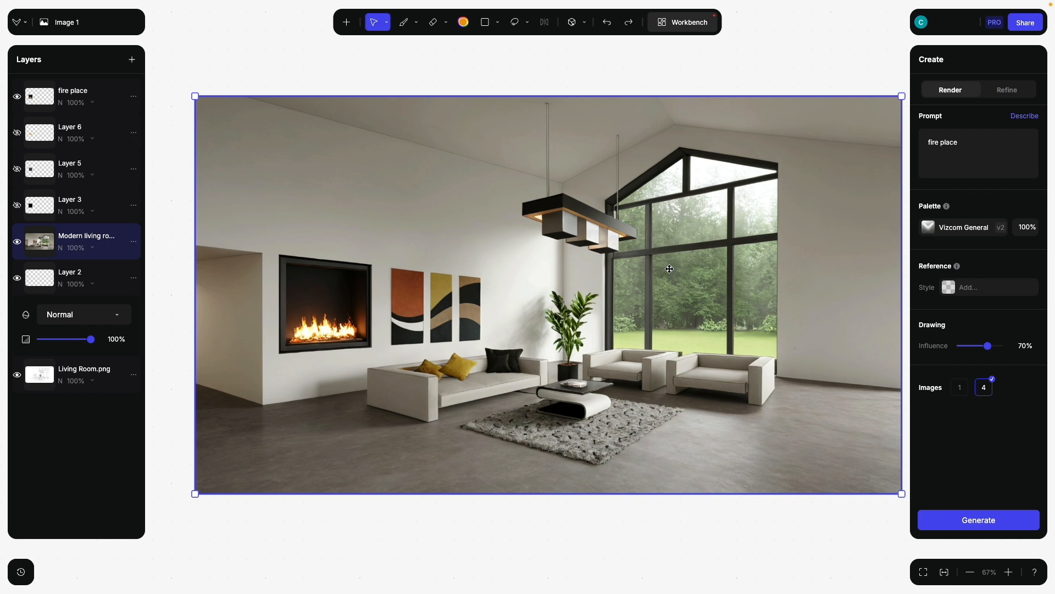
mouse_move(684, 285)
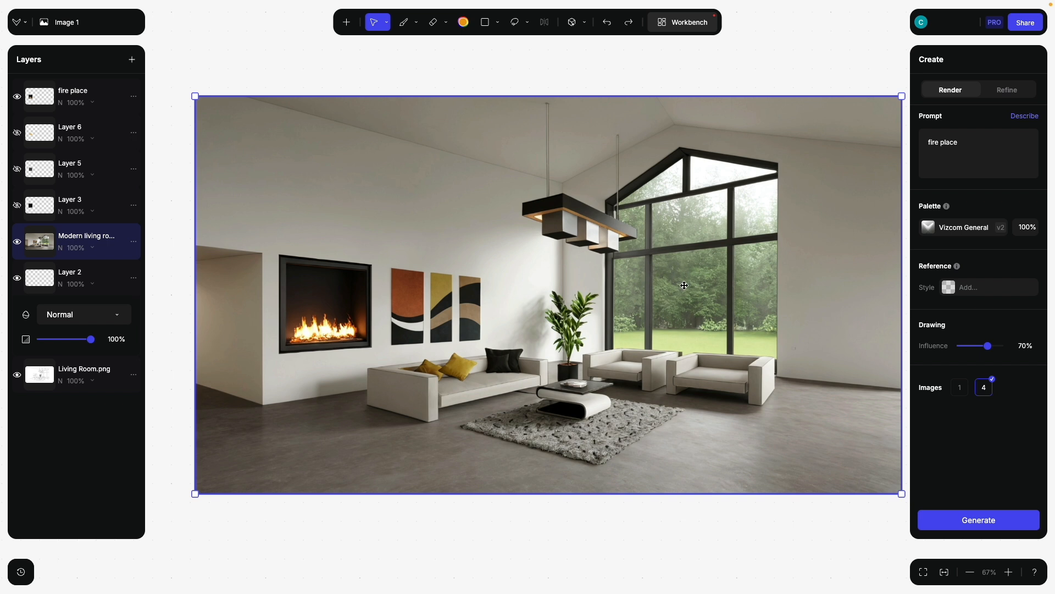
mouse_move(696, 304)
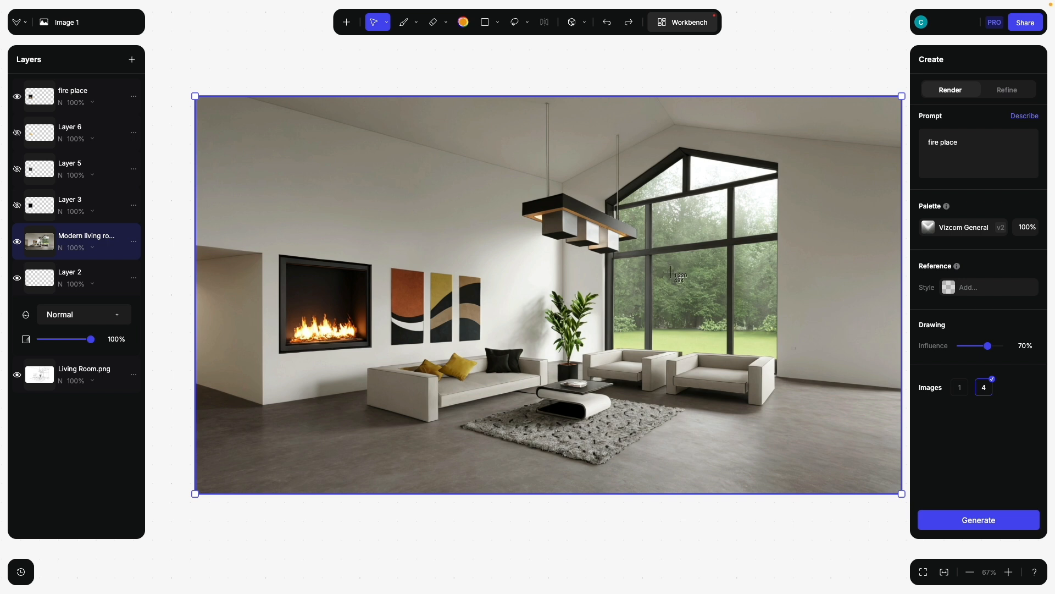
Capture a patch of forest through the windows as a new image layer
drag(659, 259, 713, 327)
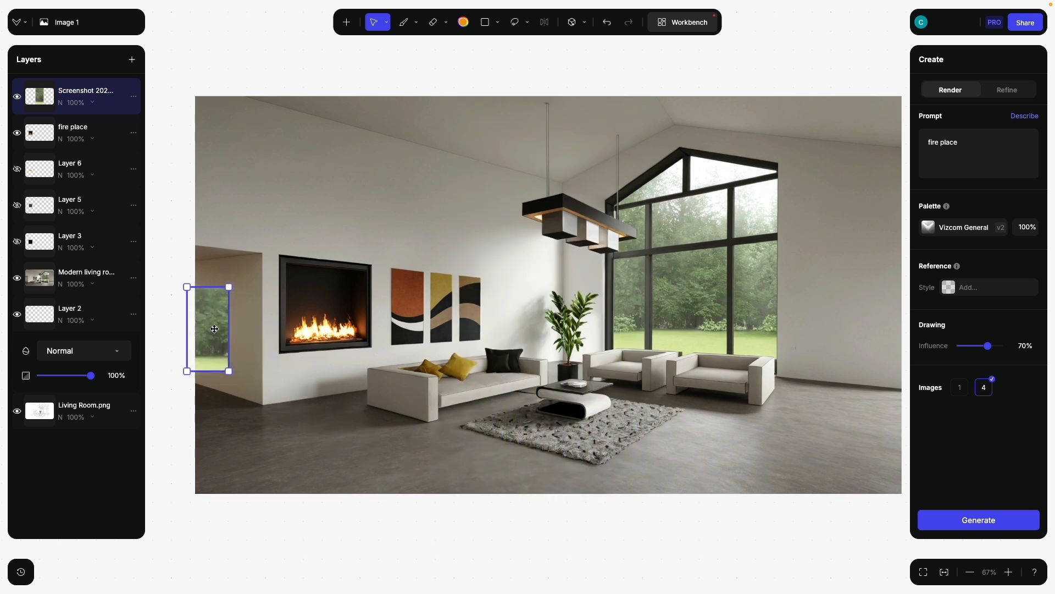
Move the forest image onto the left wall and distort its corners to the wall's perspective
drag(213, 329, 234, 319)
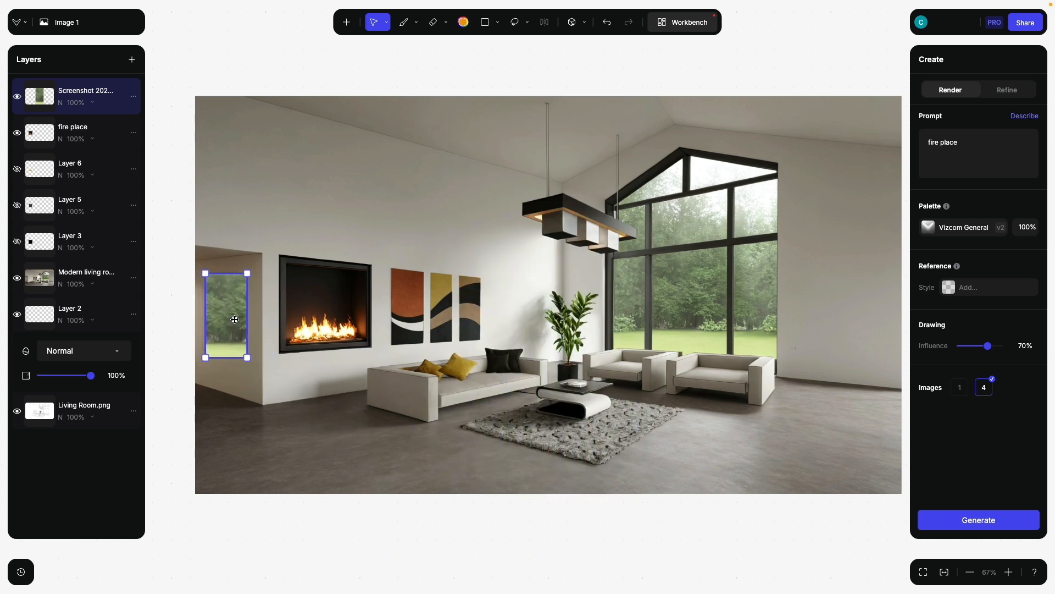
drag(246, 358, 262, 387)
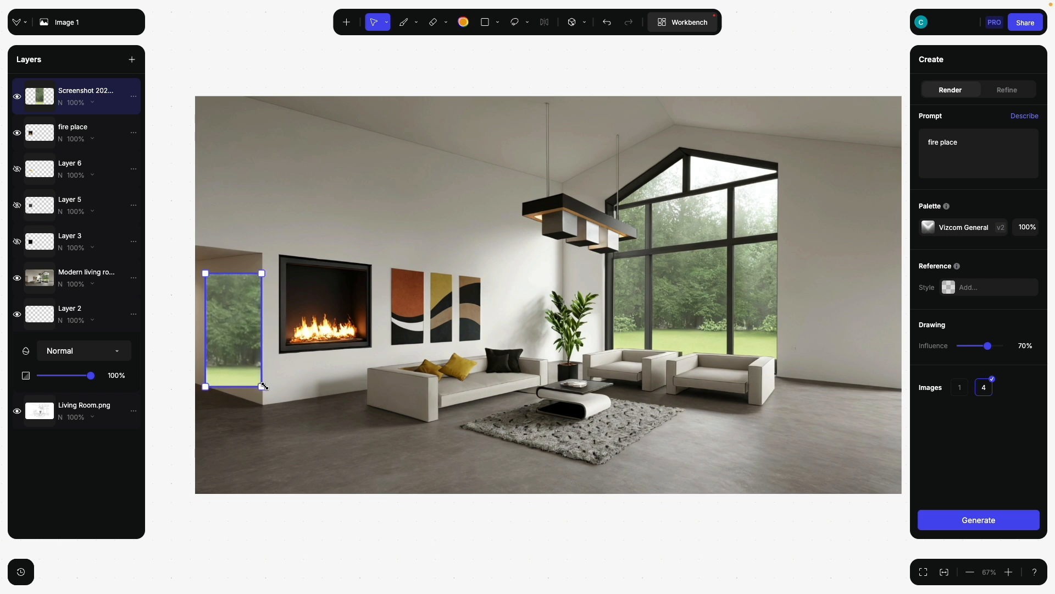
mouse_move(264, 393)
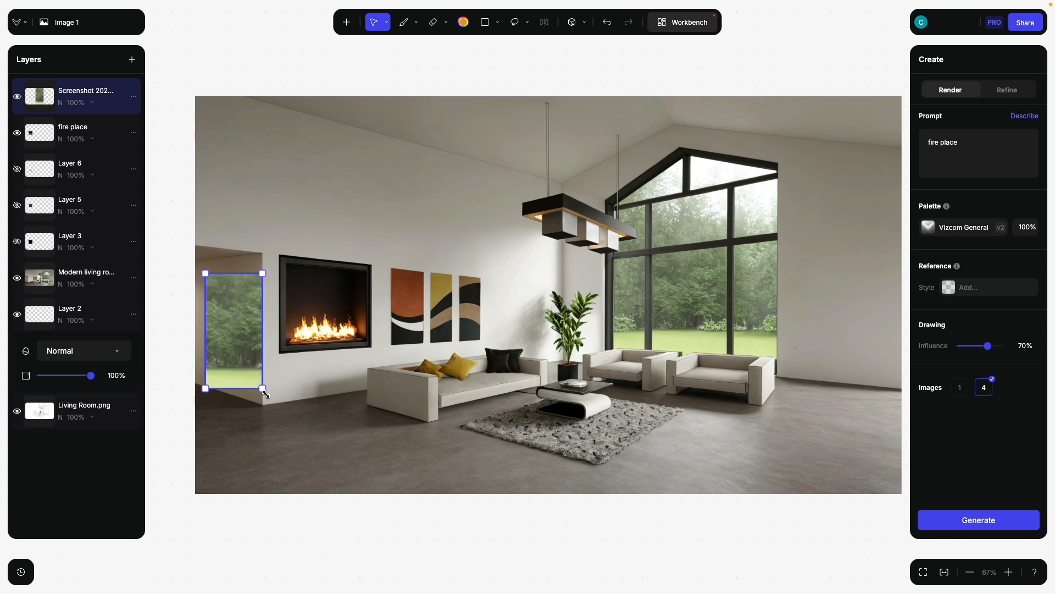
click(386, 22)
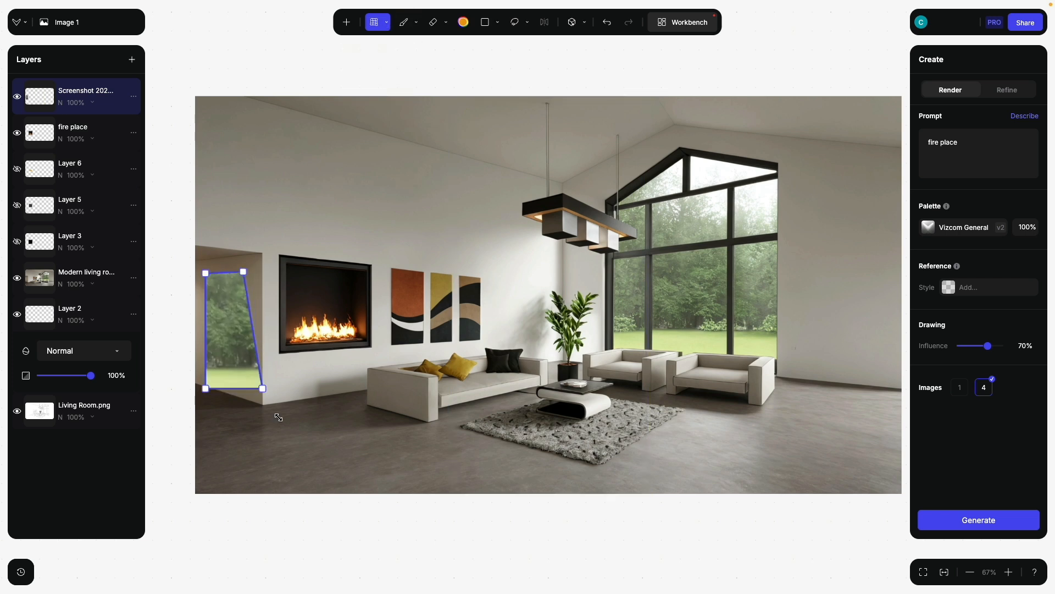
drag(264, 389, 242, 397)
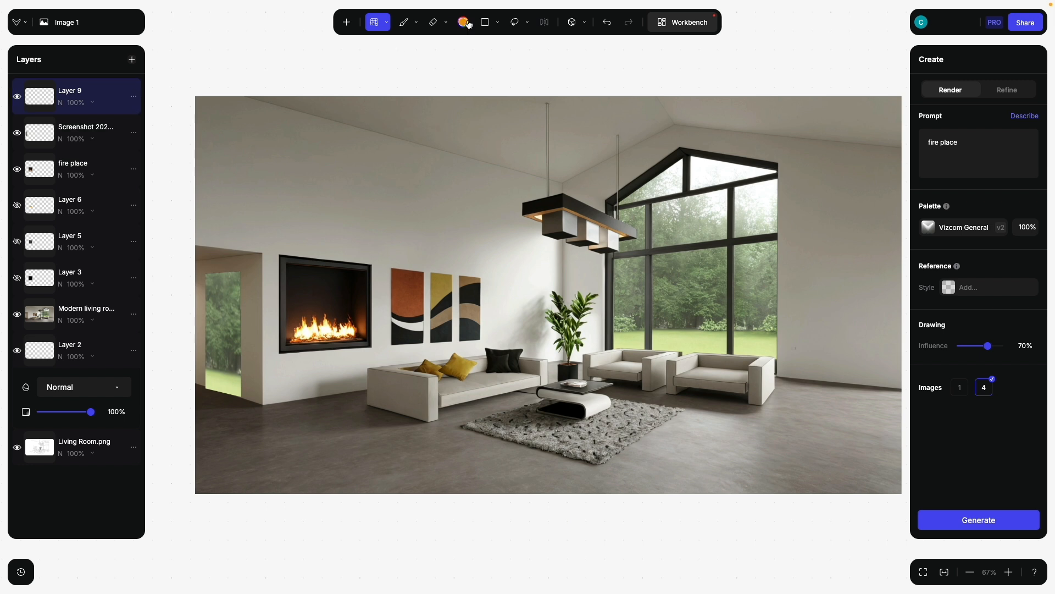
Switch to the brush and set the drawing colour to dark grey
click(486, 22)
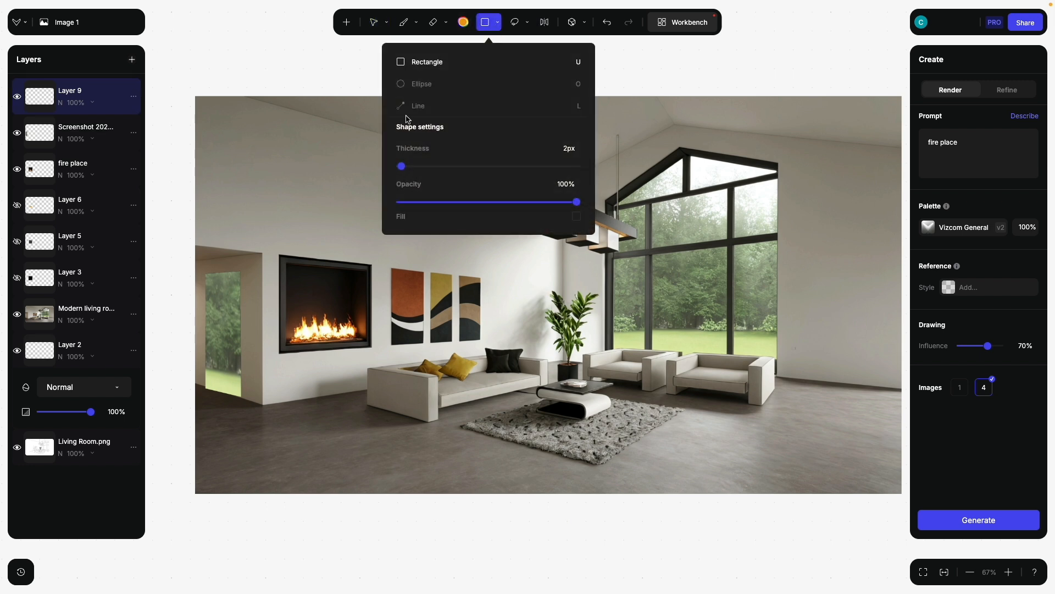
click(403, 22)
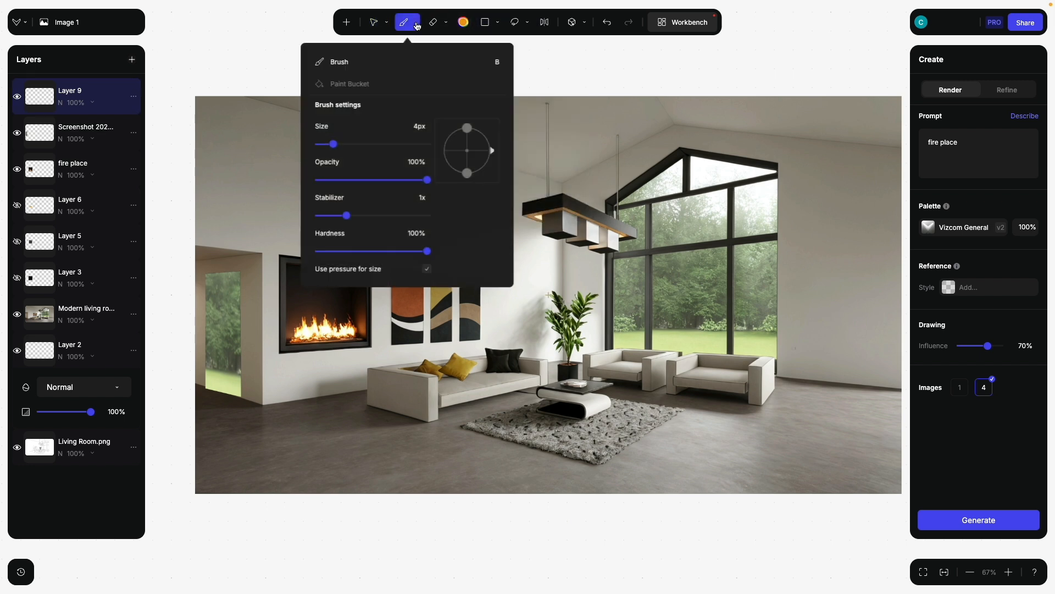
click(464, 22)
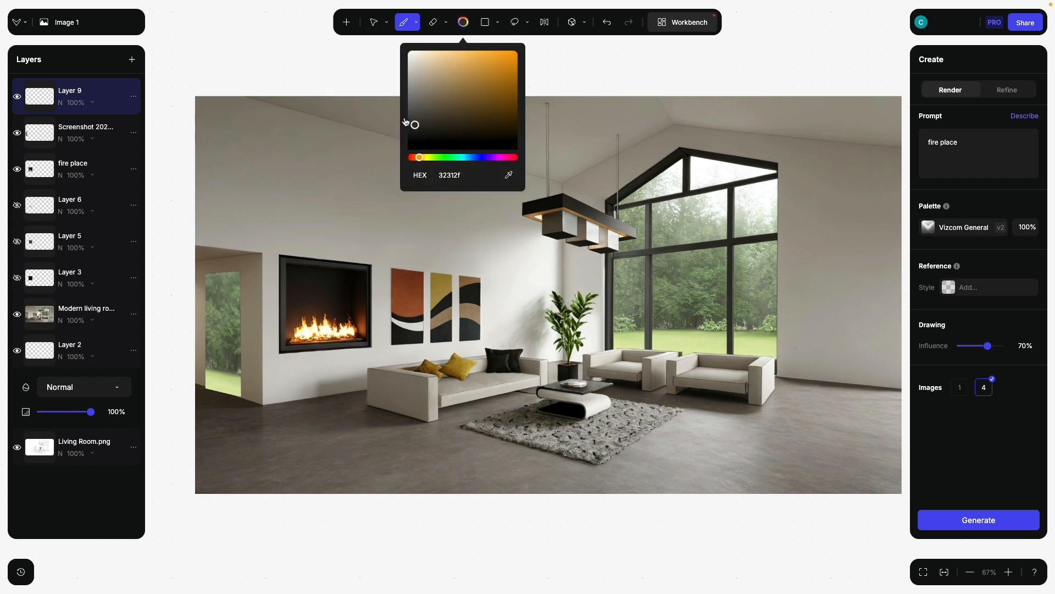
click(408, 134)
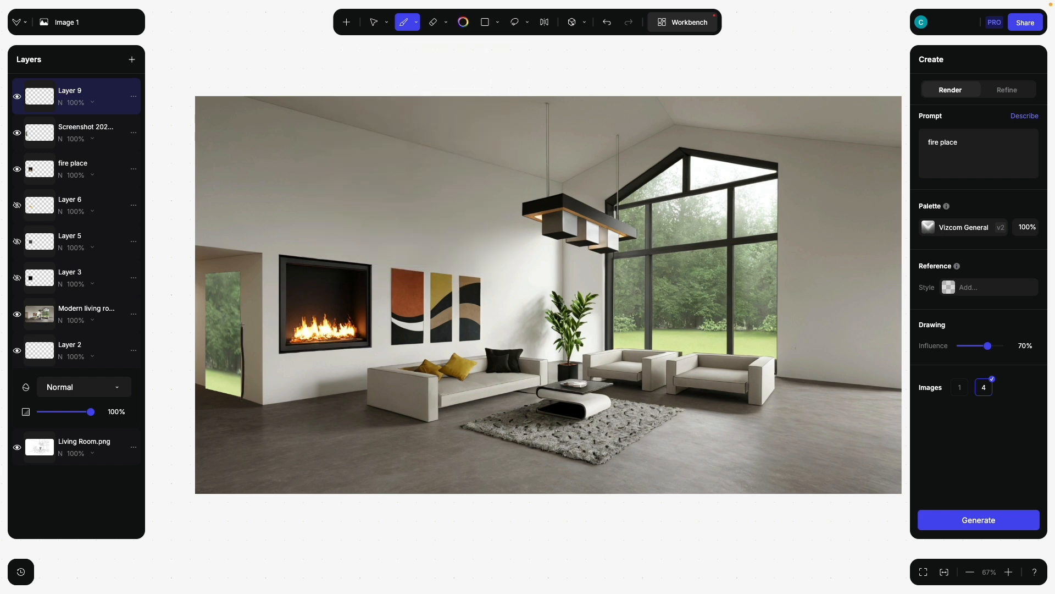
Draw straight dark frame lines along the edges of the left doorway
click(485, 22)
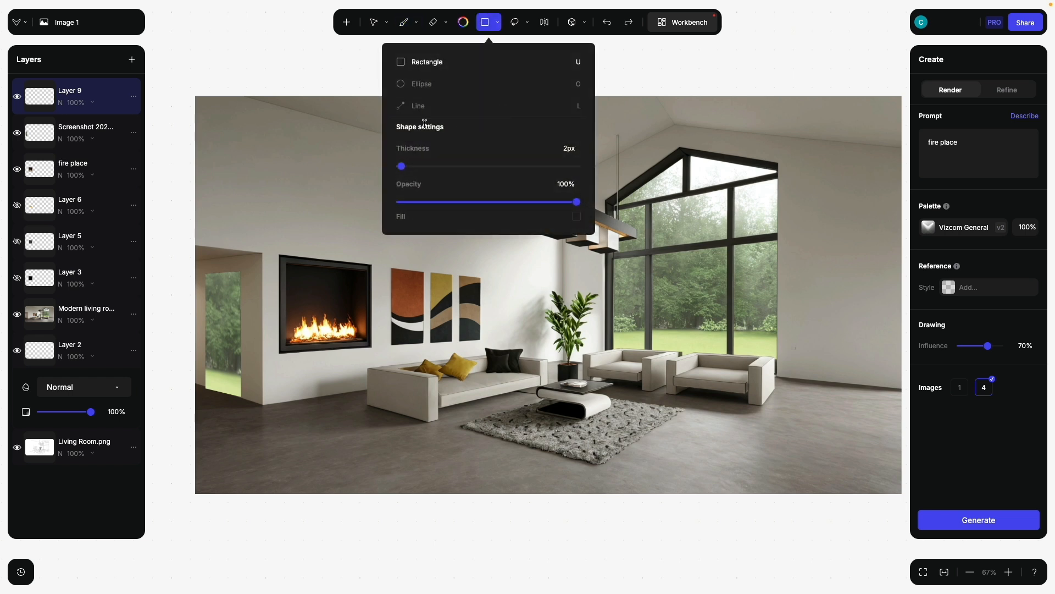
click(418, 106)
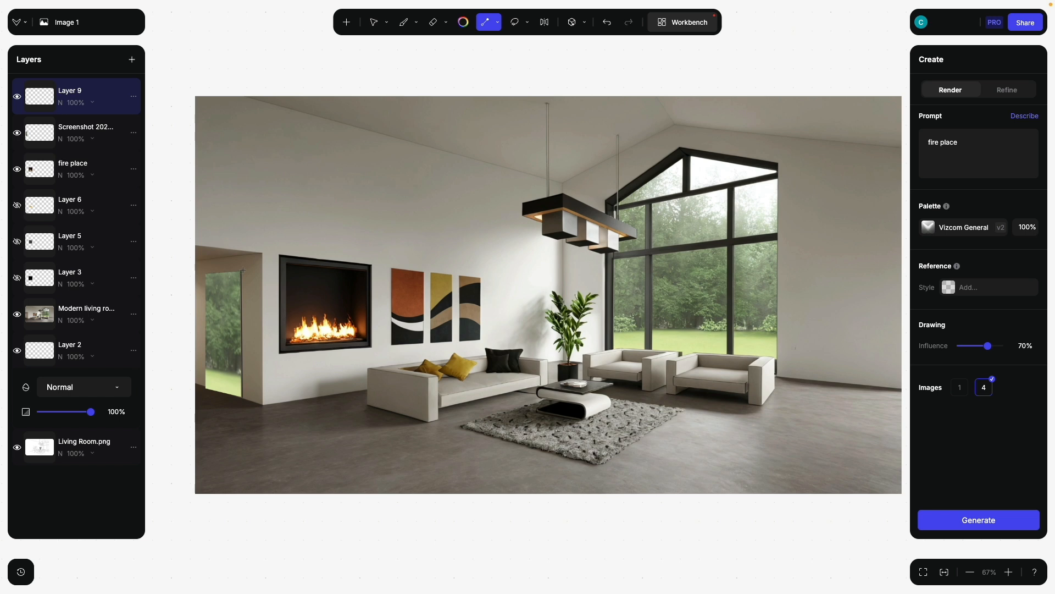
click(497, 22)
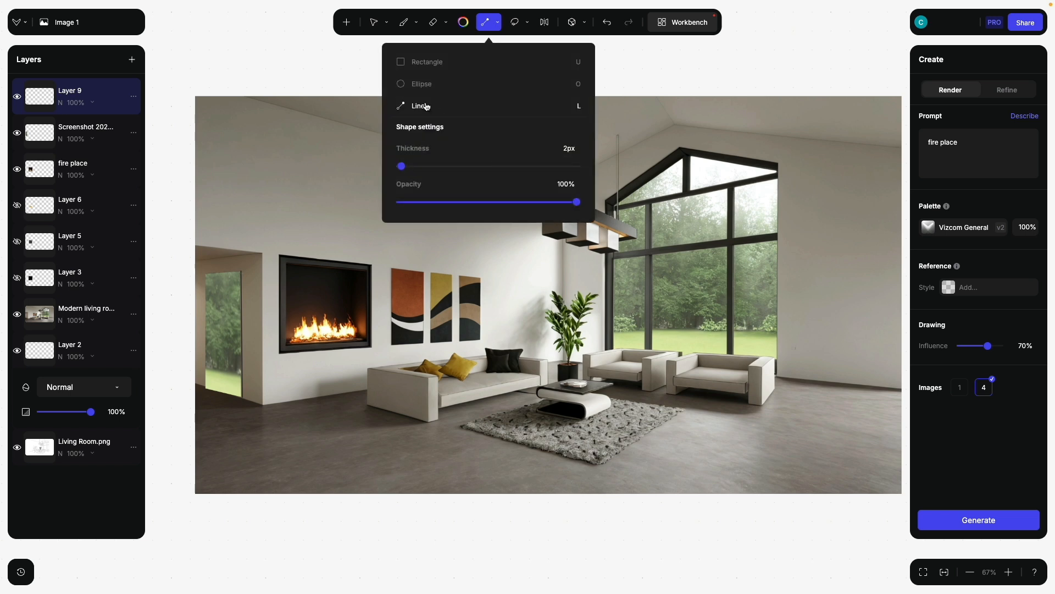
drag(401, 166, 404, 165)
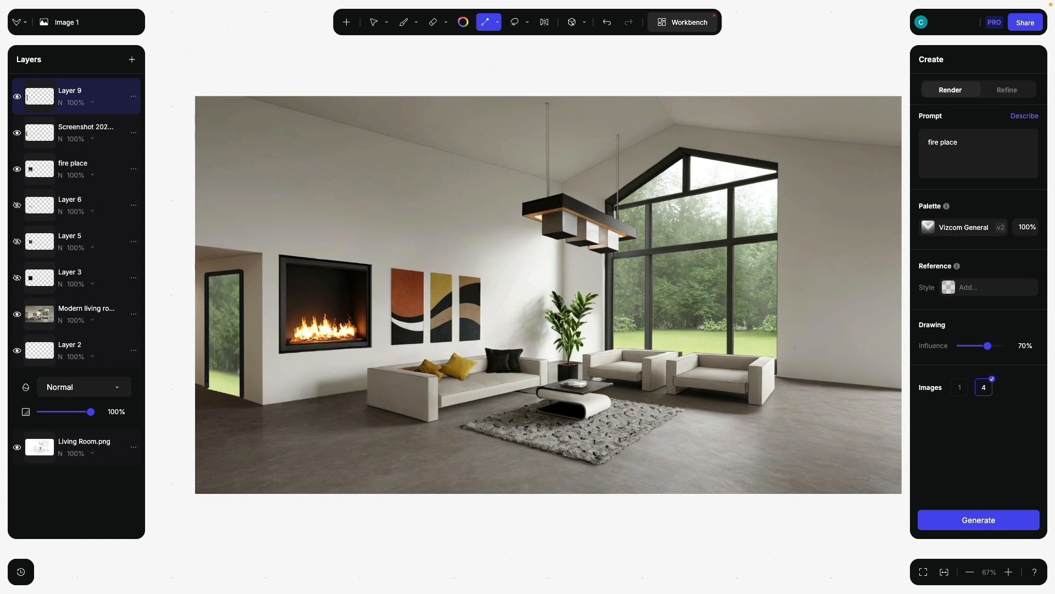
mouse_move(654, 146)
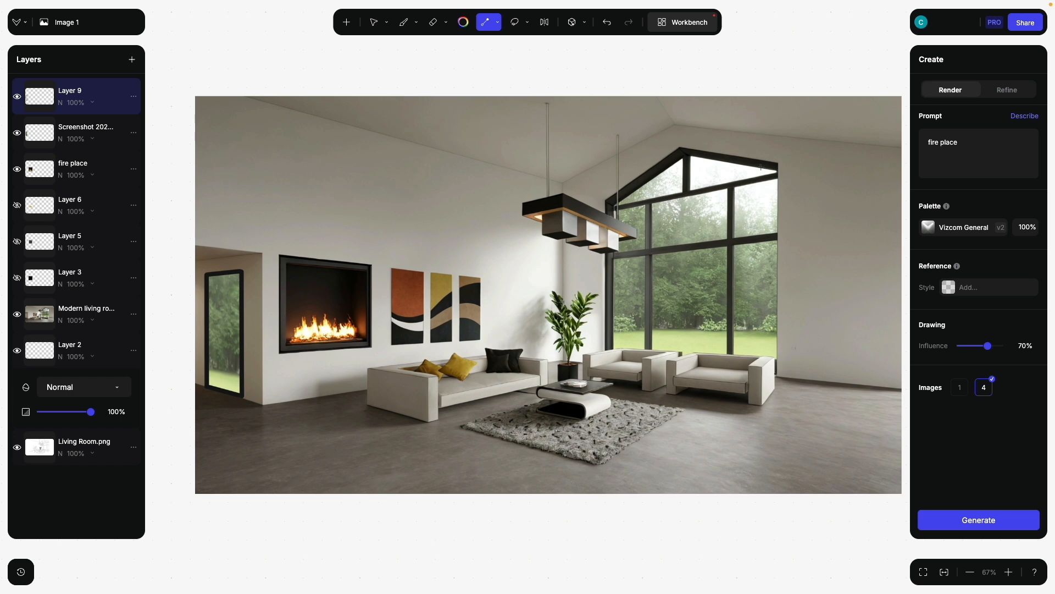
Lower drawing influence to 60%, auto-describe the room, add 'garden and forrest outside', and generate
drag(990, 345, 986, 346)
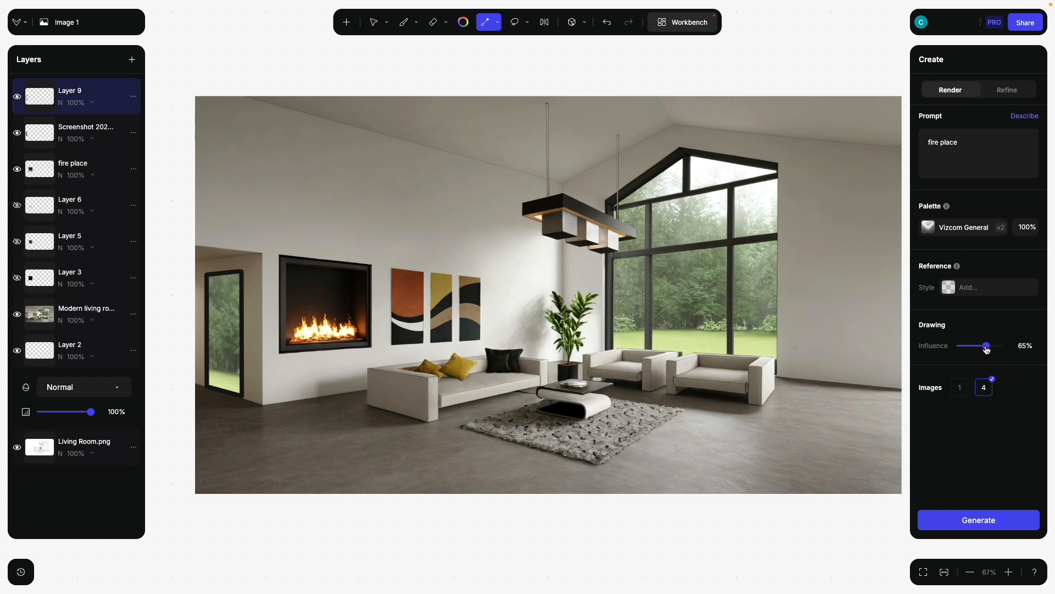
drag(986, 345, 983, 345)
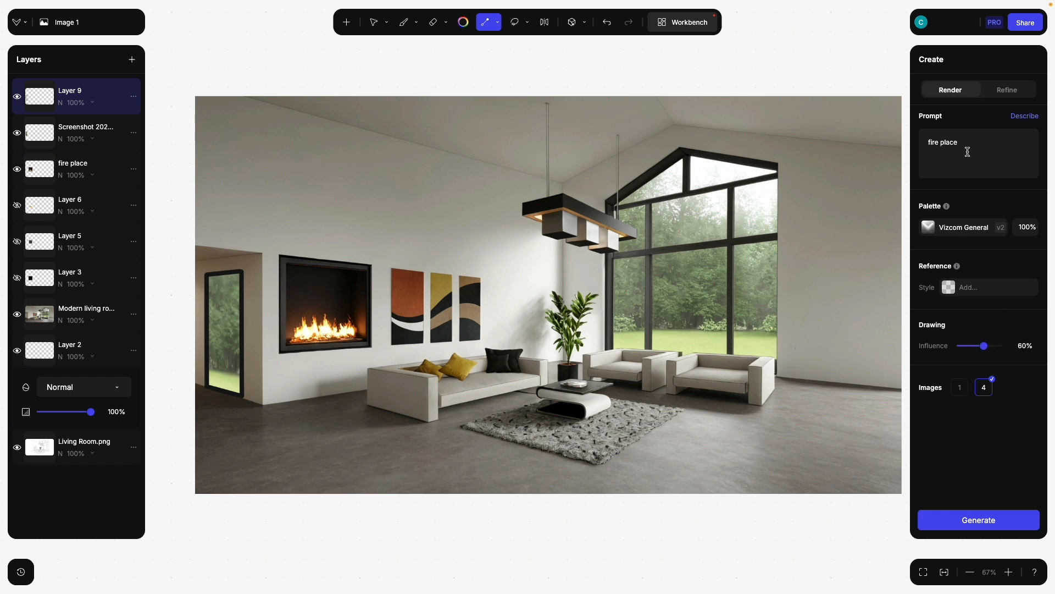
click(1025, 116)
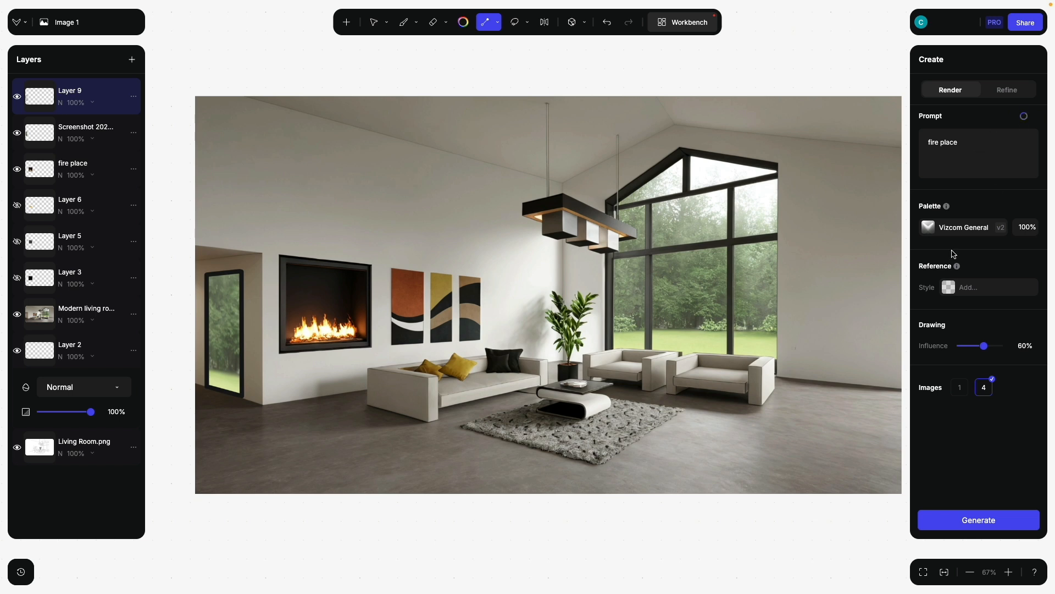
click(1024, 116)
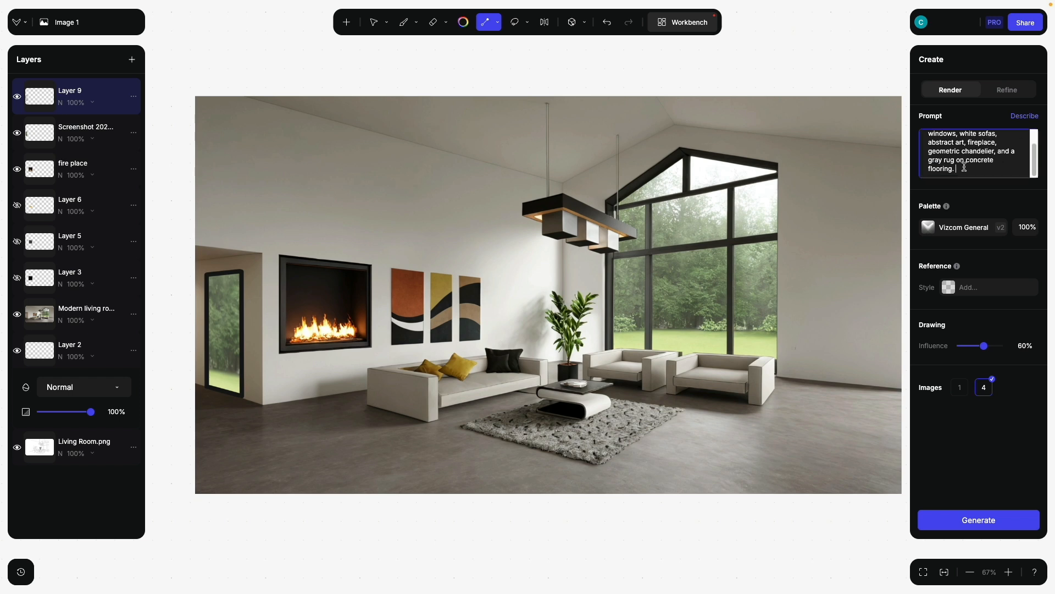
text(garden and forres)
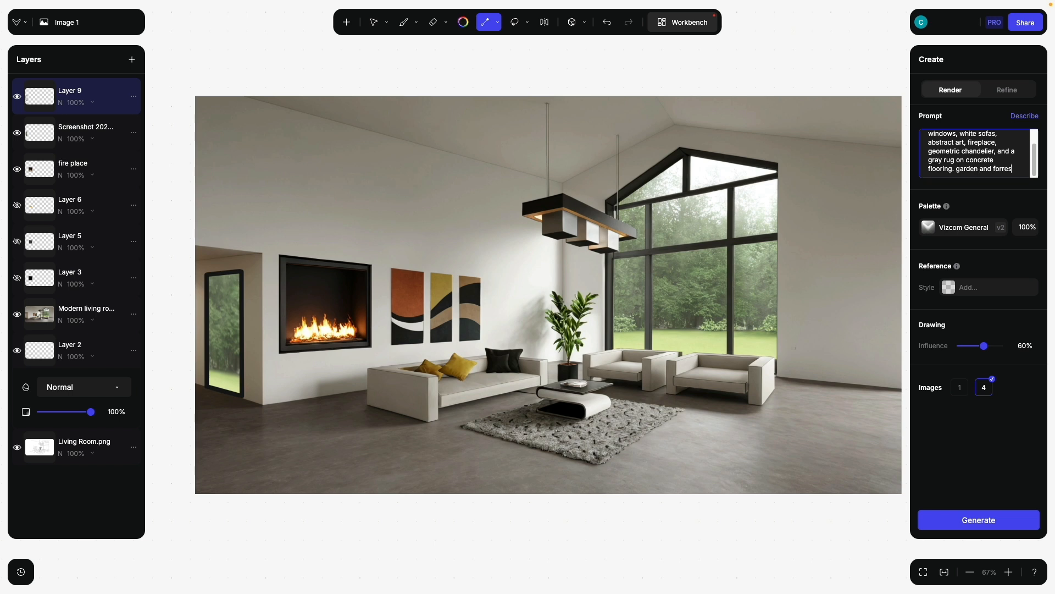
text(outside)
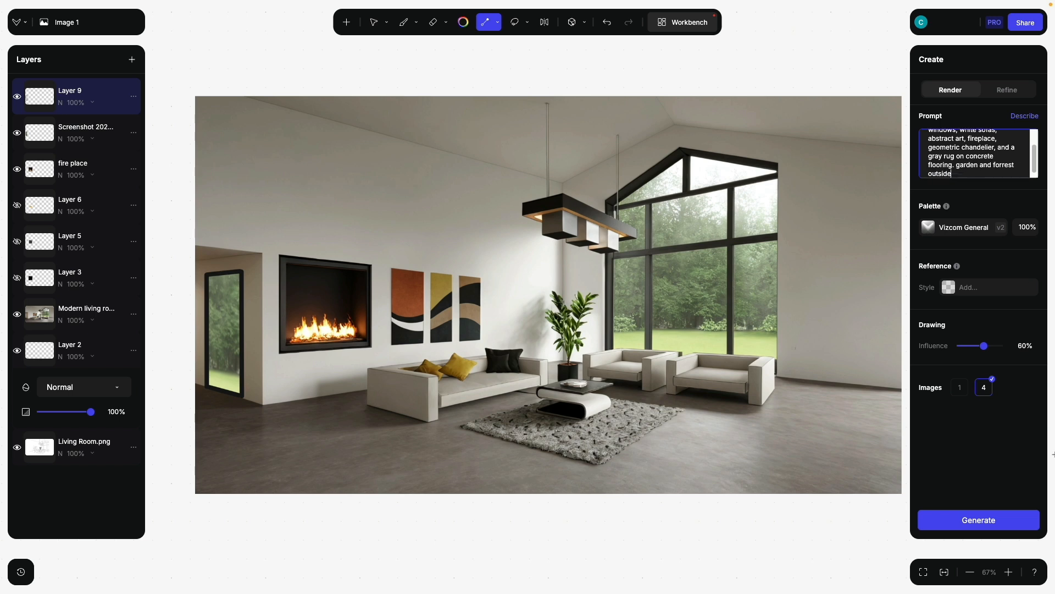
click(978, 520)
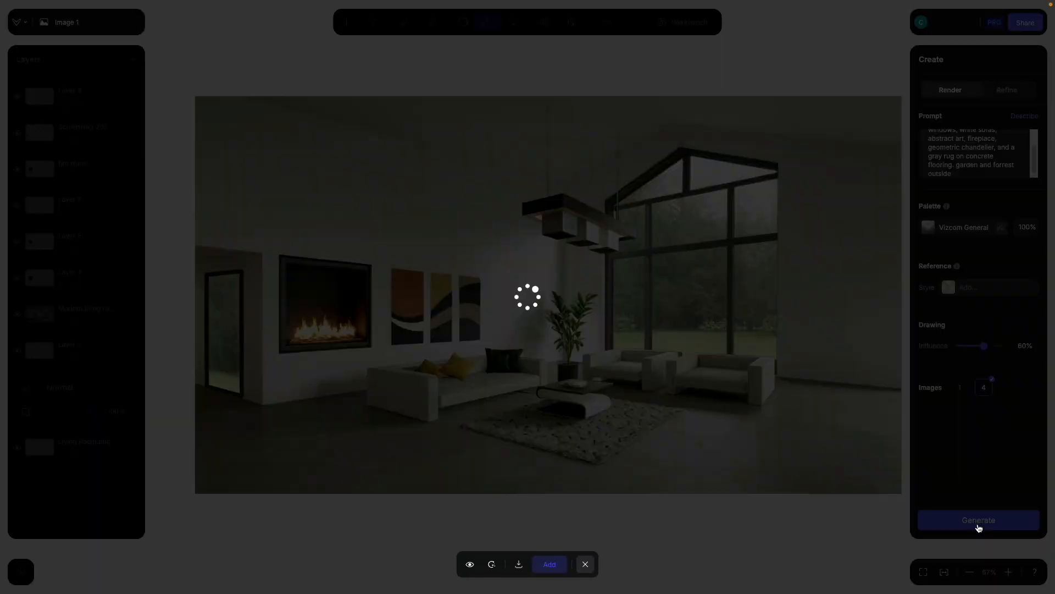
Preview the third and fourth 60%-influence renders, then return to the first
click(979, 520)
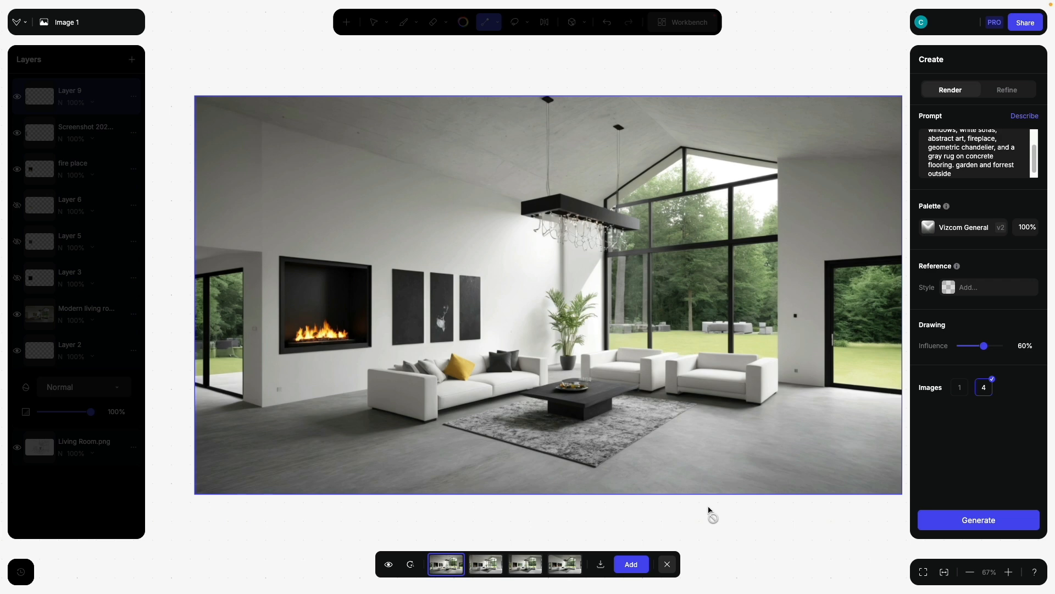
mouse_move(478, 553)
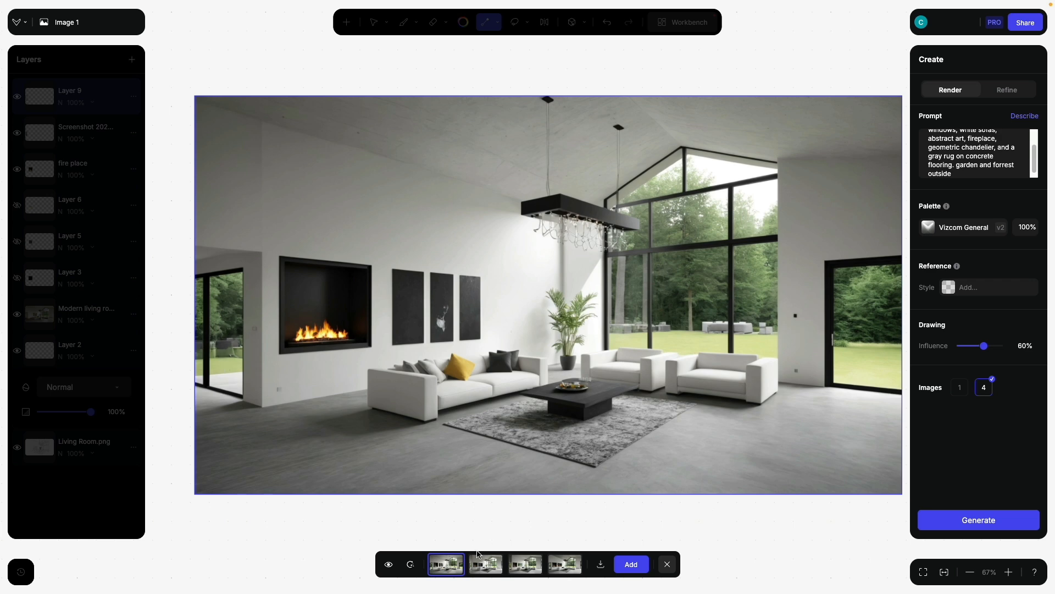
click(525, 564)
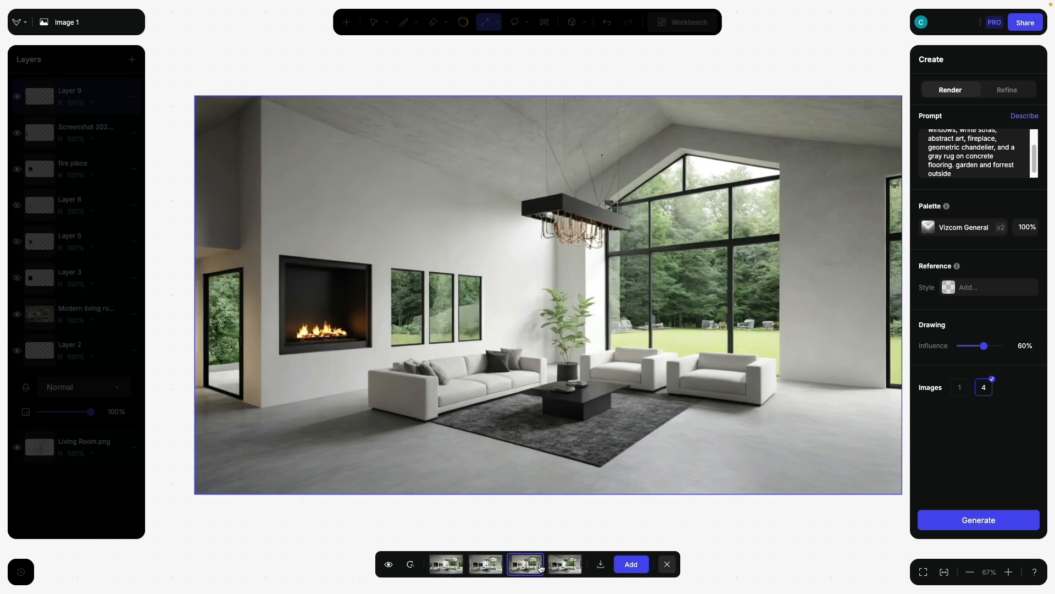
click(565, 564)
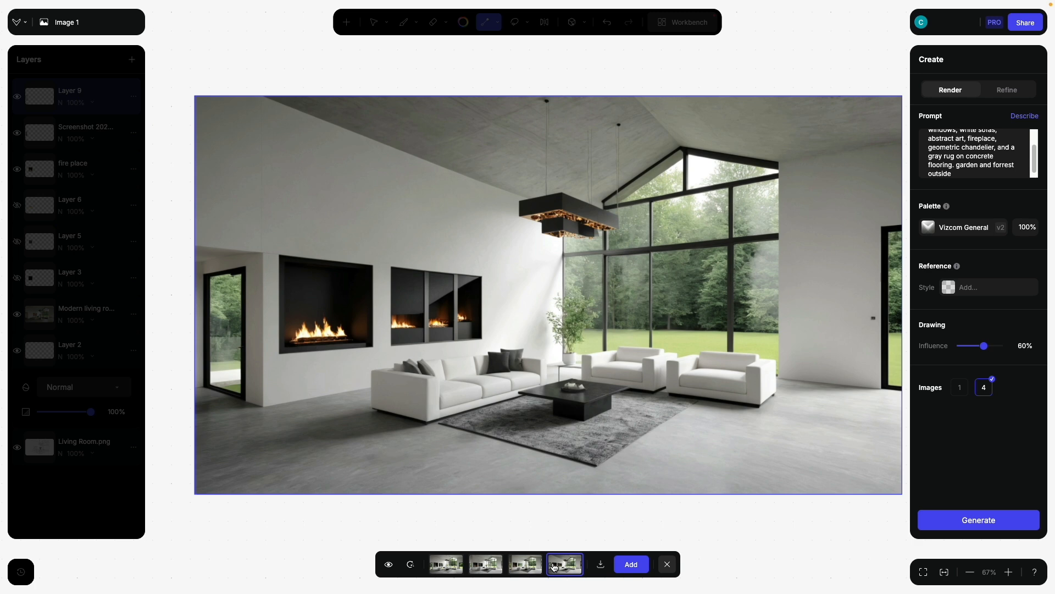
click(445, 564)
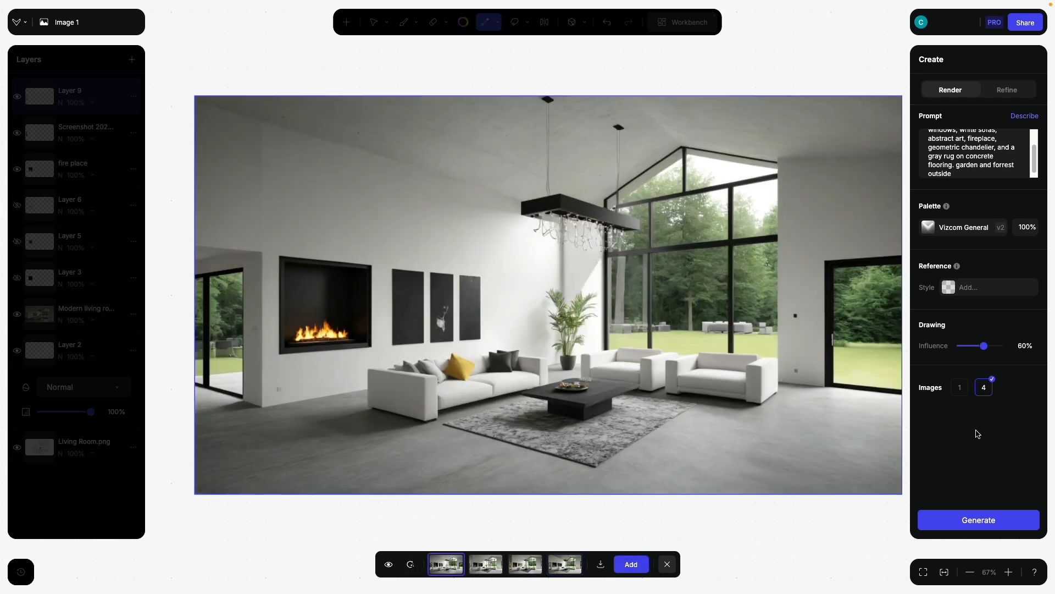
Regenerate at 90% drawing influence and preview the new wall-art, forest-view variations
drag(984, 345, 996, 346)
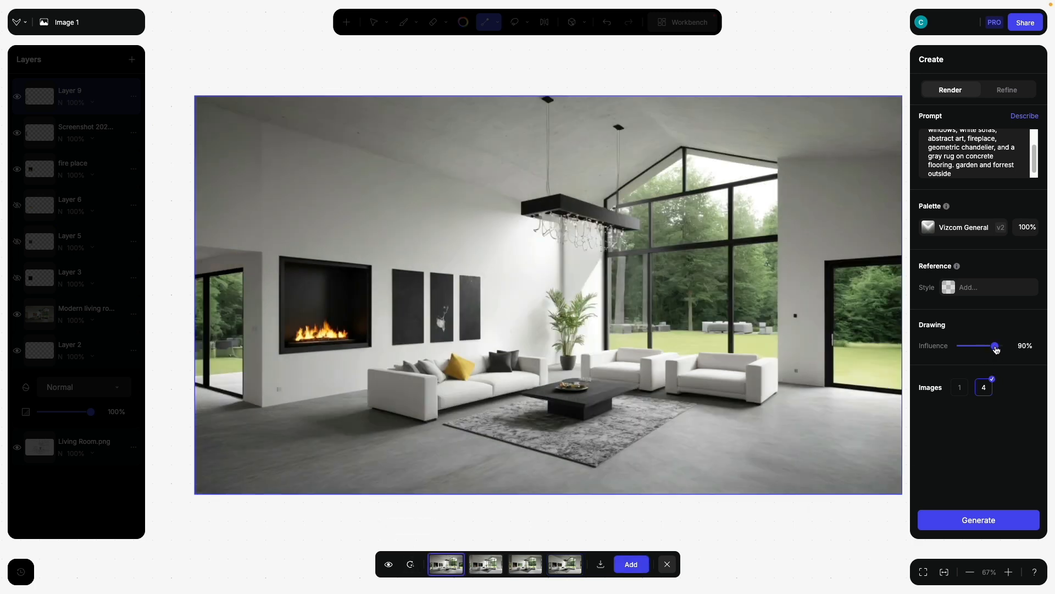
click(978, 520)
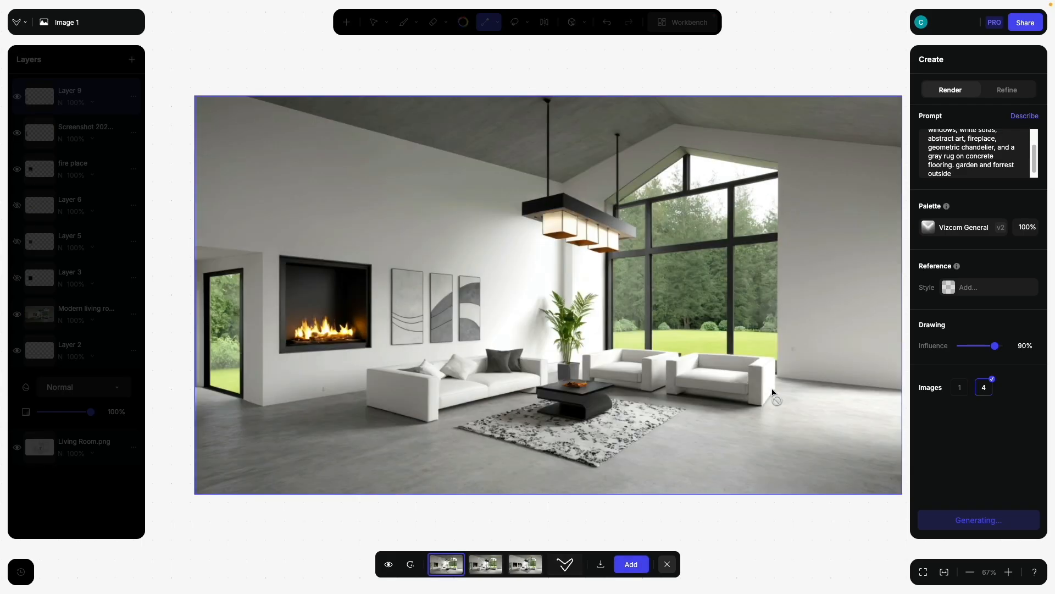
mouse_move(217, 370)
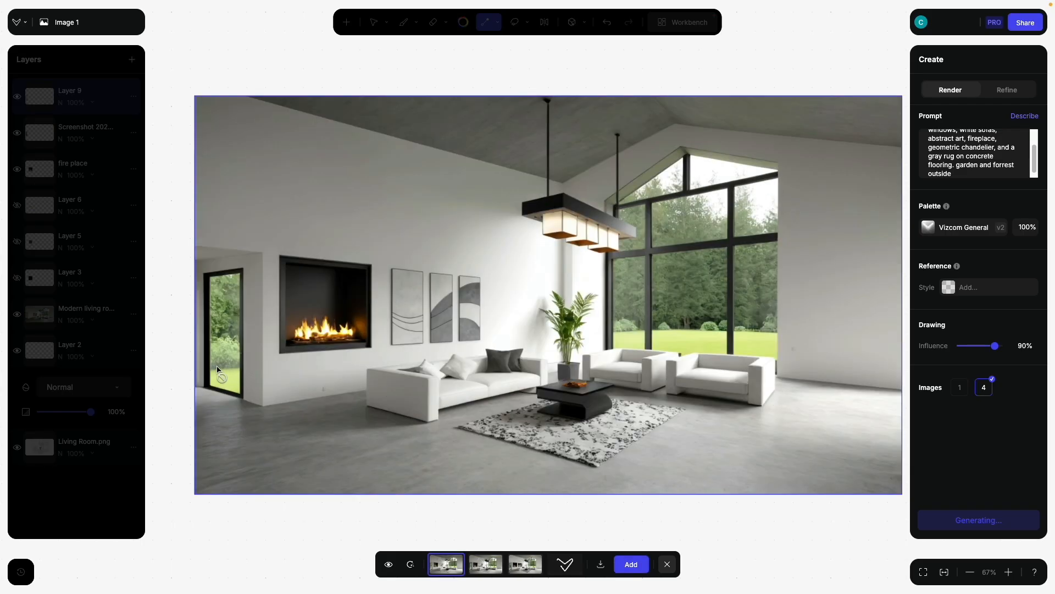
click(388, 565)
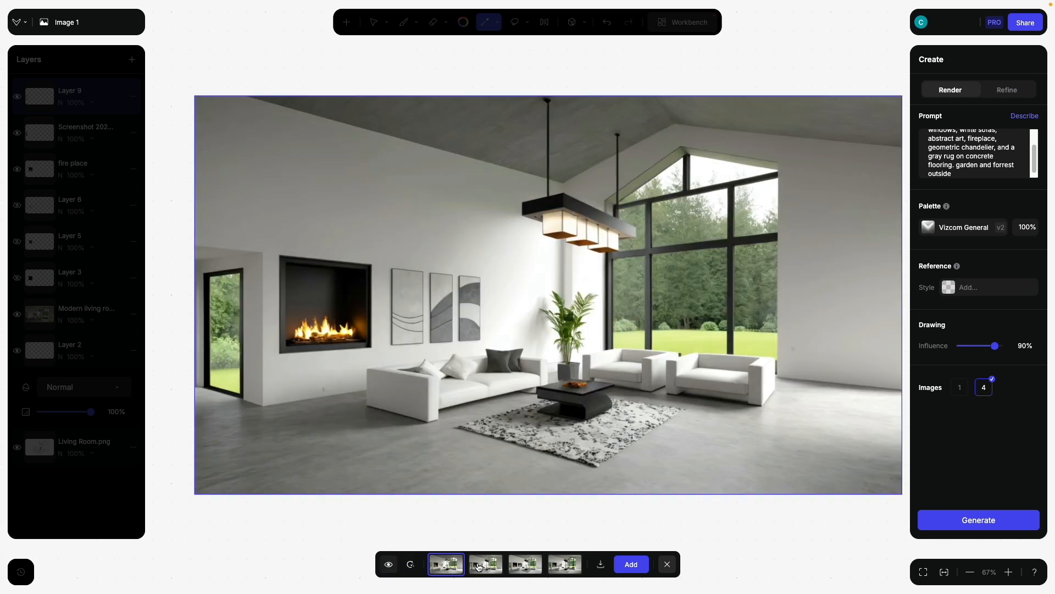
click(526, 564)
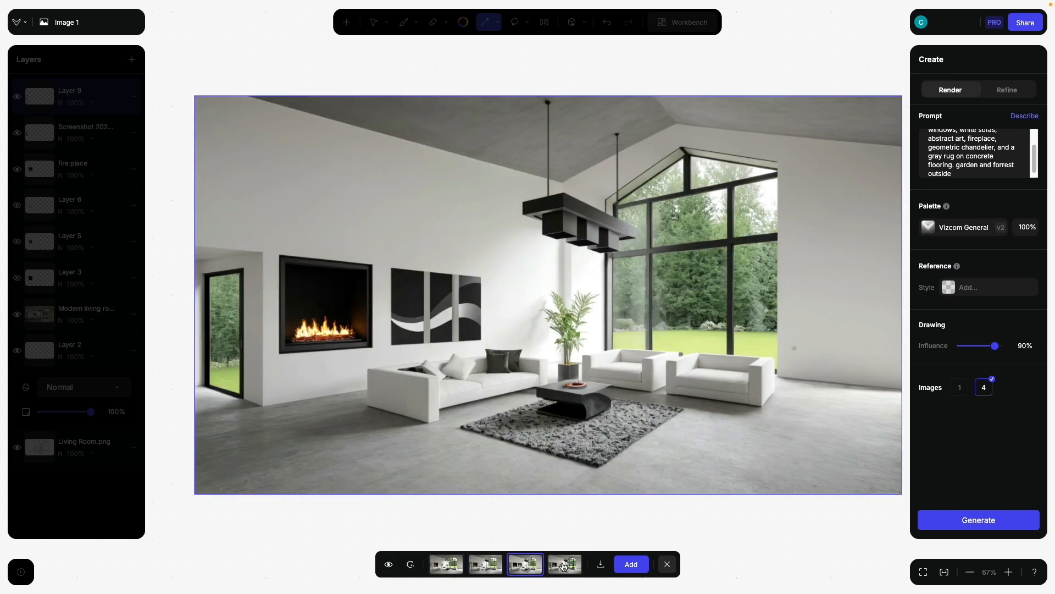
click(565, 564)
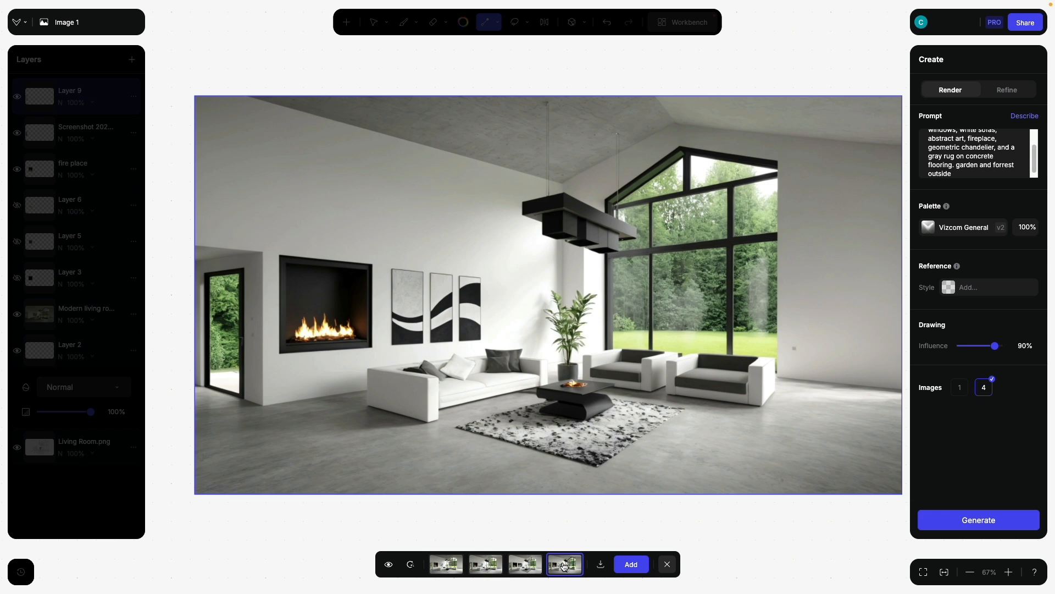
mouse_move(449, 565)
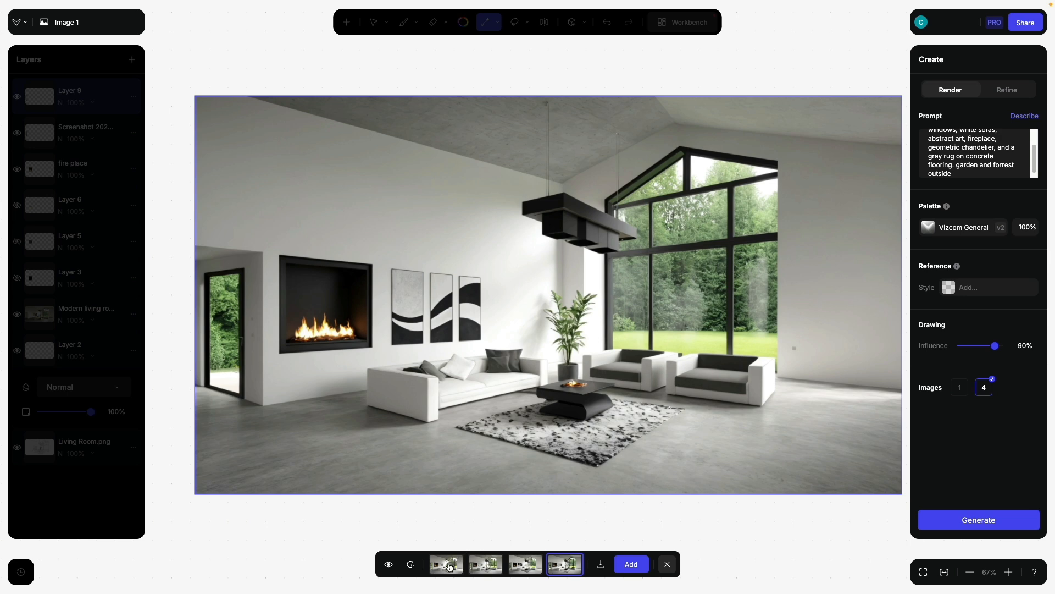
Add the first 90%-influence render, with its lantern-style chandelier, as a new layer
click(446, 564)
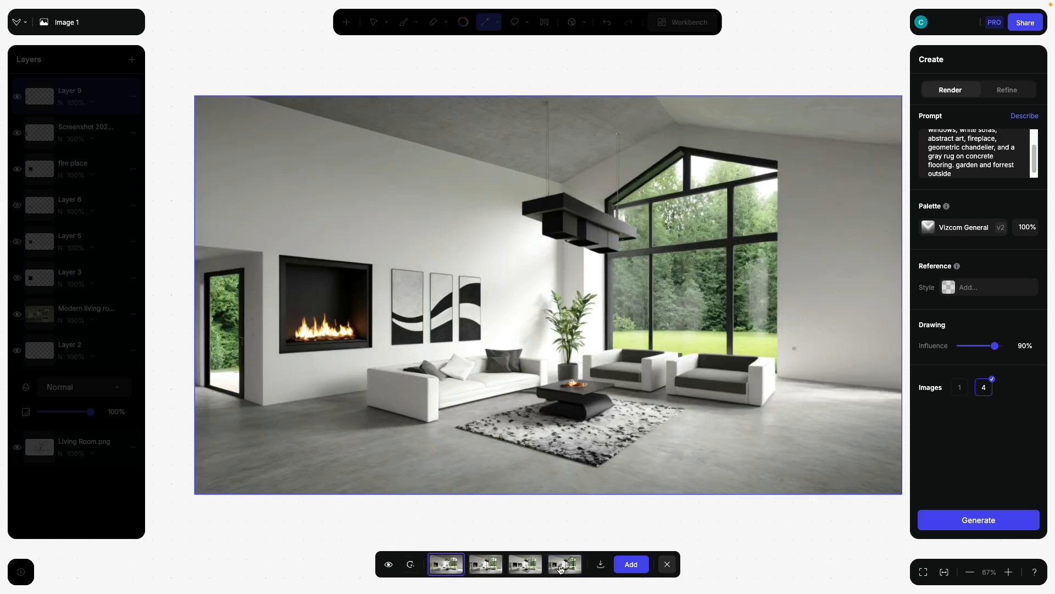
click(631, 564)
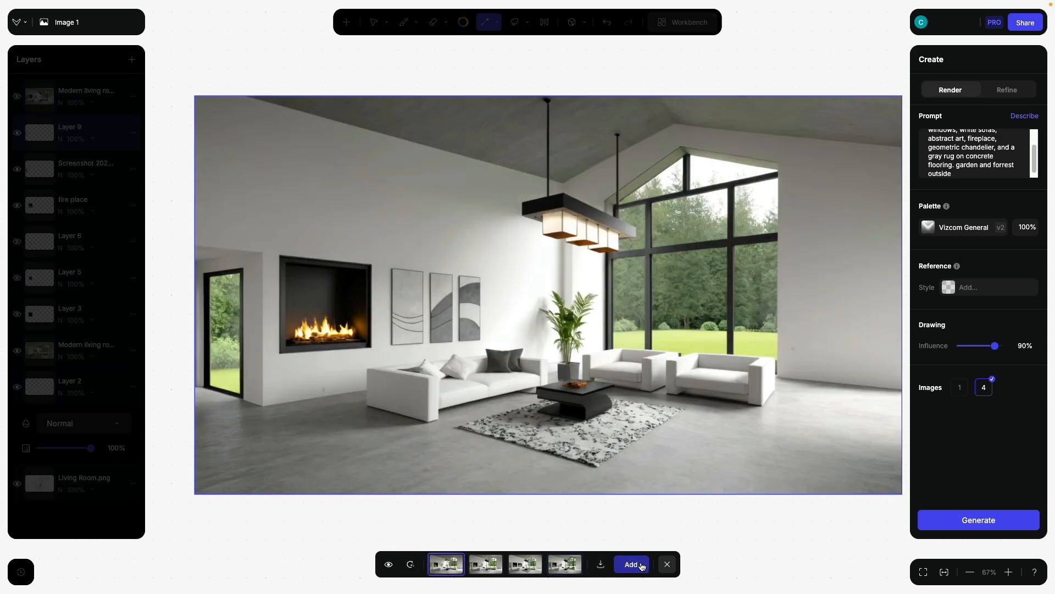
click(631, 564)
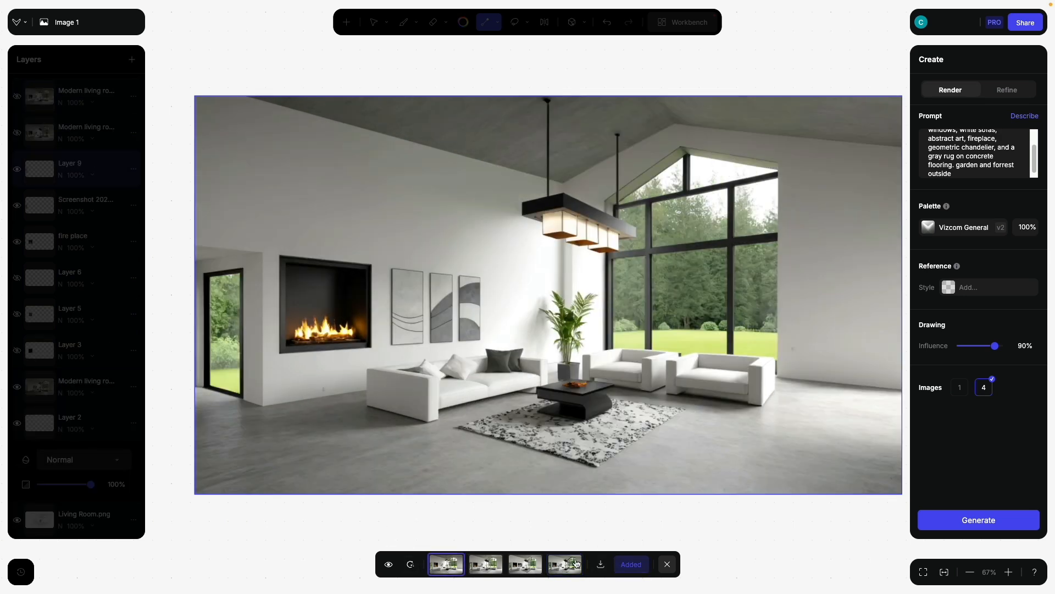